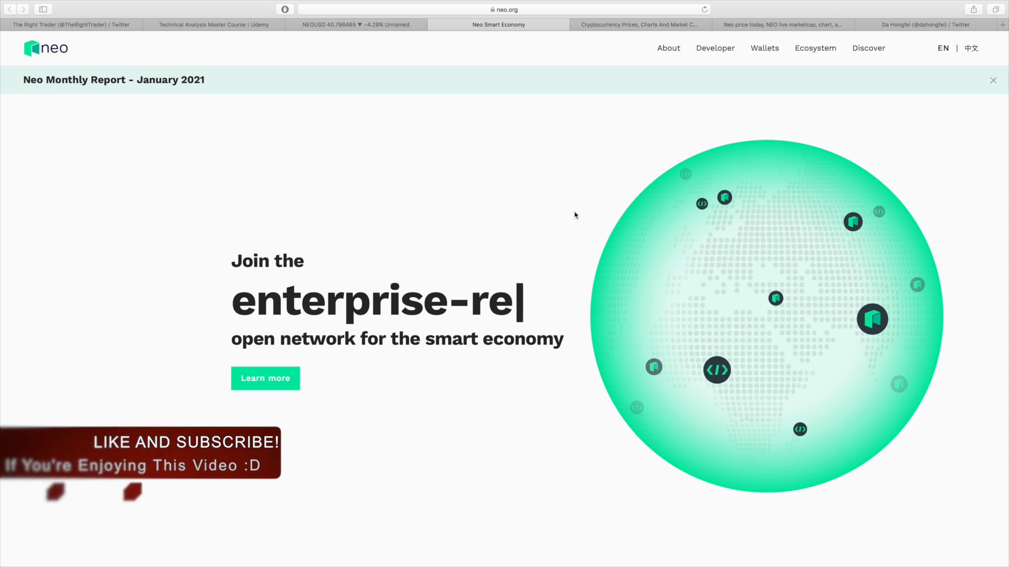
Step: Show the Neo page's ~$40.95 price and all-time chart peaking near $120 in February 2018
left_click(778, 24)
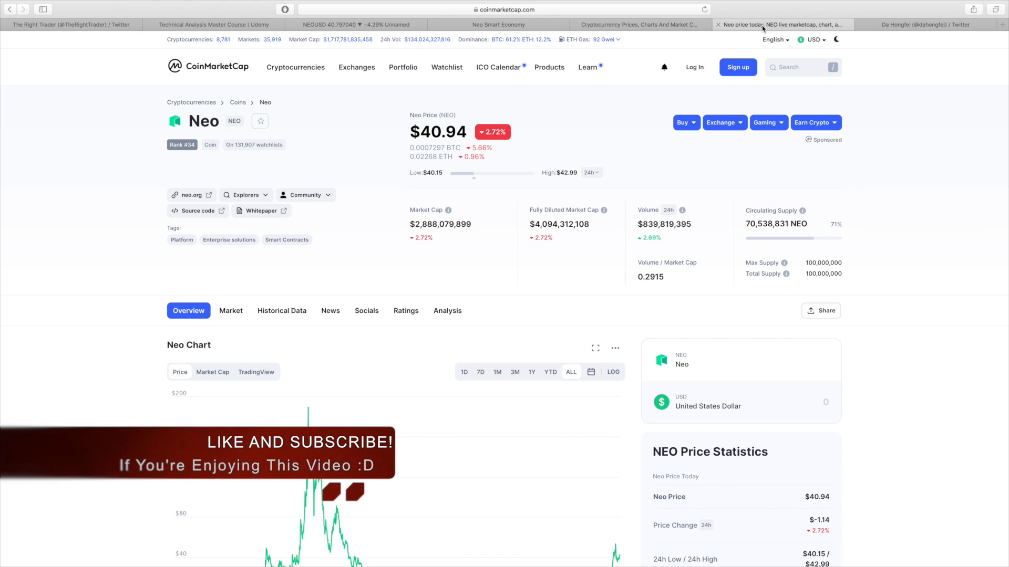
mouse_move(546, 294)
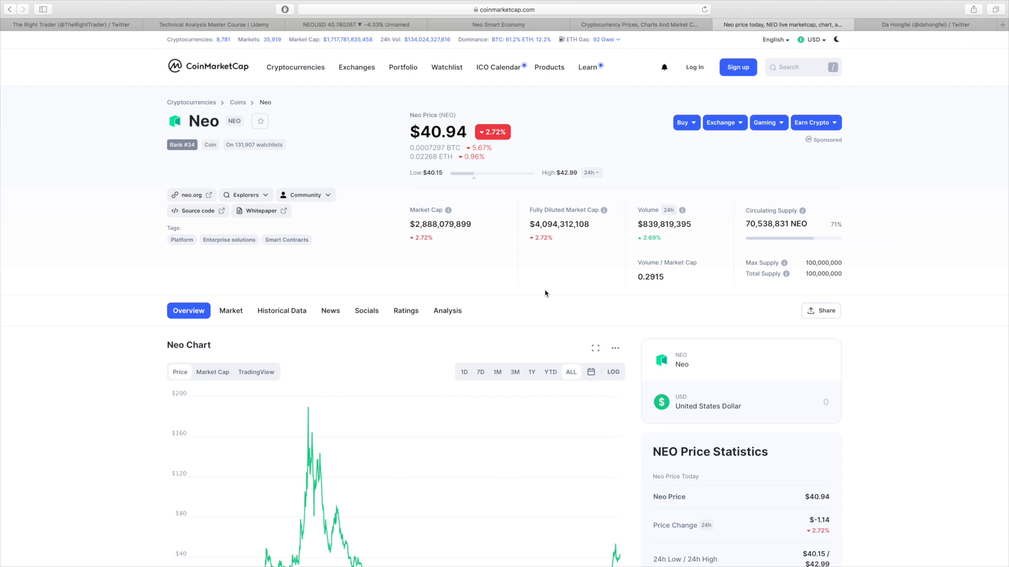
mouse_move(532, 316)
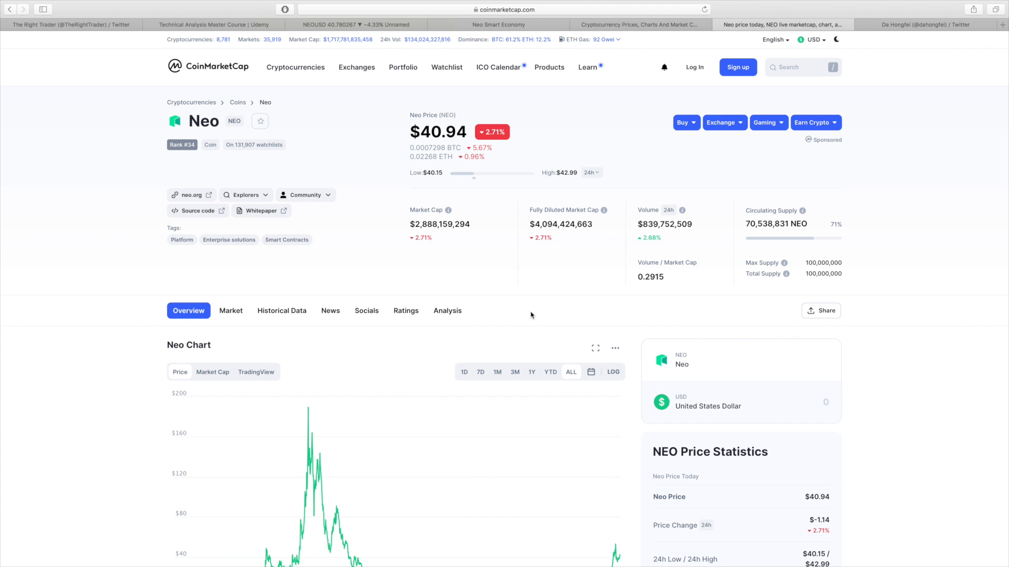
scroll("down", 3)
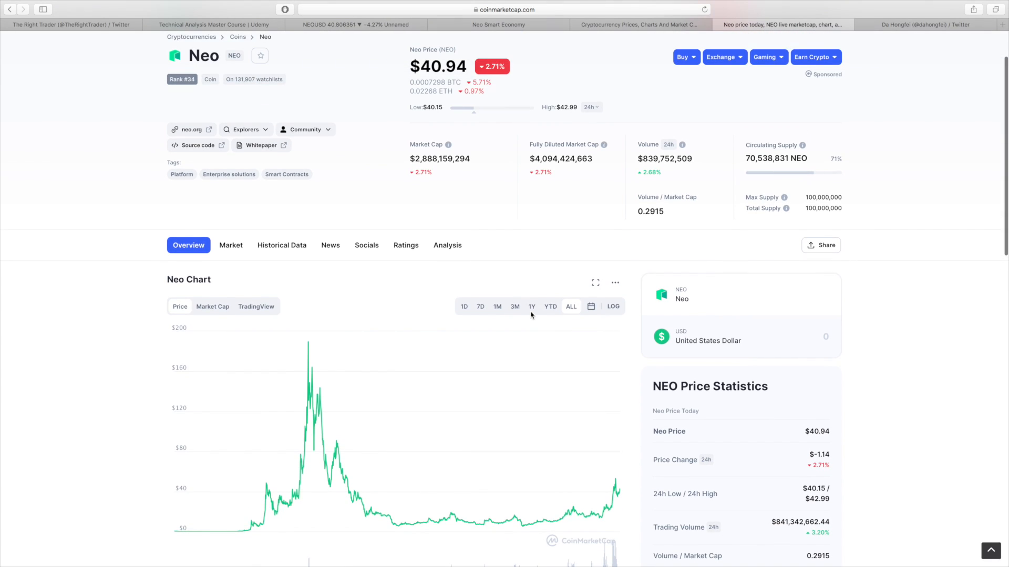
scroll("down", 3)
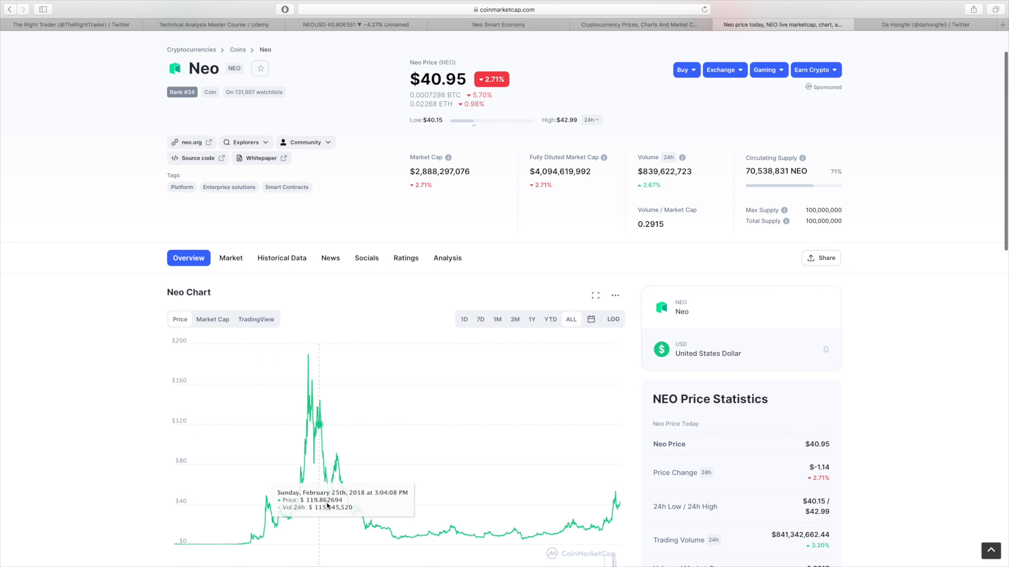
mouse_move(626, 472)
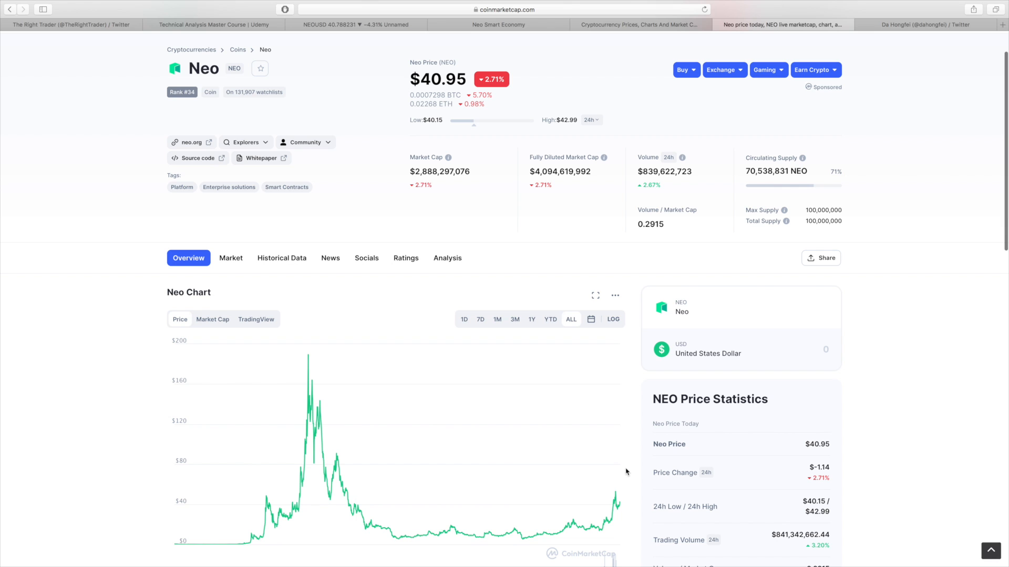
mouse_move(570, 365)
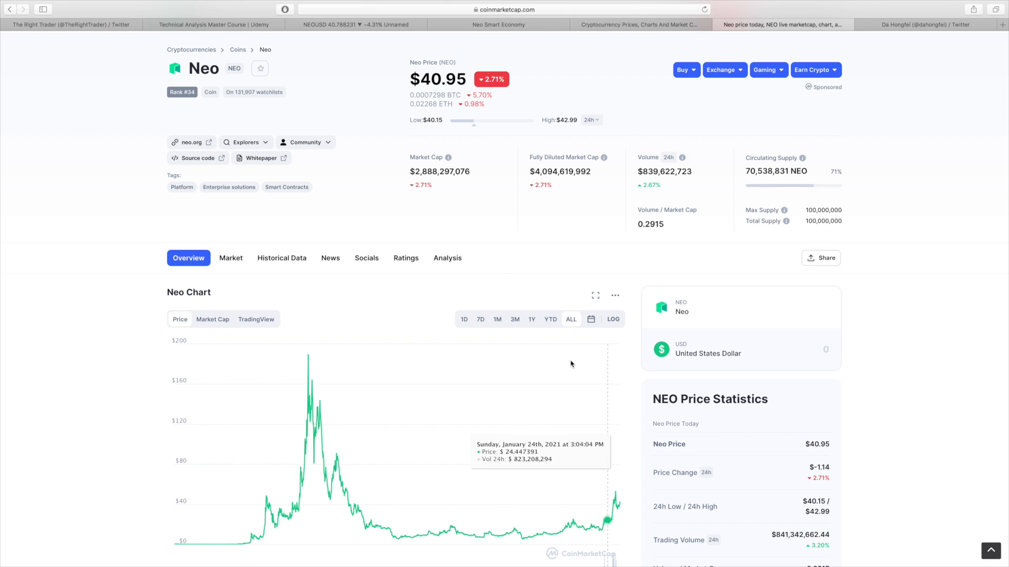
left_click(640, 24)
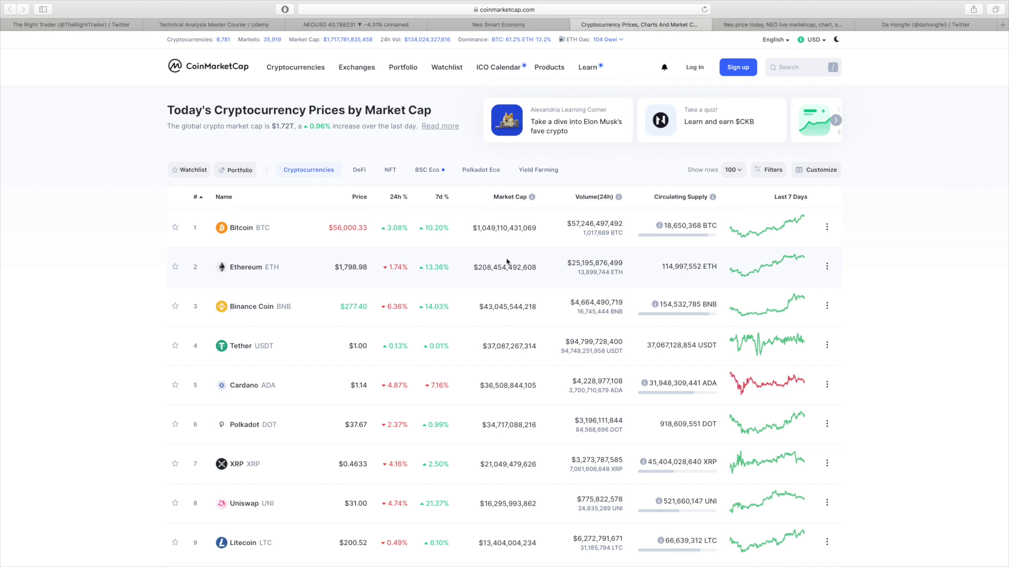
scroll("down", 3)
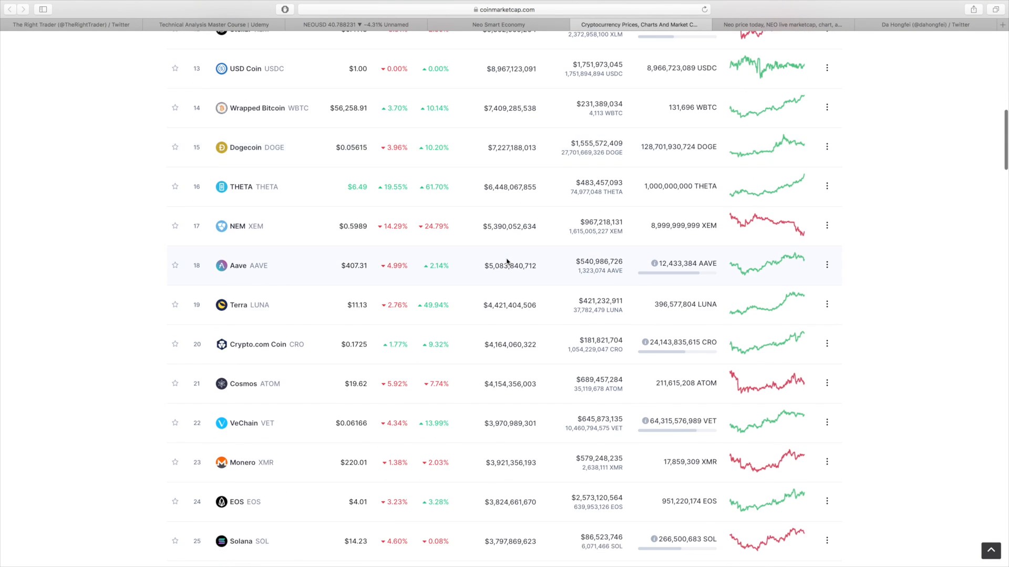
scroll("down", 3)
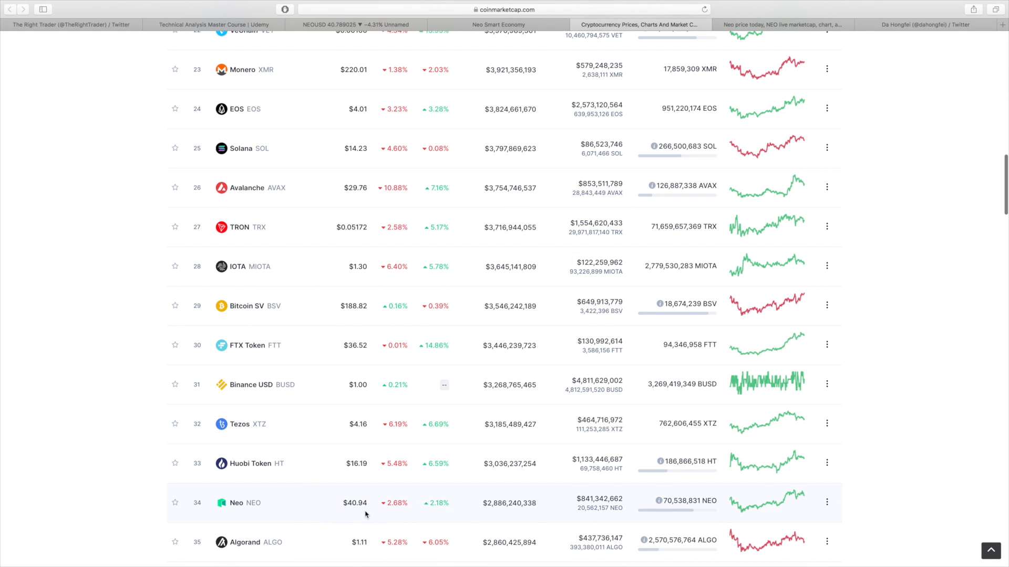
mouse_move(542, 373)
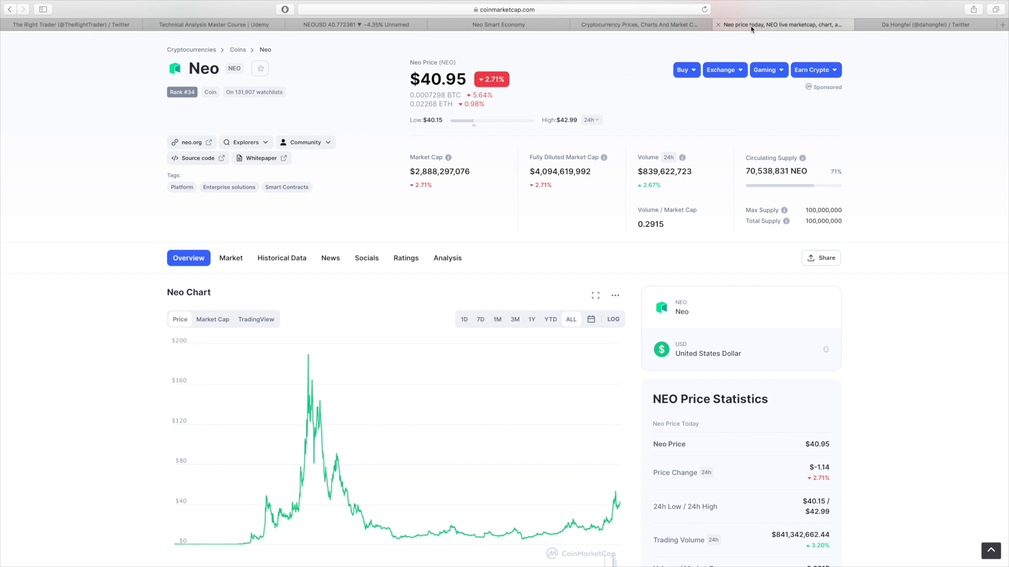
scroll("down", 3)
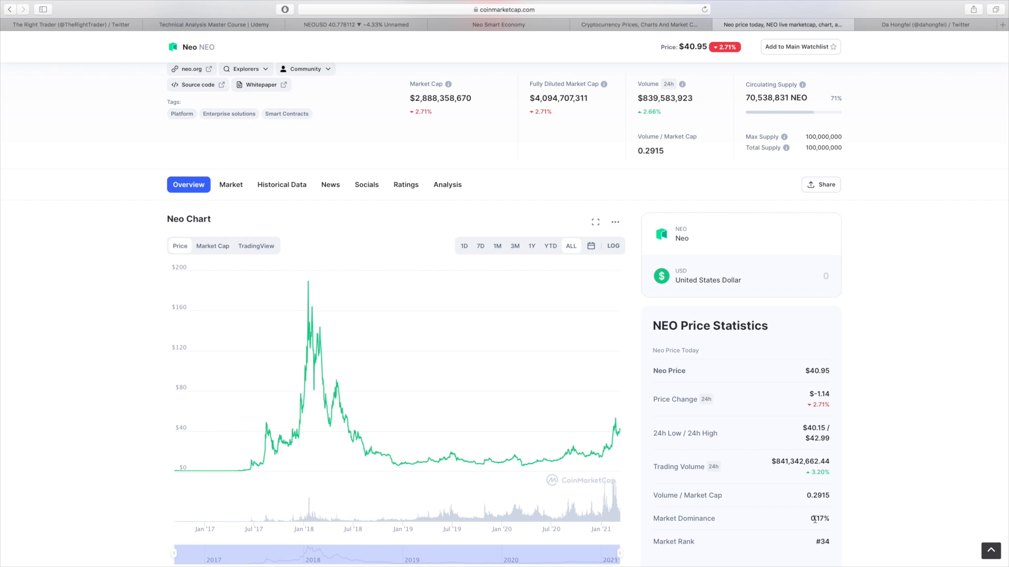
scroll("down", 3)
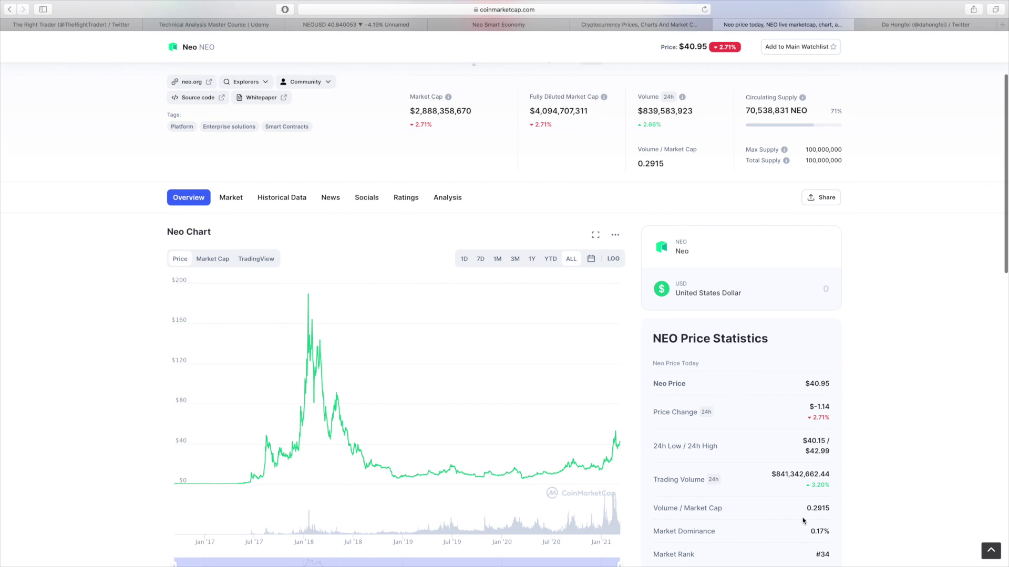
scroll("up", 3)
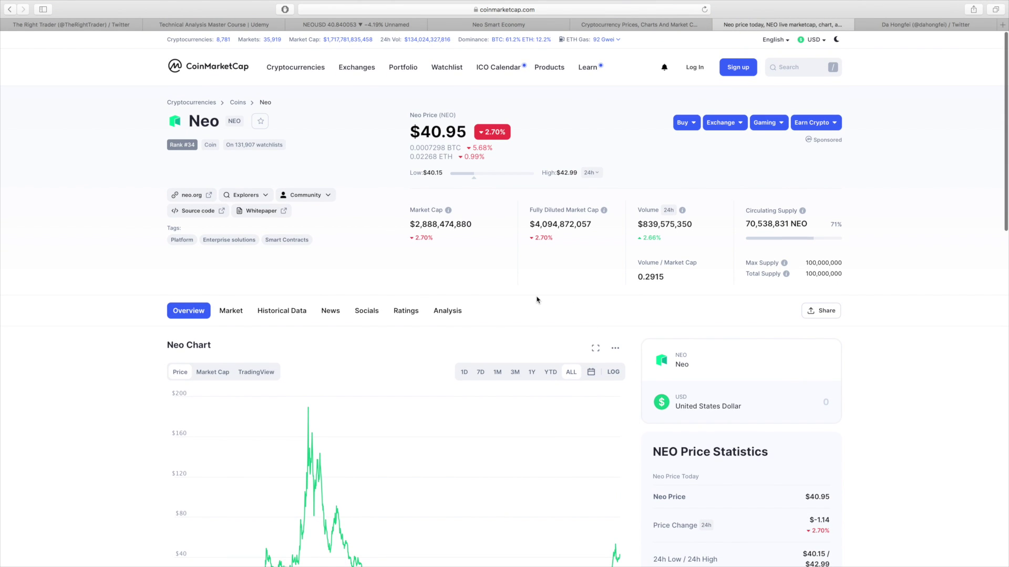
mouse_move(511, 286)
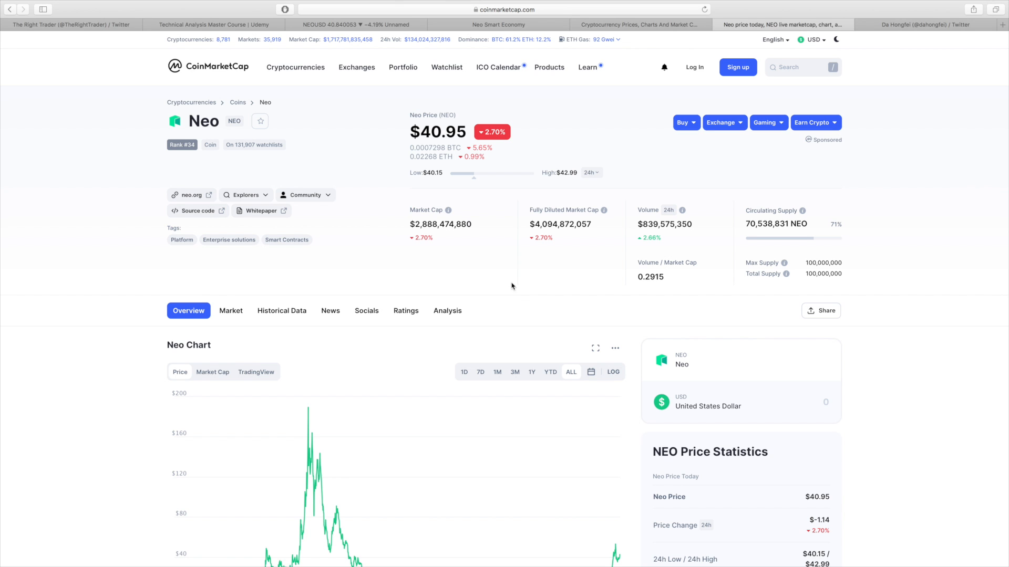
mouse_move(498, 317)
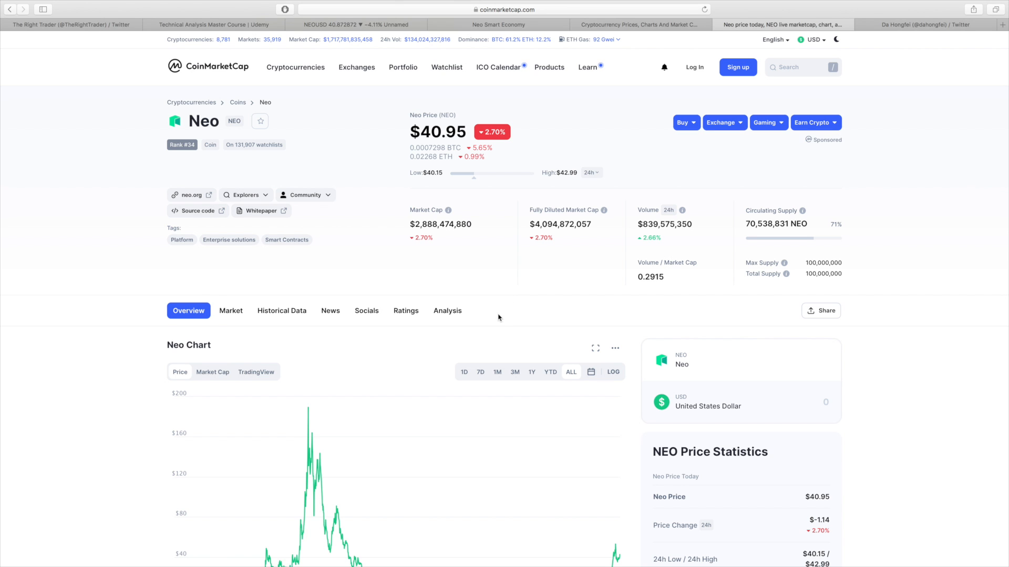
scroll("down", 3)
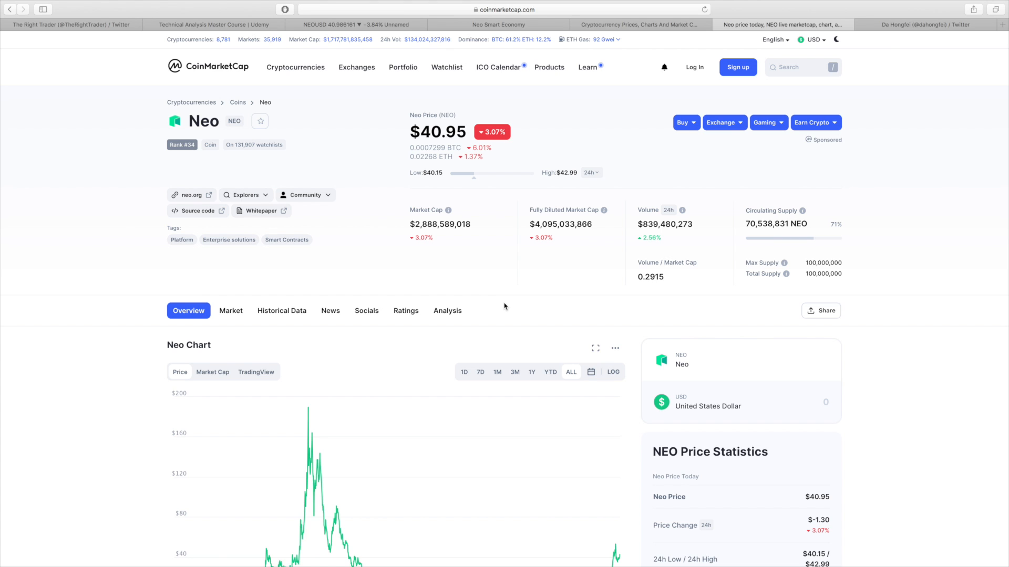
scroll("down", 3)
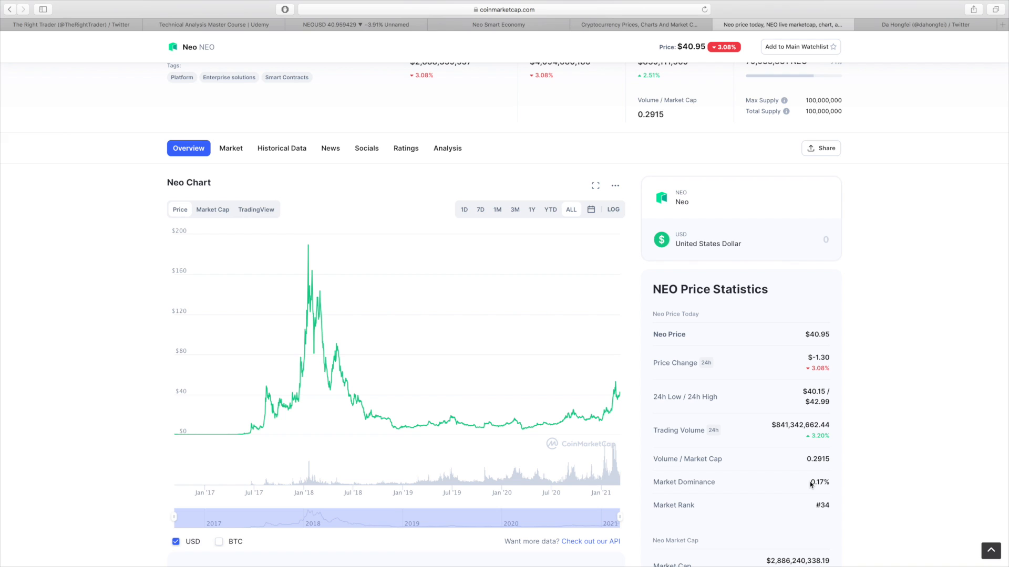
mouse_move(819, 482)
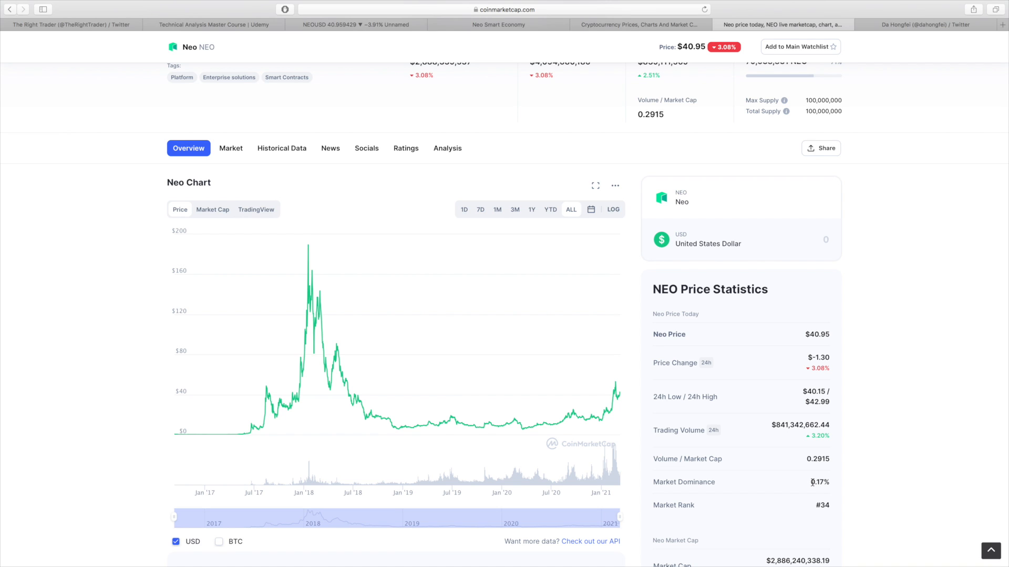
scroll("up", 3)
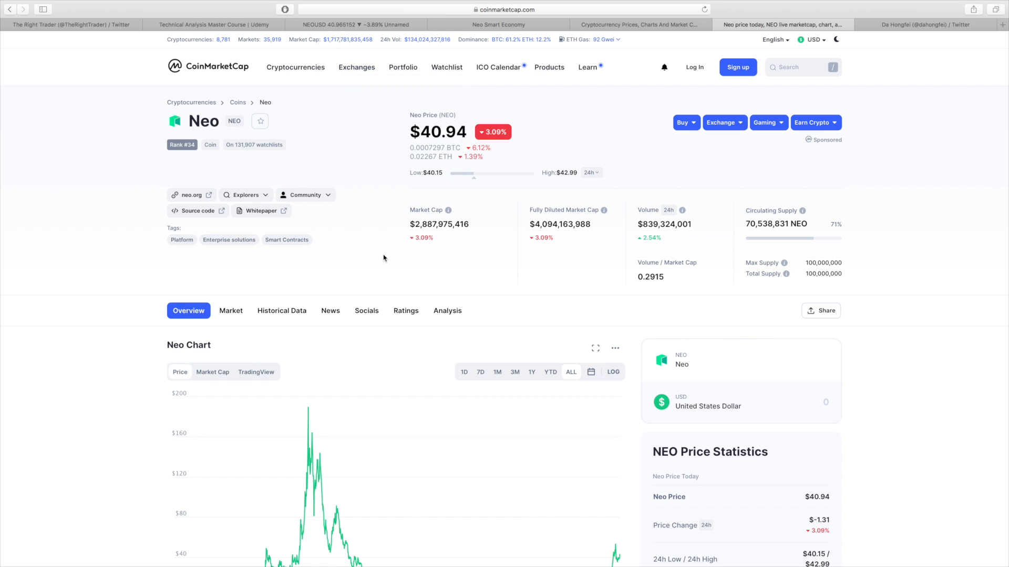
mouse_move(503, 324)
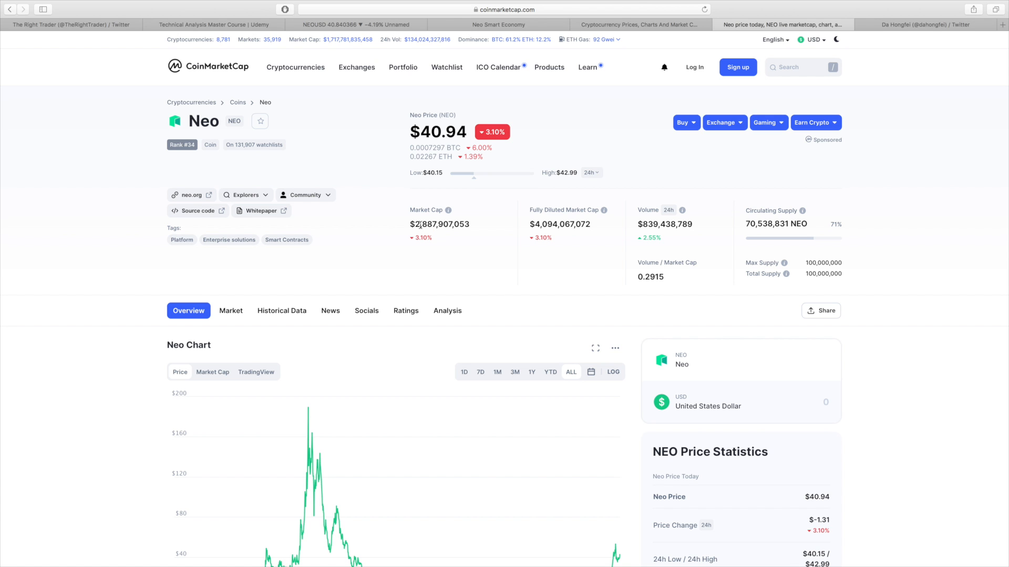
scroll("down", 3)
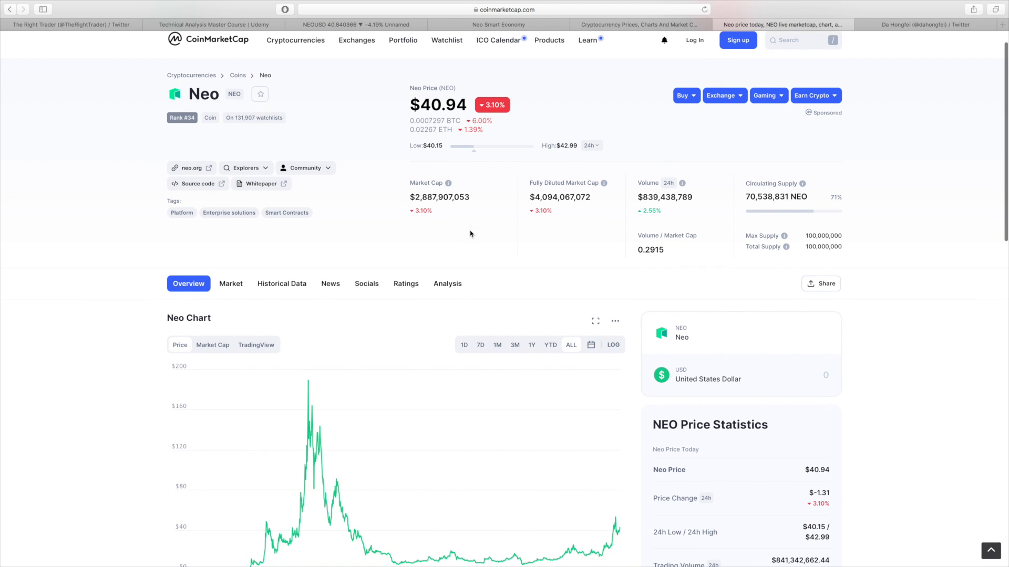
scroll("down", 3)
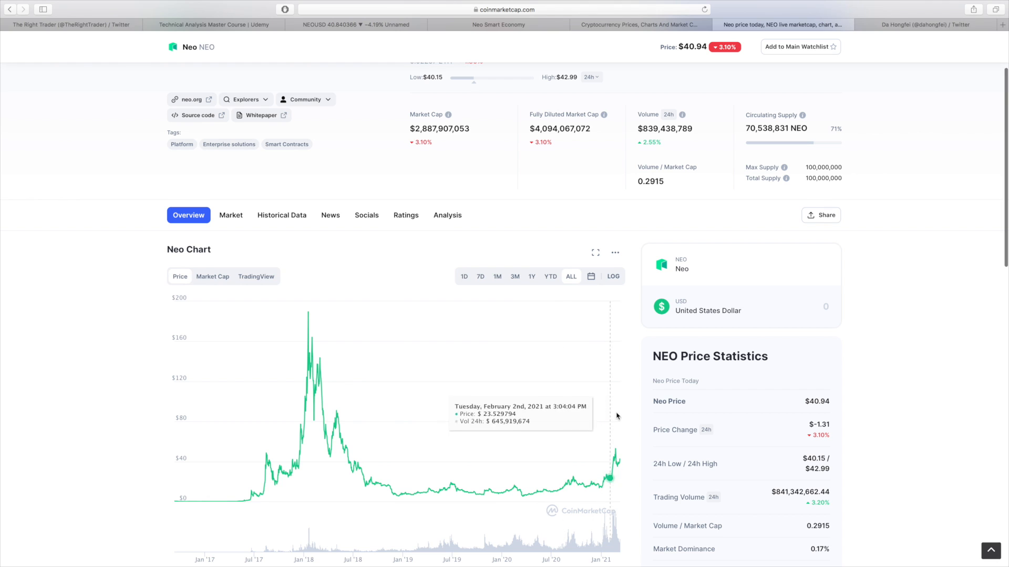
mouse_move(320, 411)
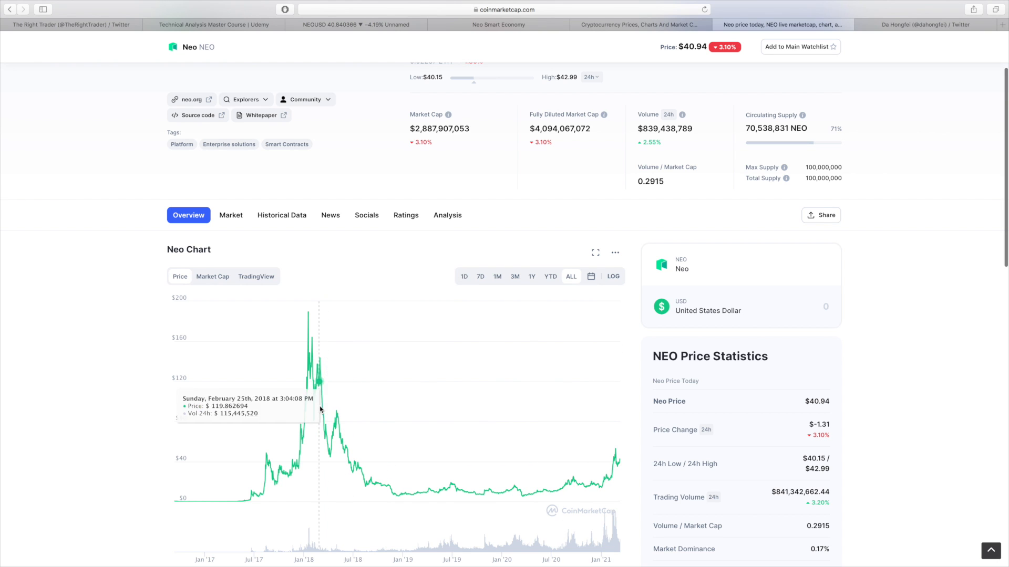
mouse_move(493, 493)
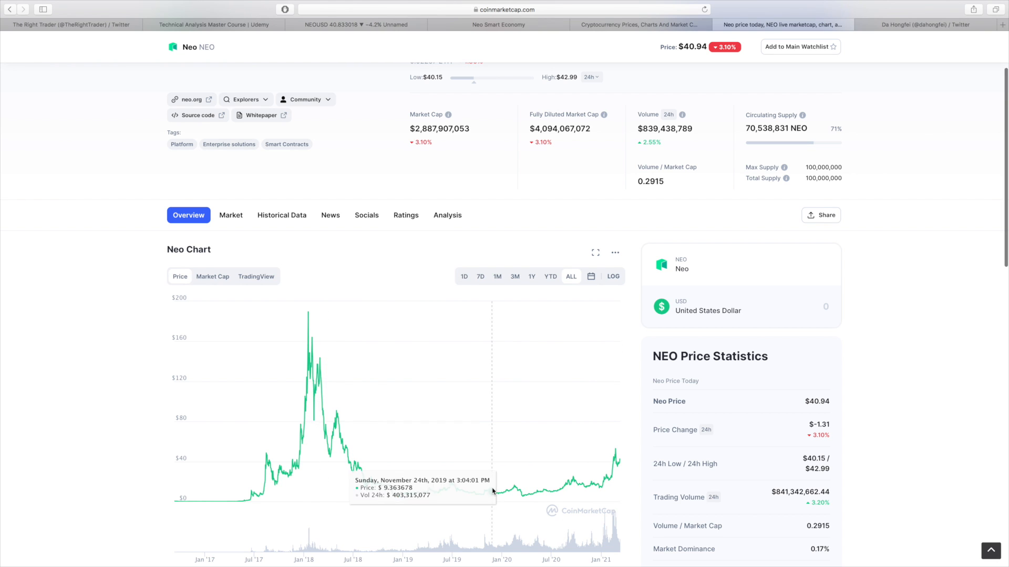
mouse_move(609, 447)
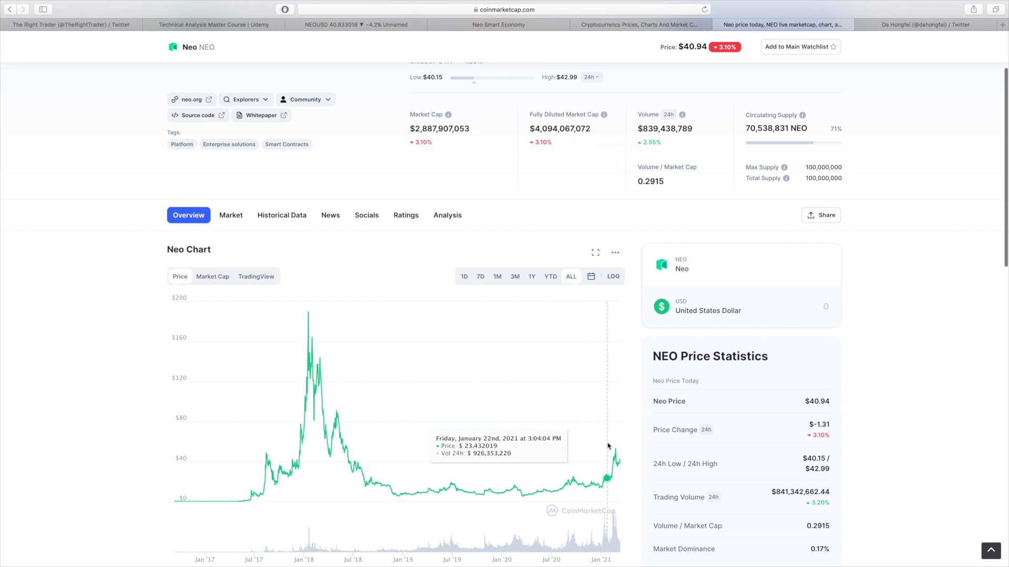
mouse_move(384, 76)
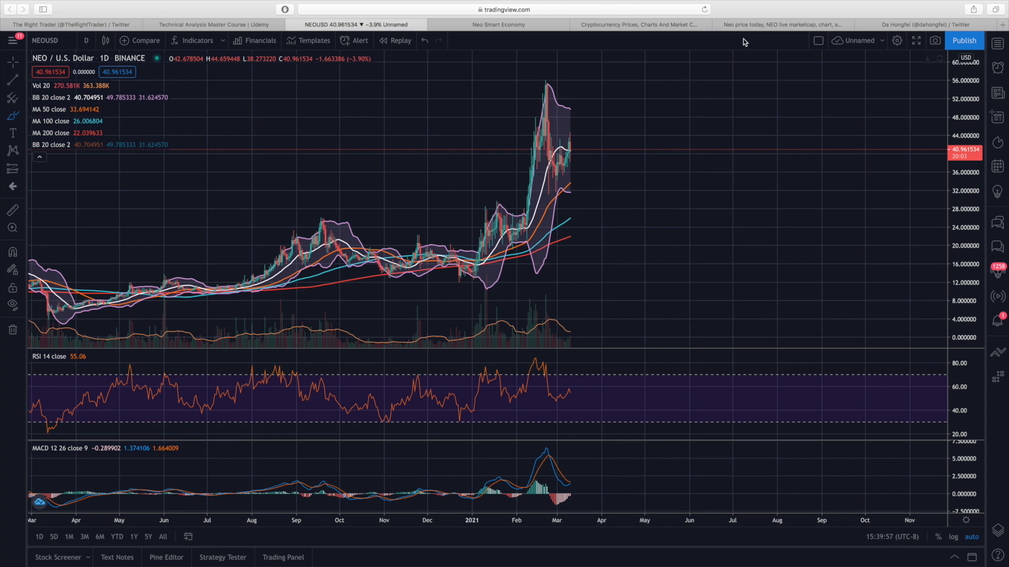
Step: Show the Neo Markets table with Binance NEO/USDT listed first at $40.95
left_click(781, 24)
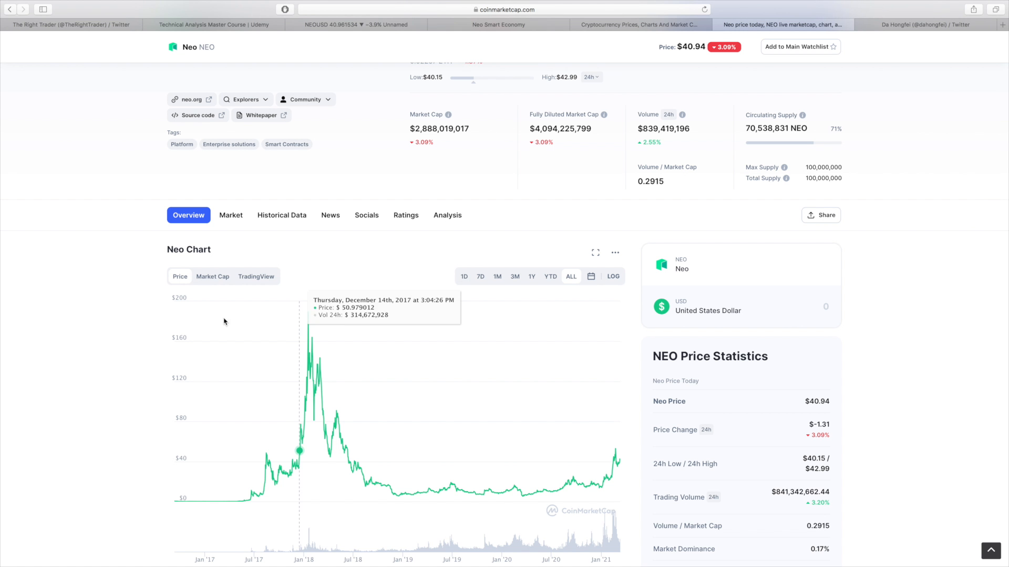
scroll("down", 3)
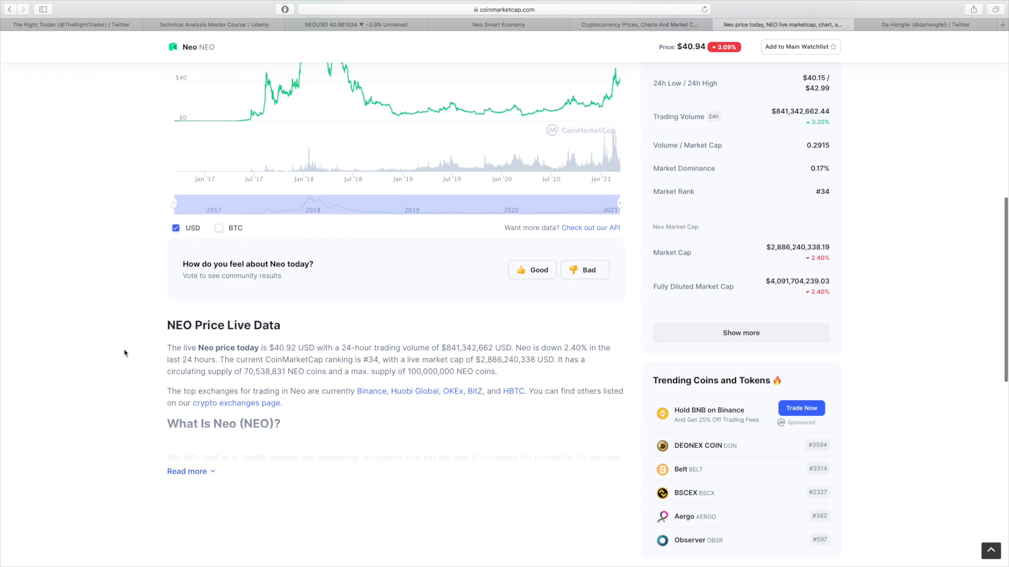
scroll("down", 3)
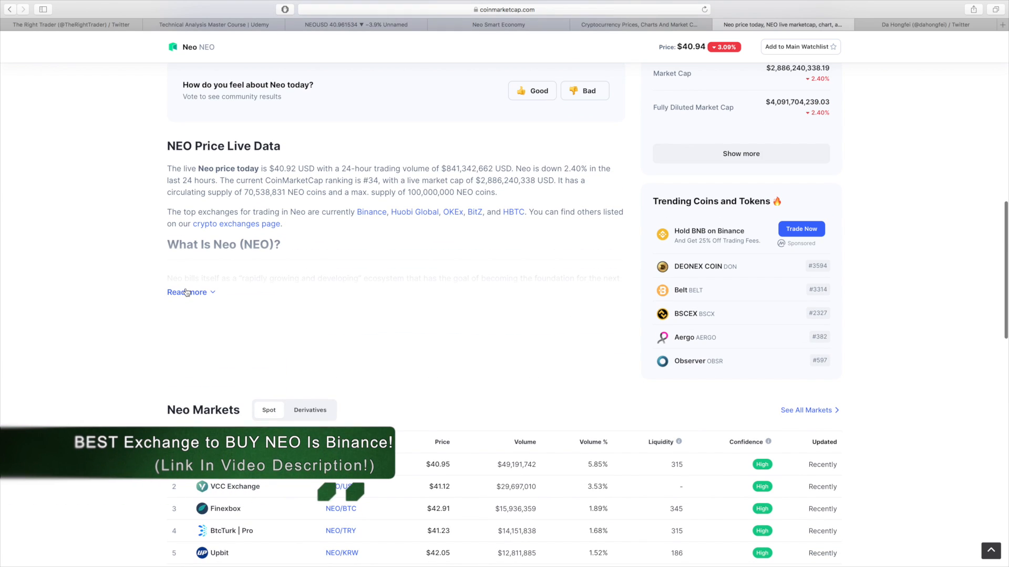
scroll("down", 3)
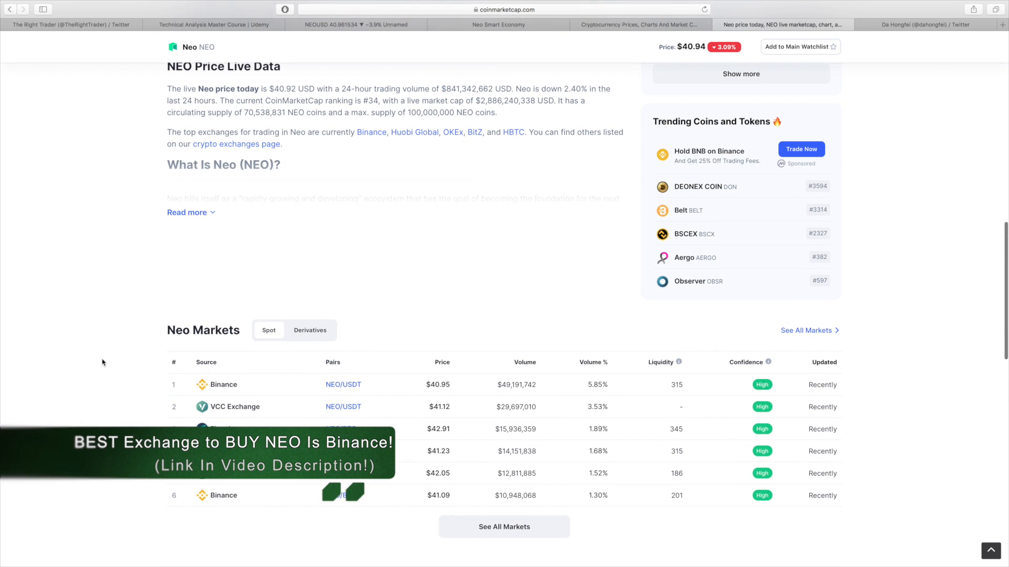
mouse_move(233, 388)
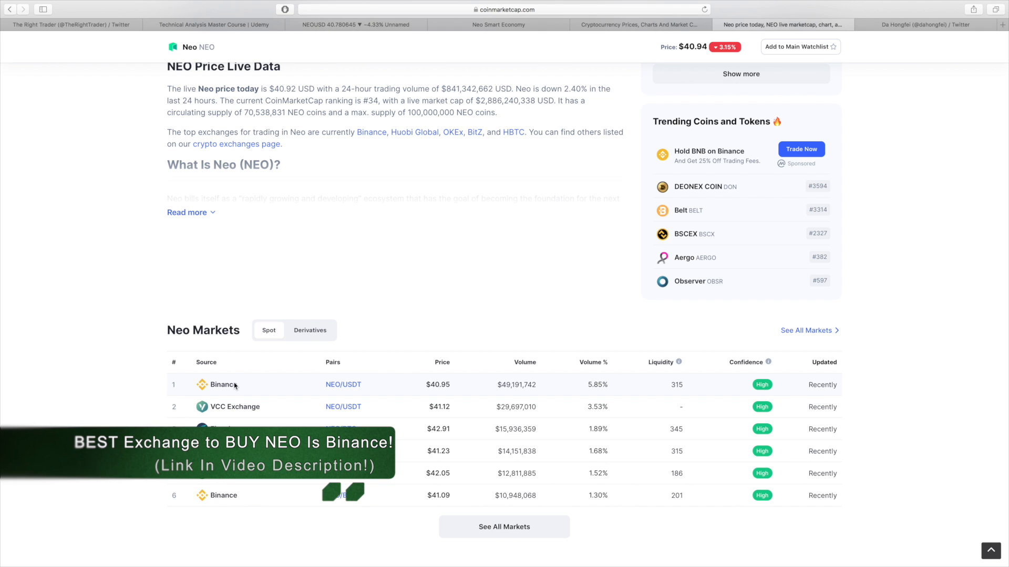
mouse_move(502, 384)
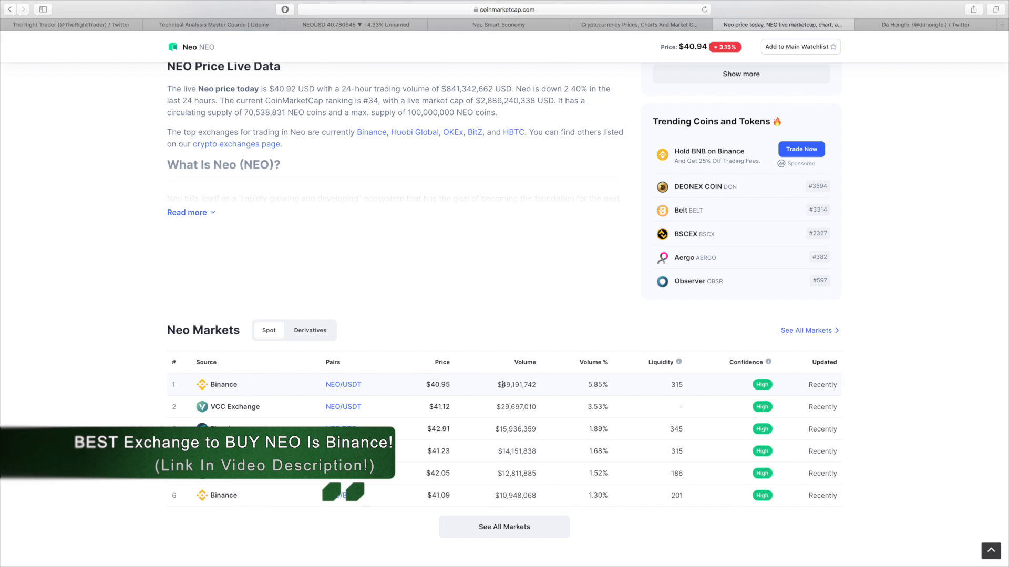
mouse_move(502, 382)
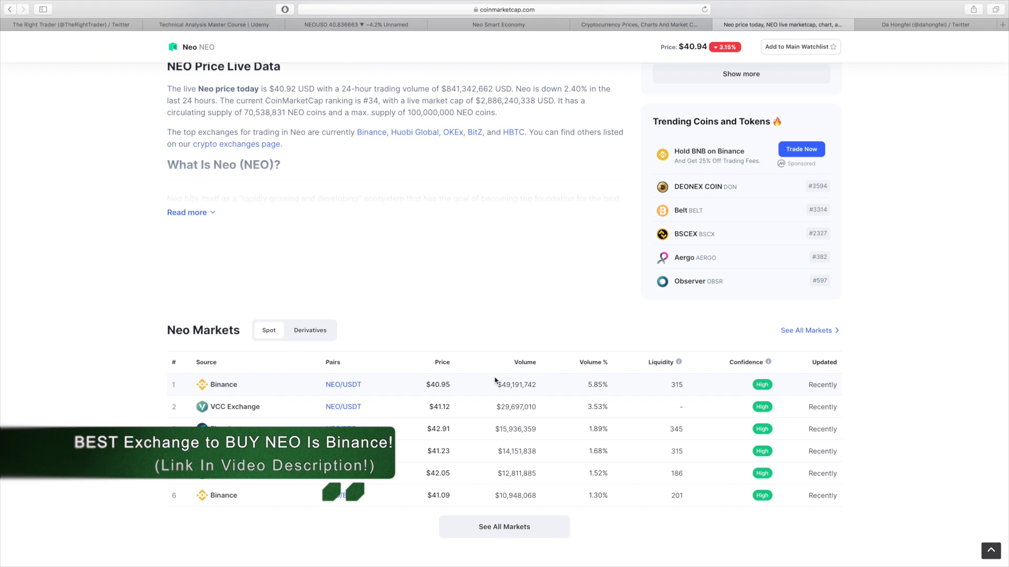
mouse_move(484, 316)
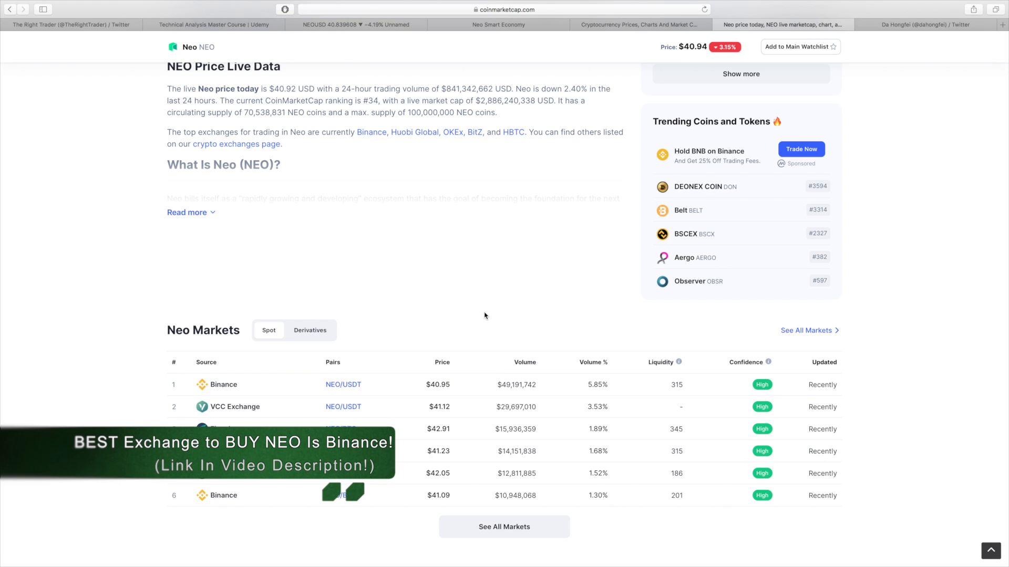
mouse_move(460, 314)
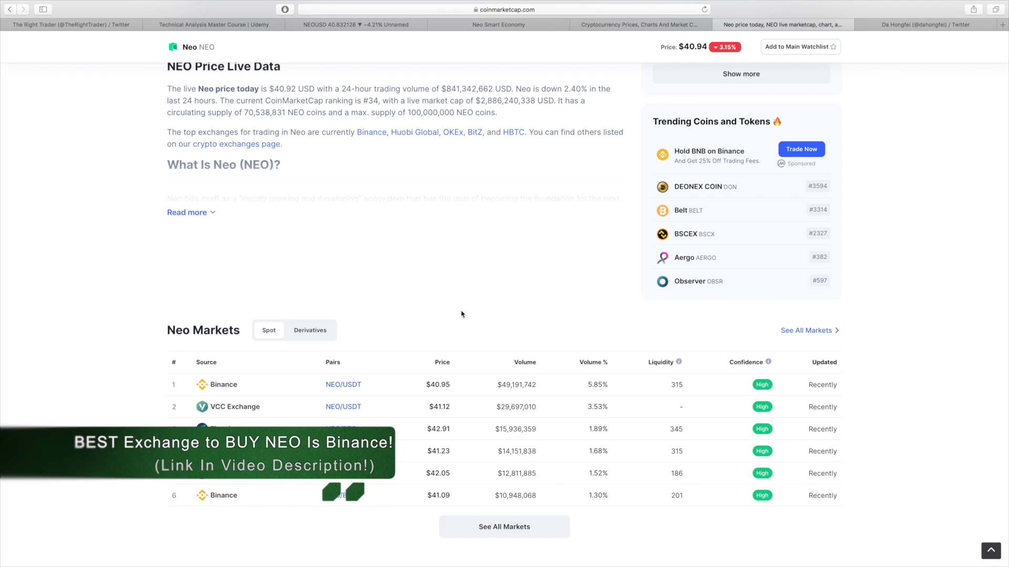
mouse_move(455, 313)
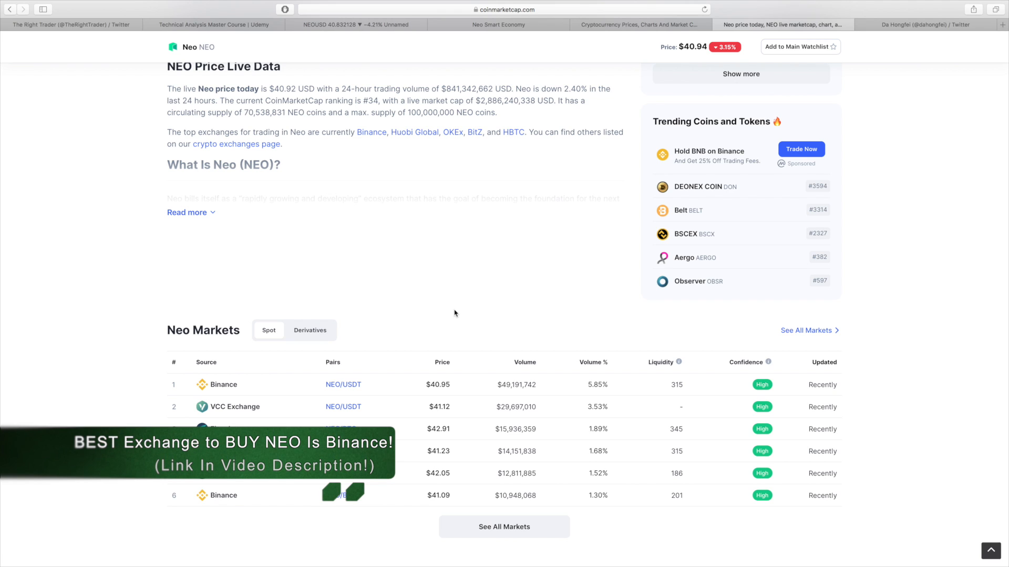
mouse_move(138, 271)
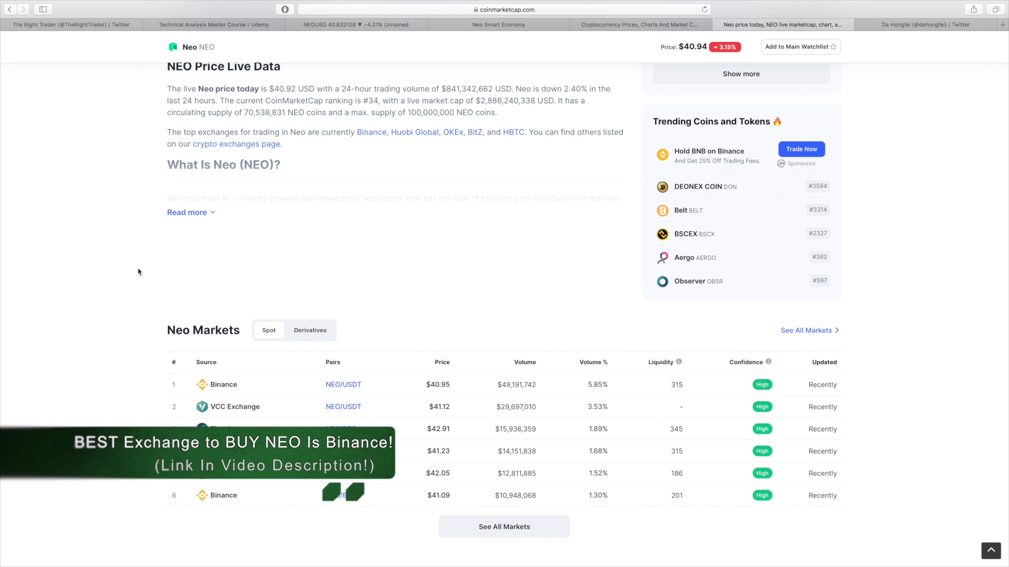
Step: Read the About sections on what Neo is, founders Da Hongfei and Erik Zhang, and what makes it unique
scroll("up", 3)
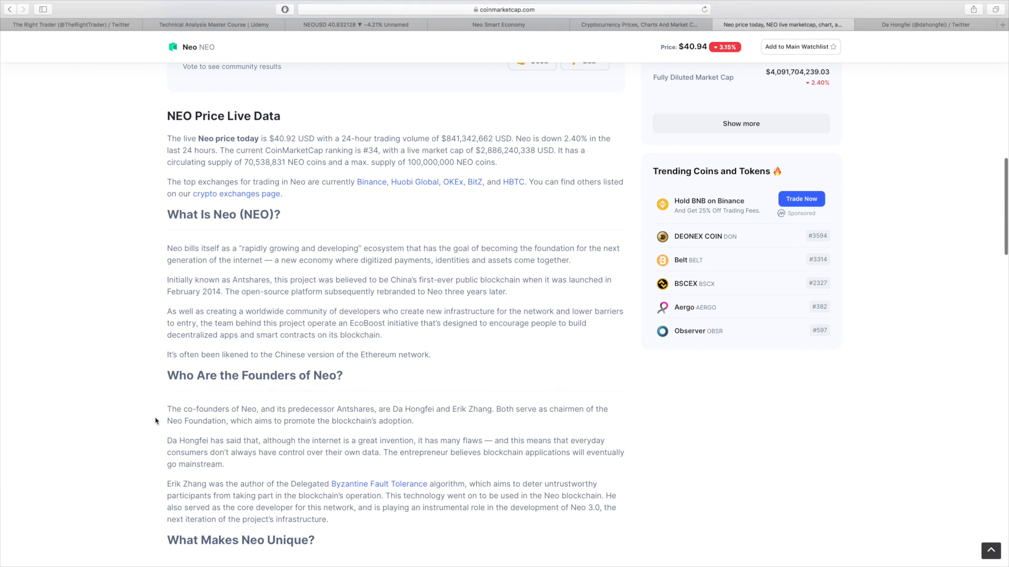
mouse_move(217, 273)
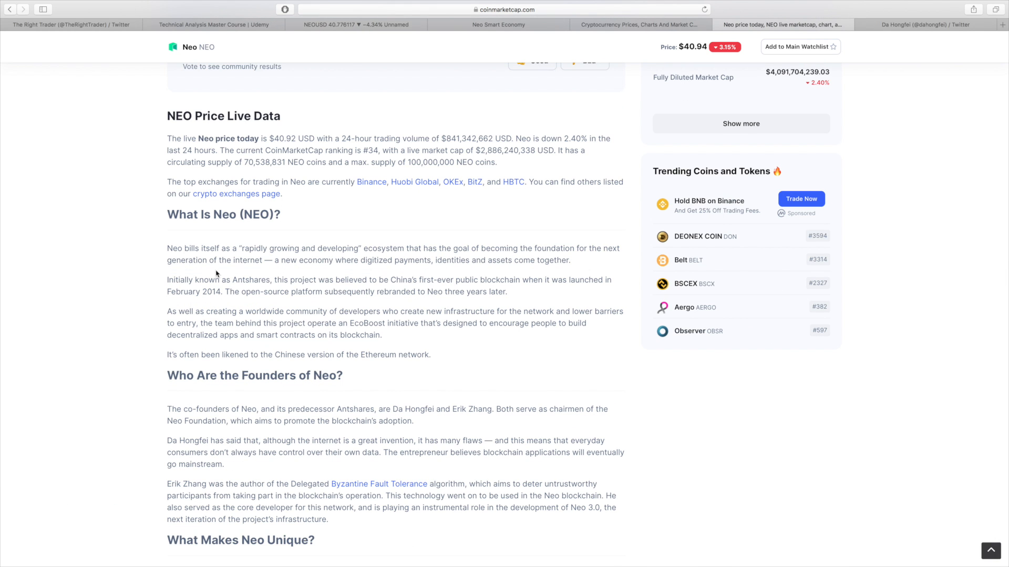
scroll("down", 3)
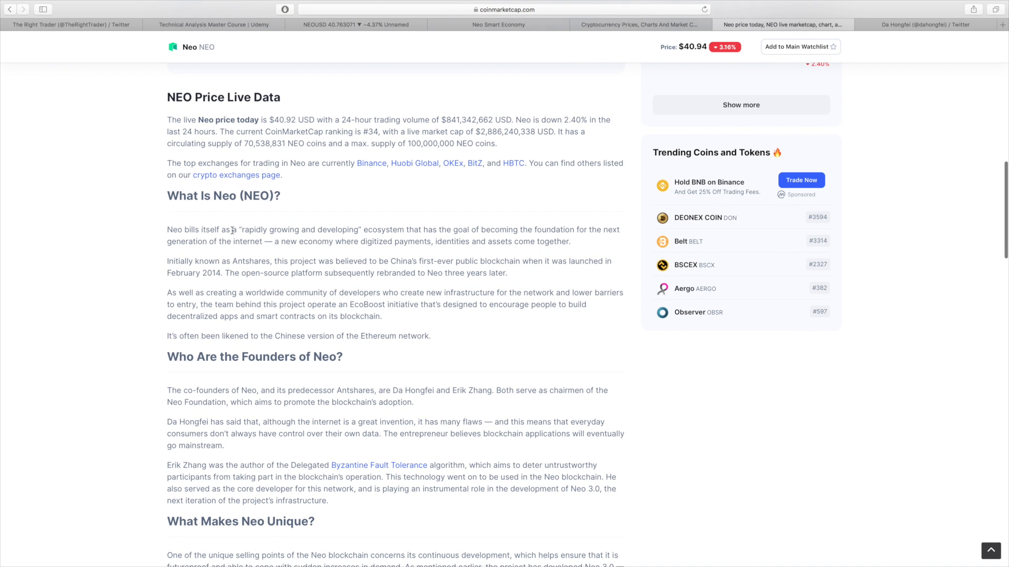
mouse_move(393, 233)
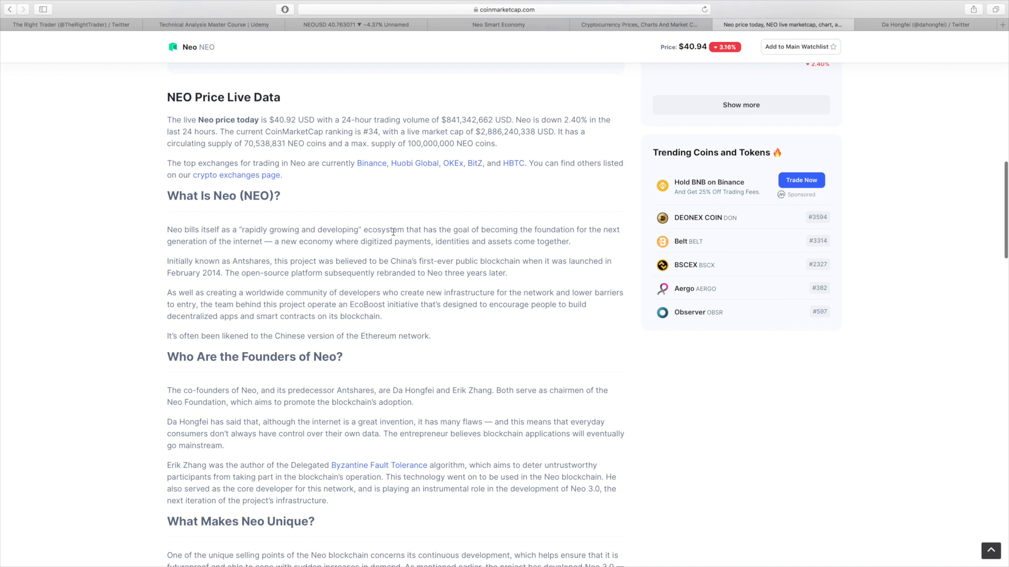
scroll("down", 3)
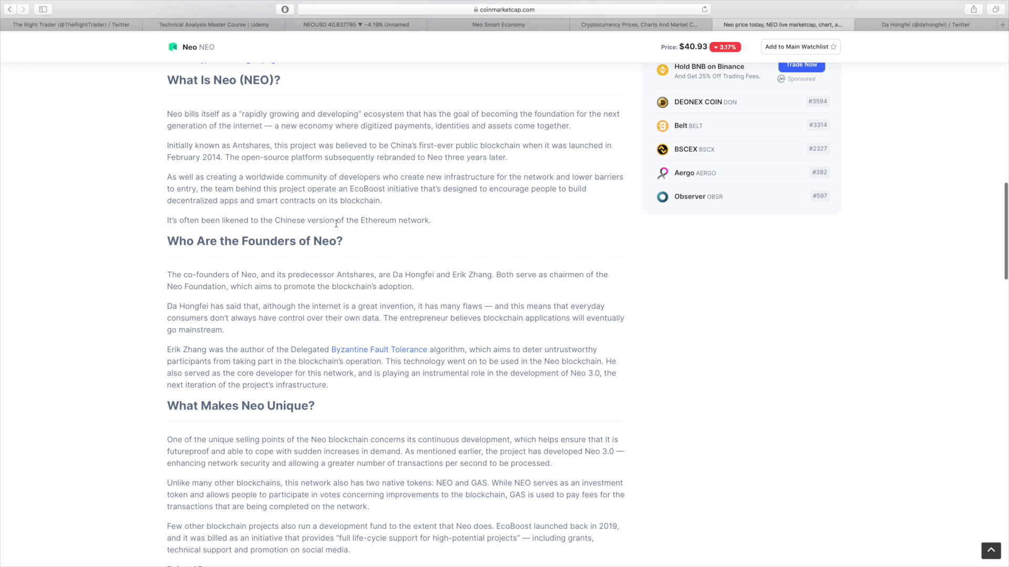
mouse_move(400, 252)
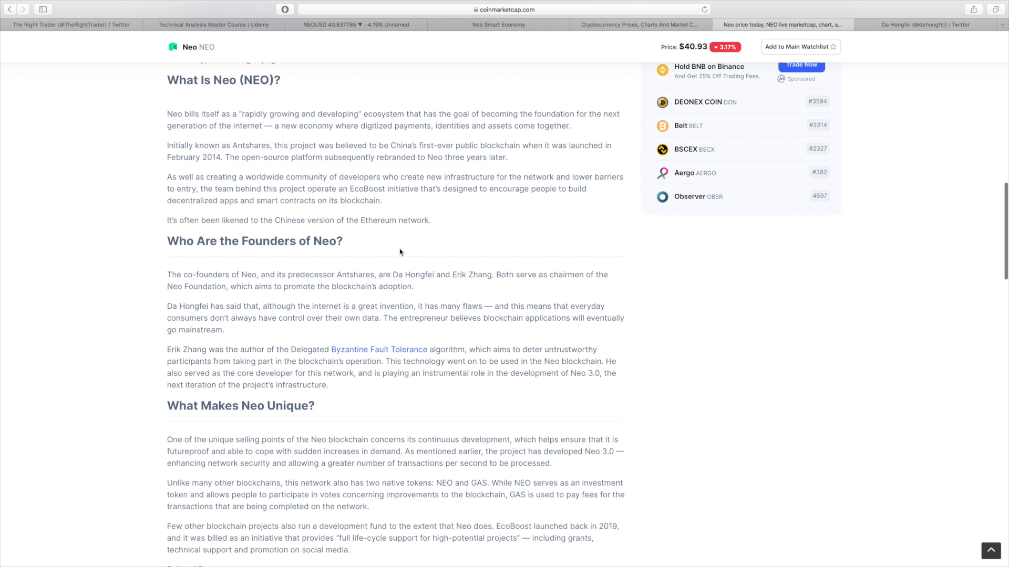
scroll("down", 3)
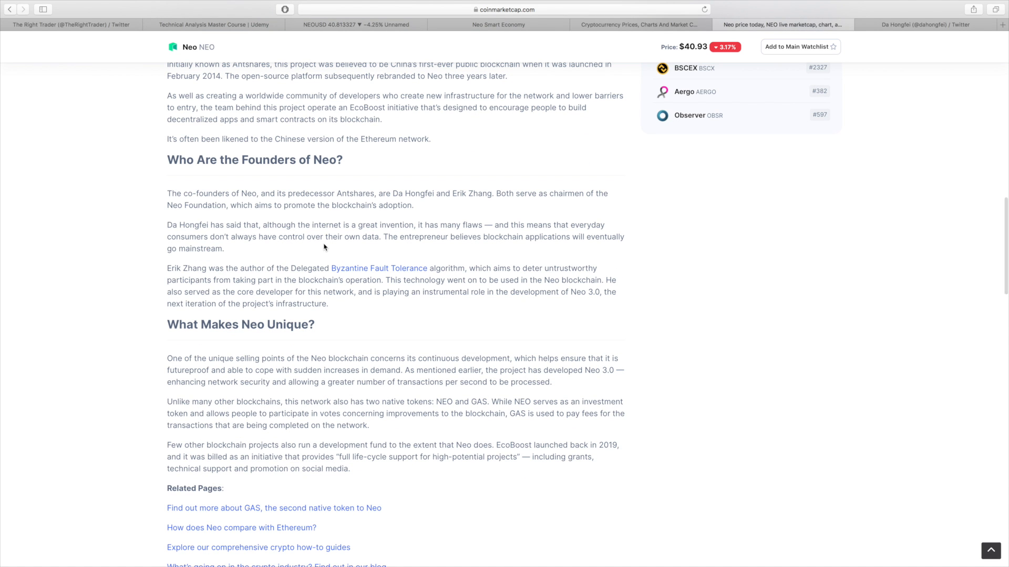
mouse_move(248, 270)
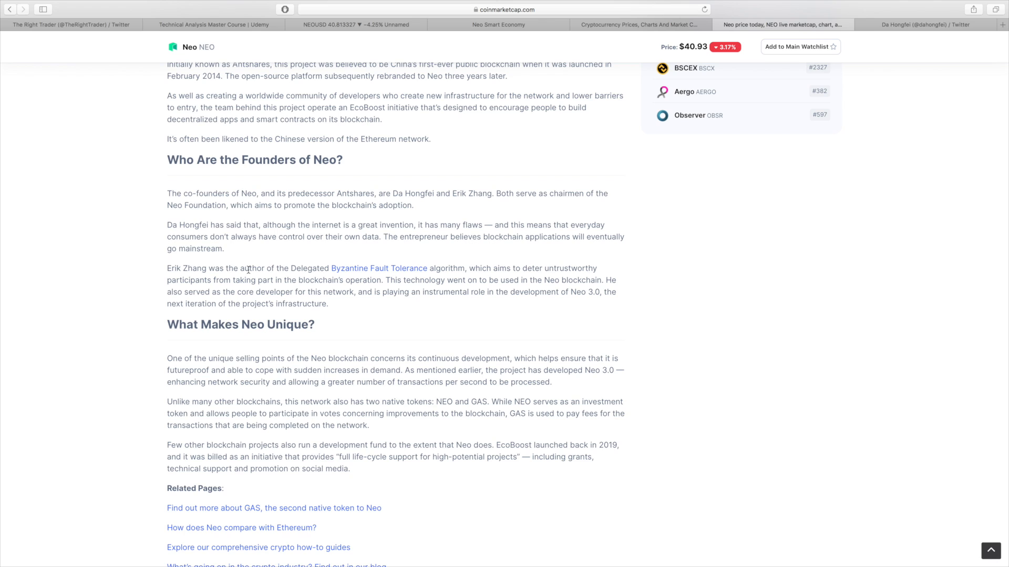
mouse_move(334, 274)
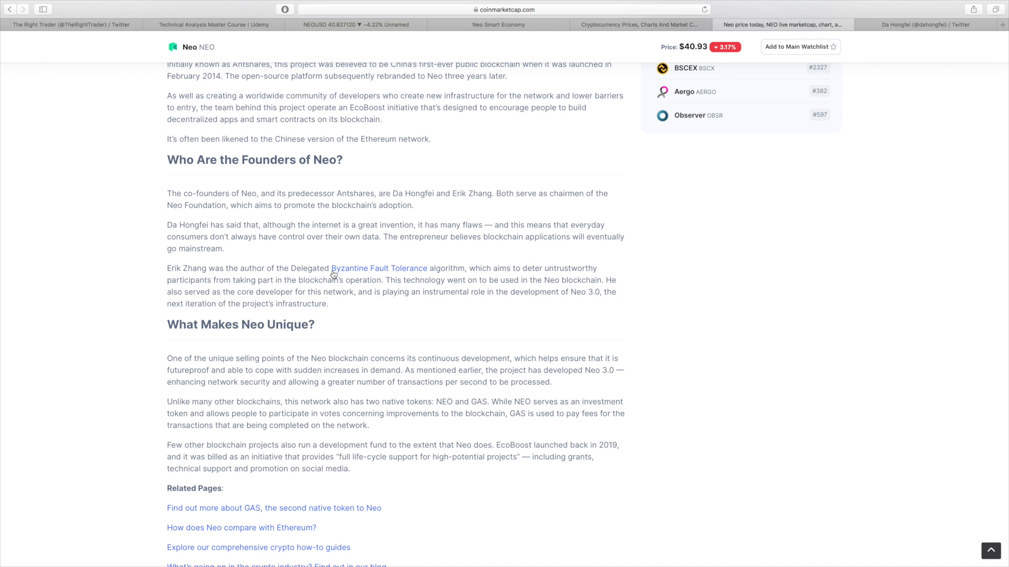
mouse_move(369, 291)
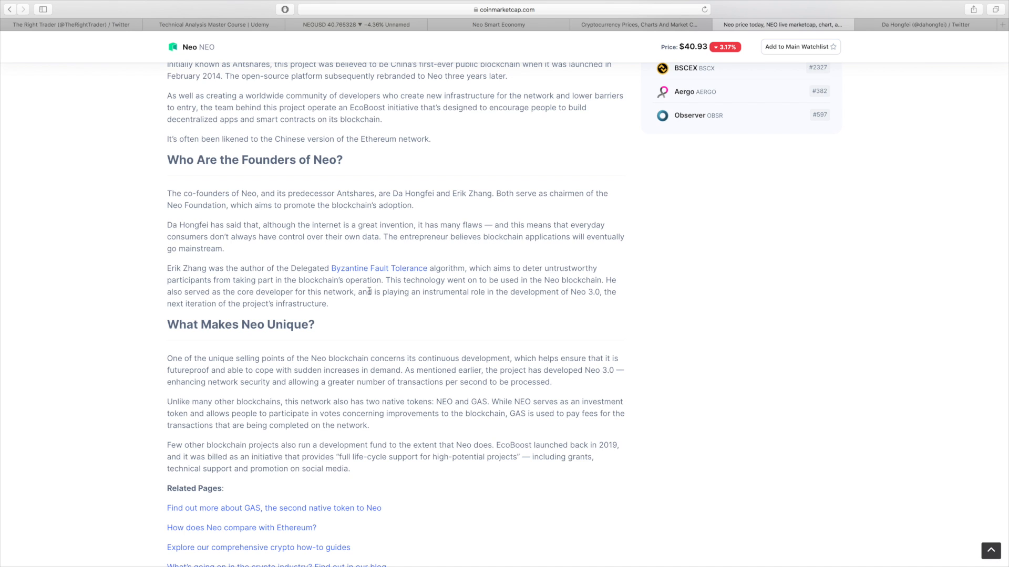
mouse_move(250, 237)
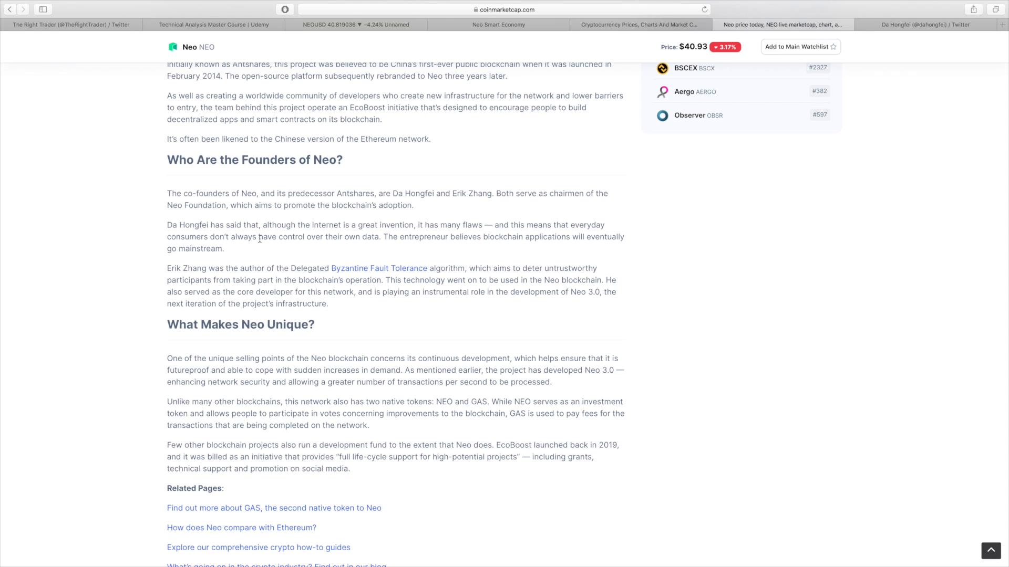
mouse_move(241, 255)
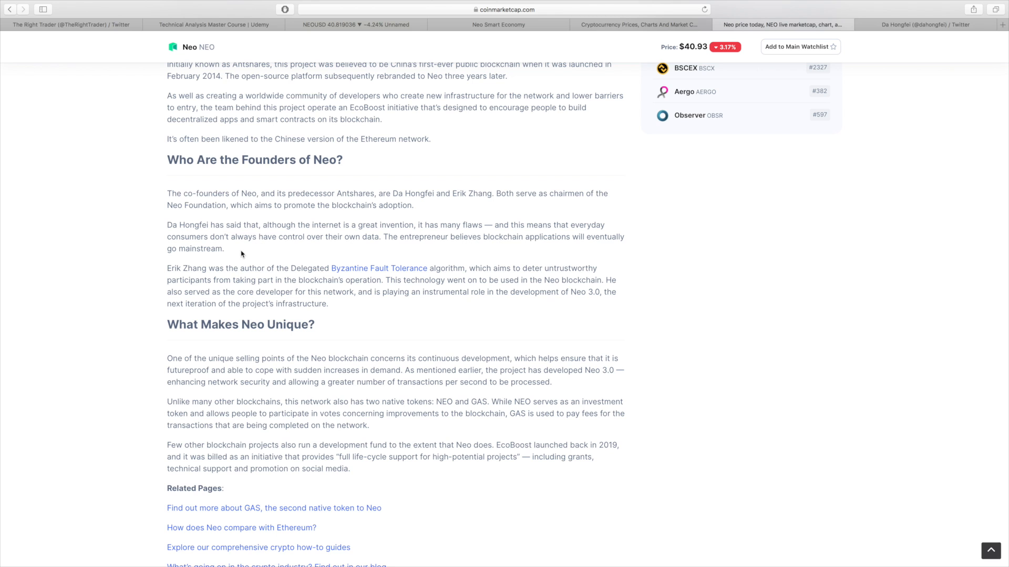
mouse_move(864, 62)
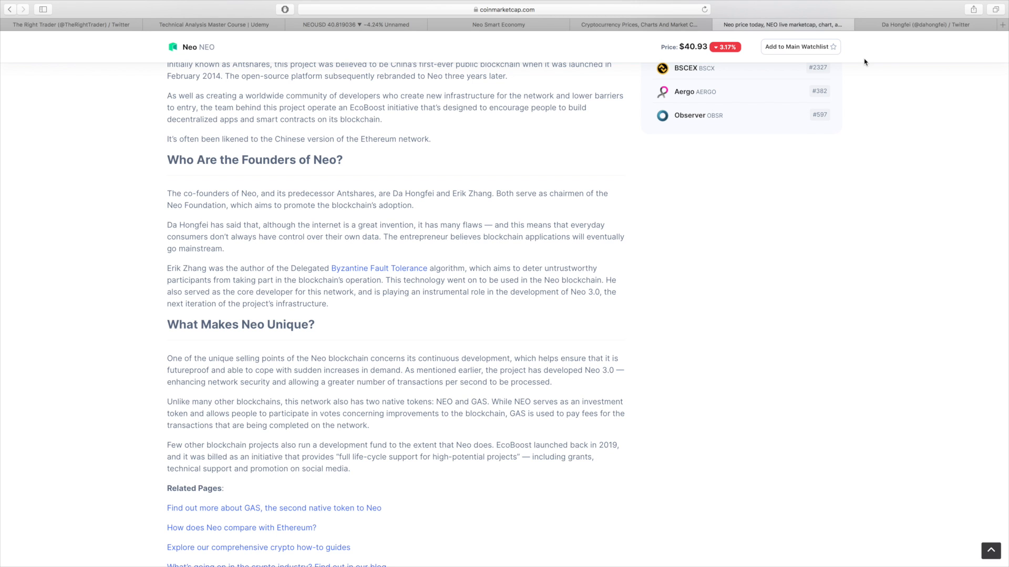
scroll("down", 3)
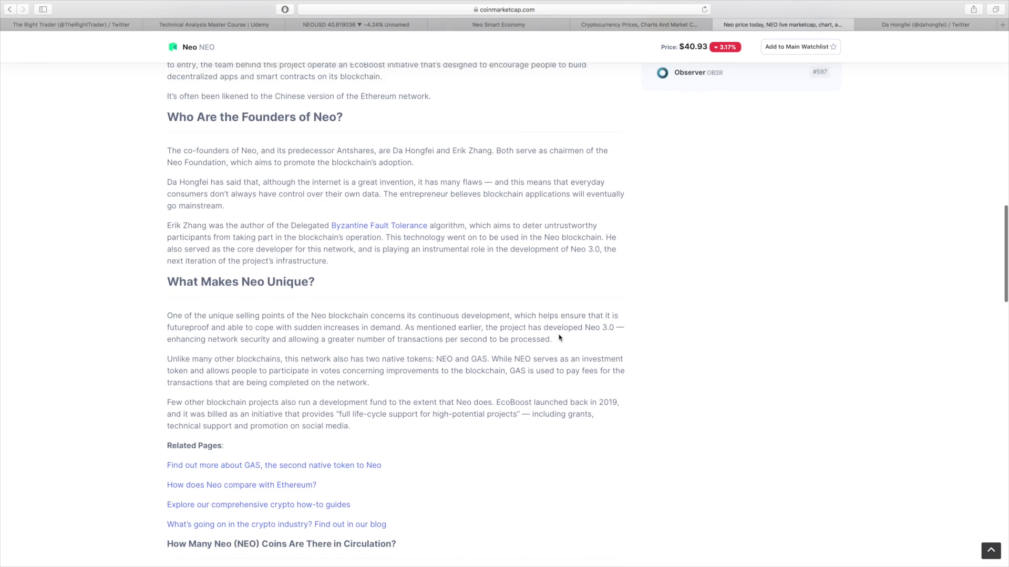
scroll("down", 3)
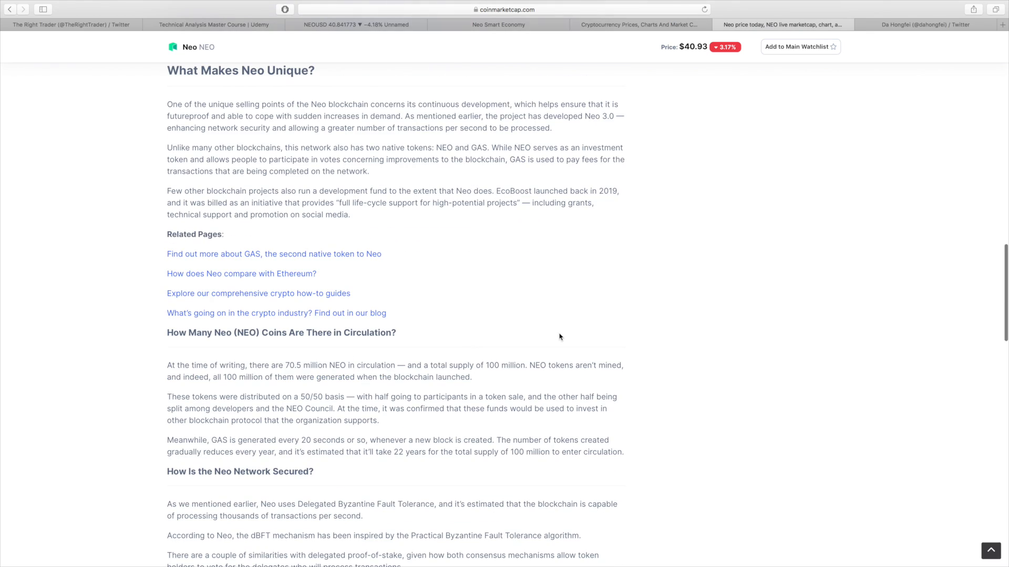
scroll("up", 3)
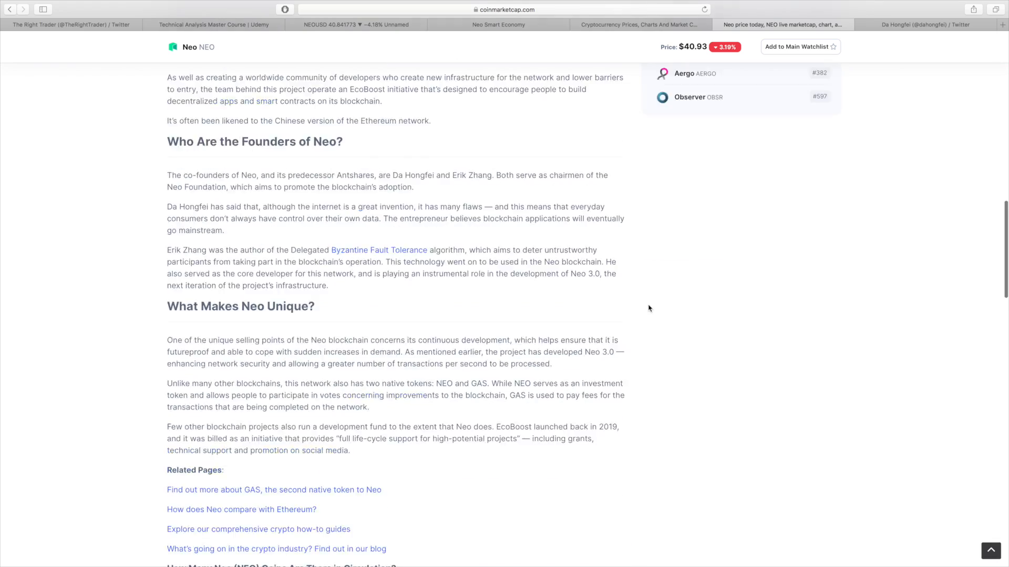
Step: Return to the Neo page top showing the $40.93 price and roughly $2.89 billion market cap
scroll("up", 3)
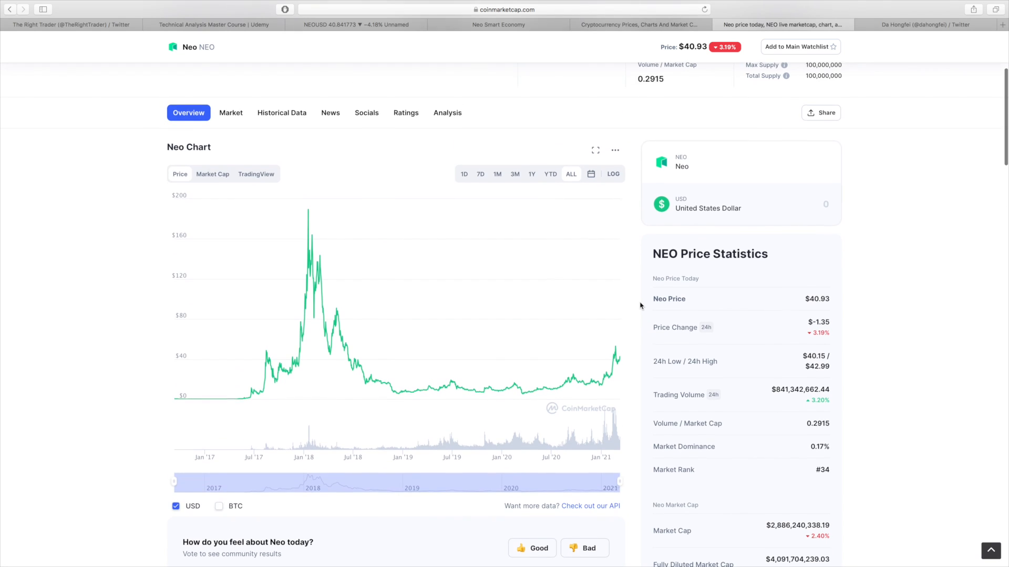
scroll("up", 3)
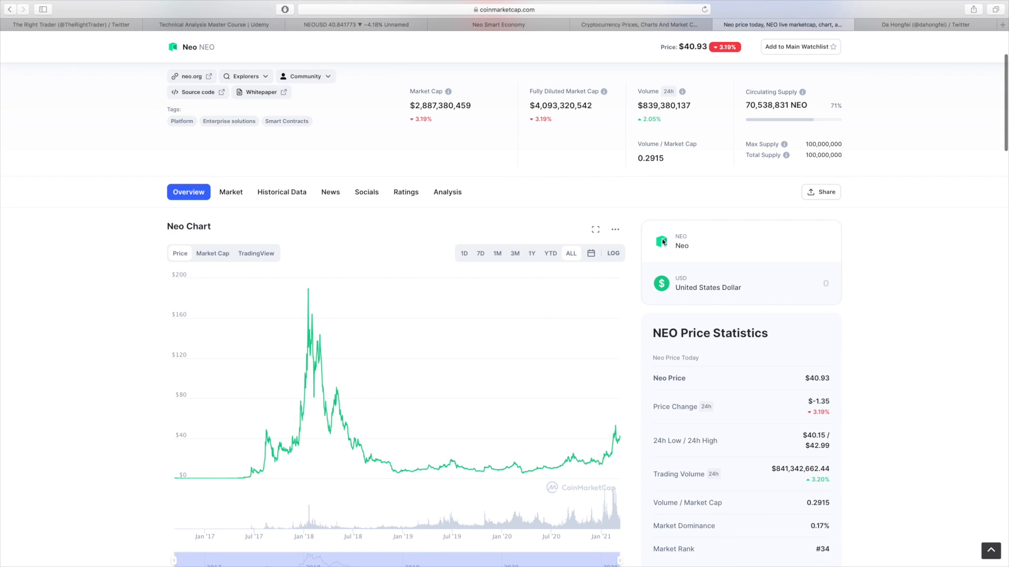
scroll("down", 3)
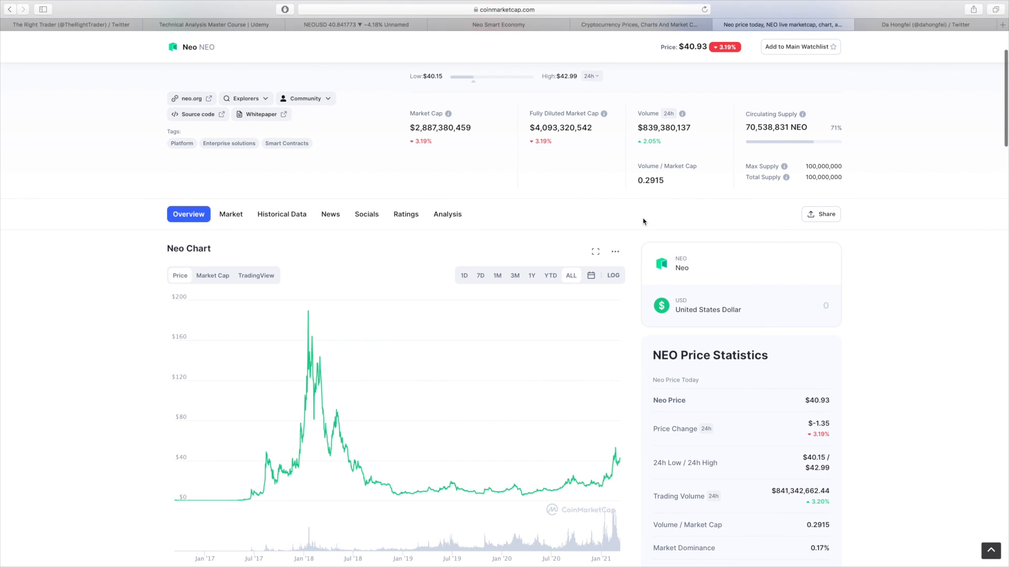
mouse_move(628, 191)
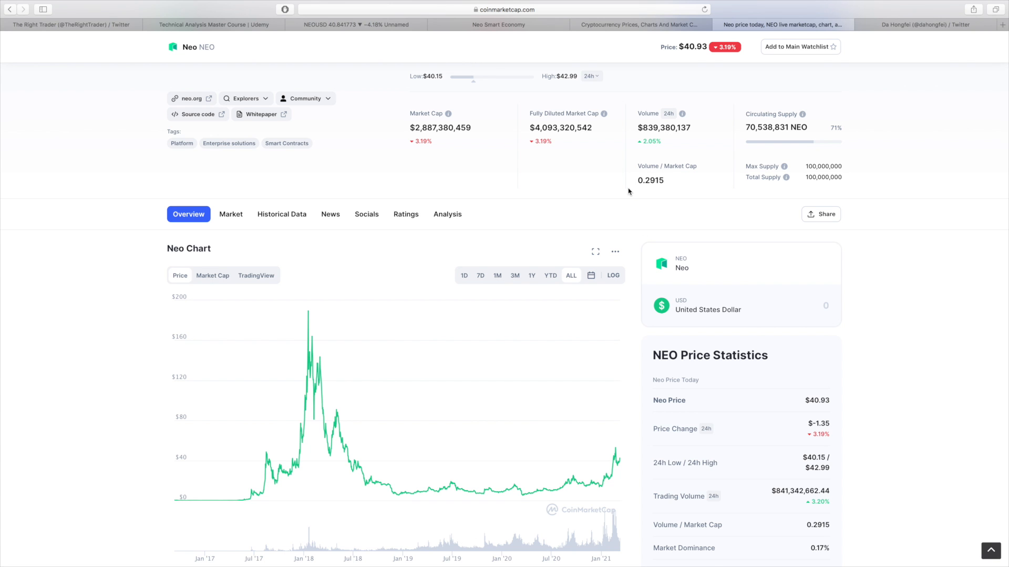
scroll("up", 3)
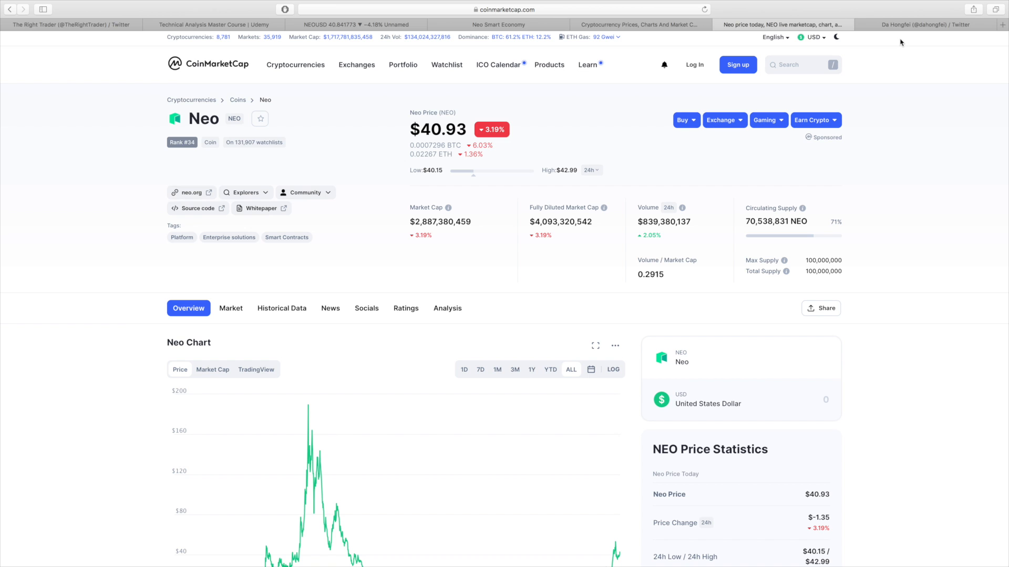
left_click(925, 24)
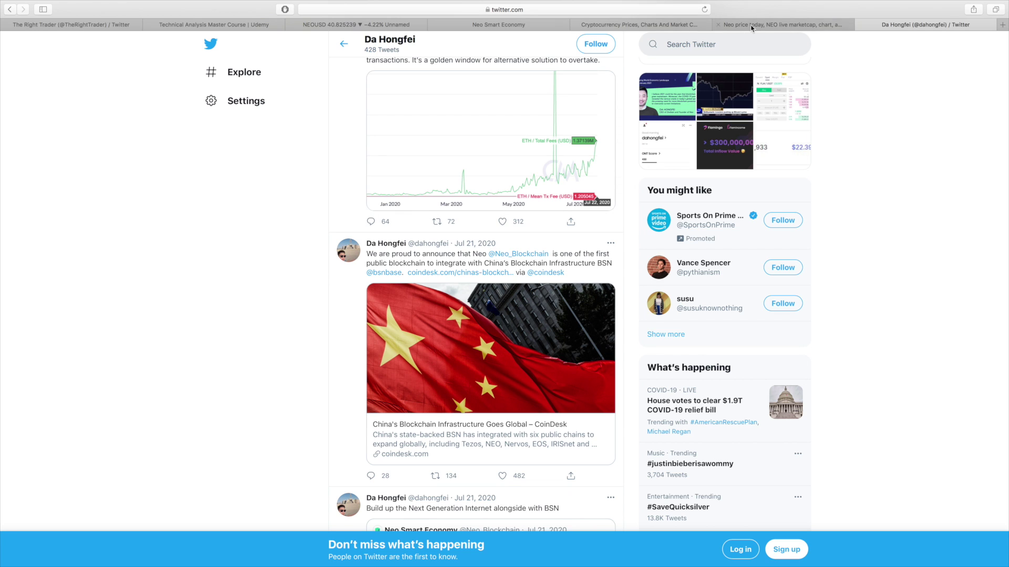
mouse_move(383, 348)
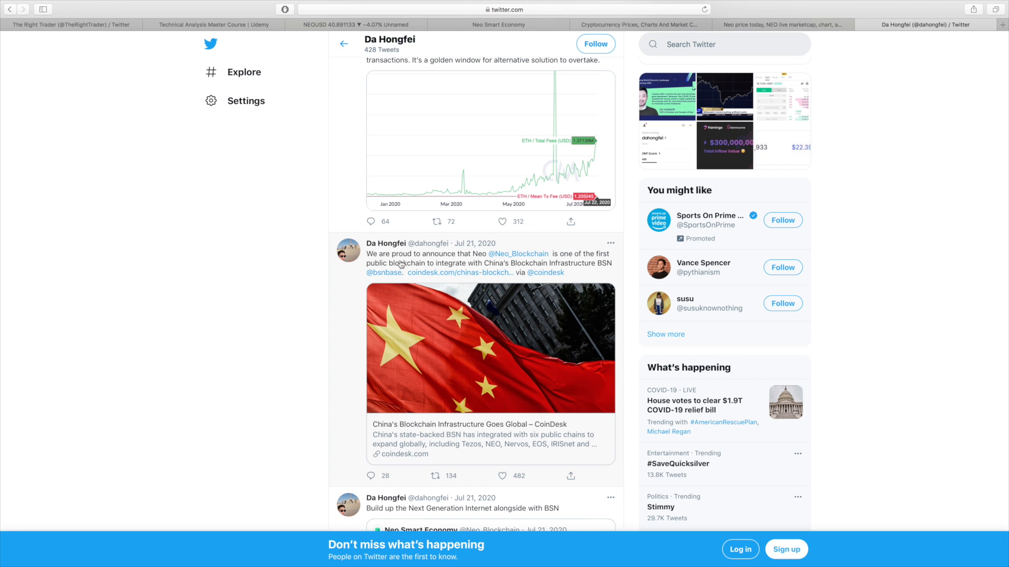
mouse_move(497, 266)
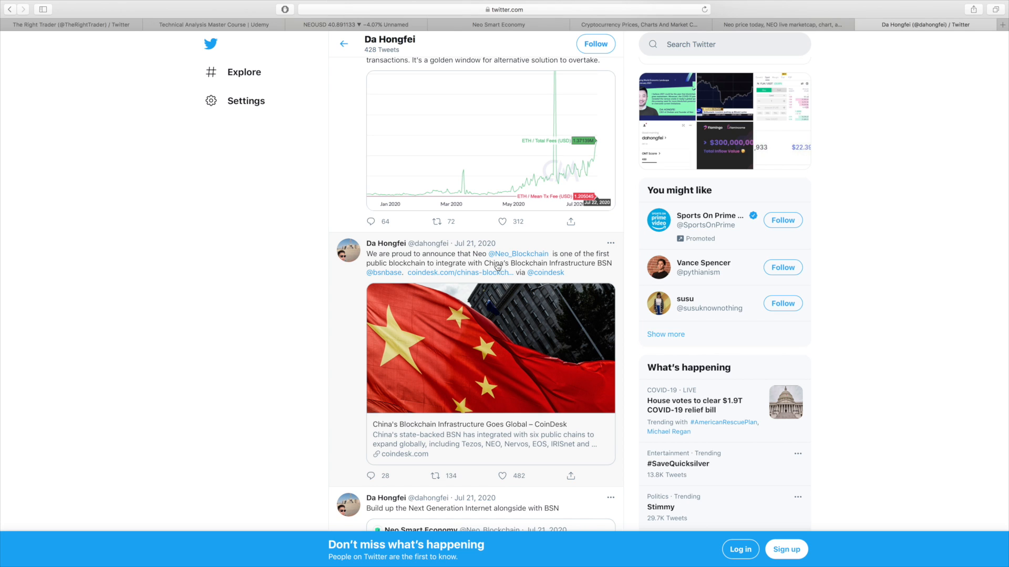
mouse_move(460, 278)
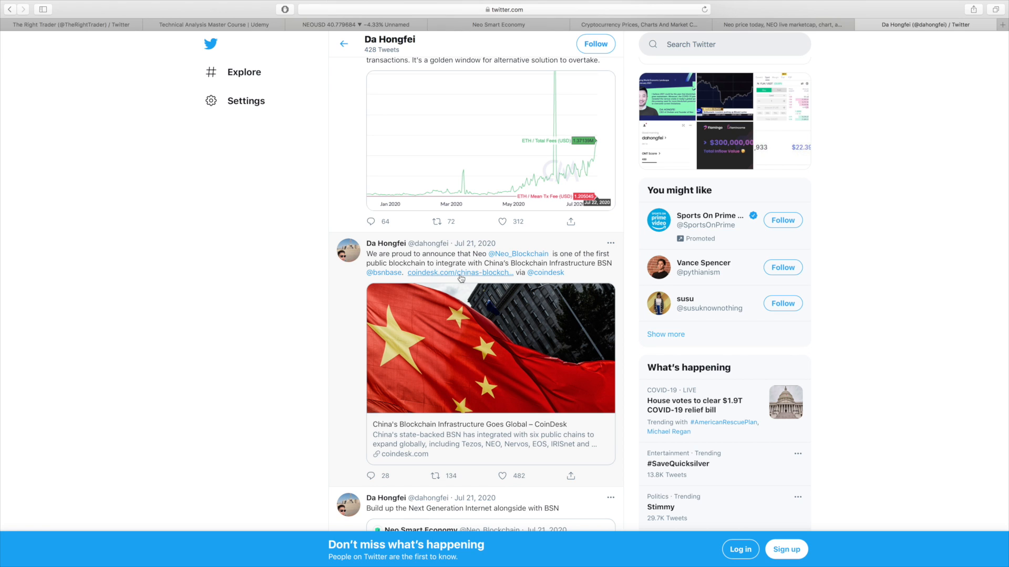
mouse_move(526, 270)
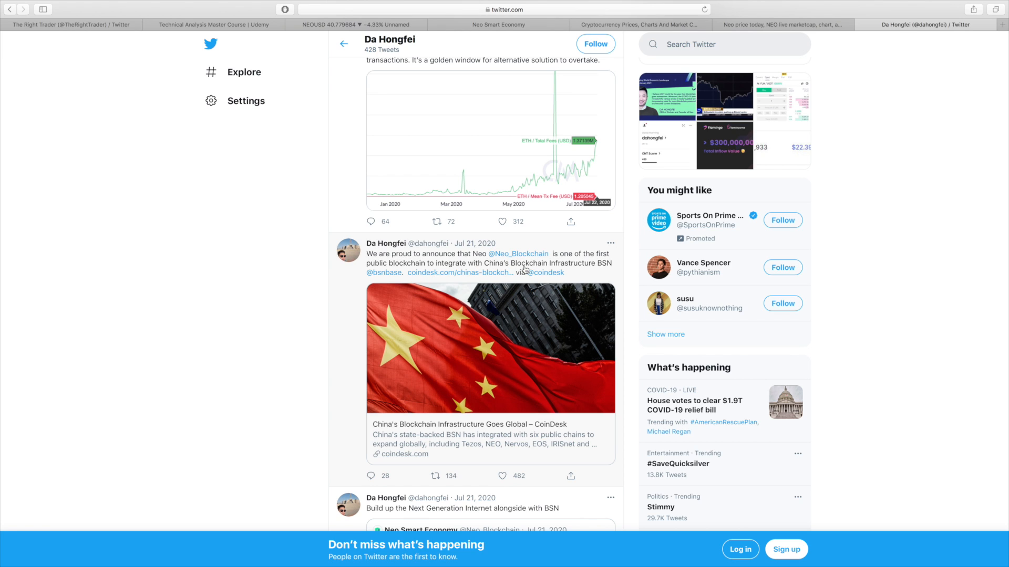
mouse_move(553, 294)
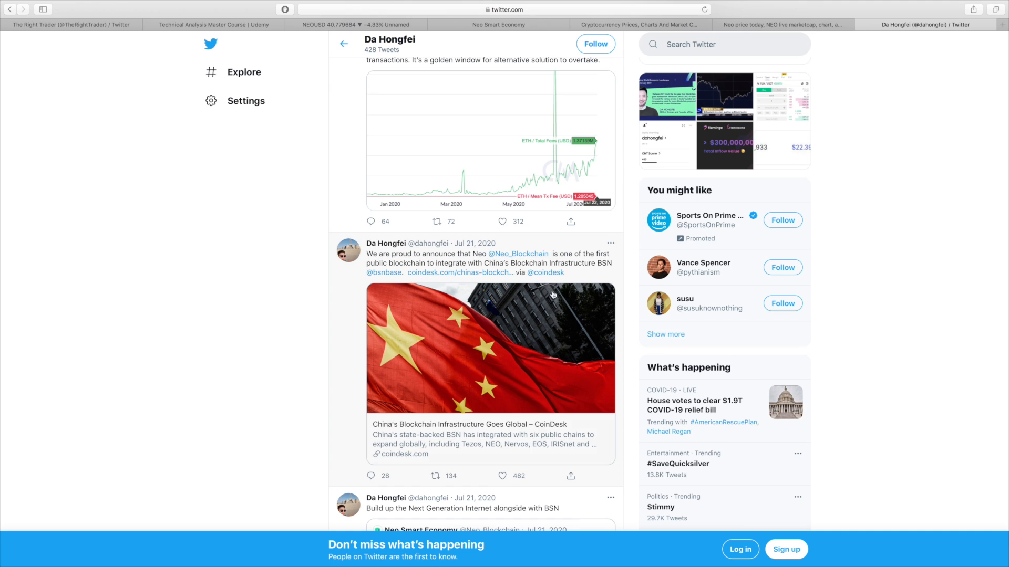
mouse_move(484, 449)
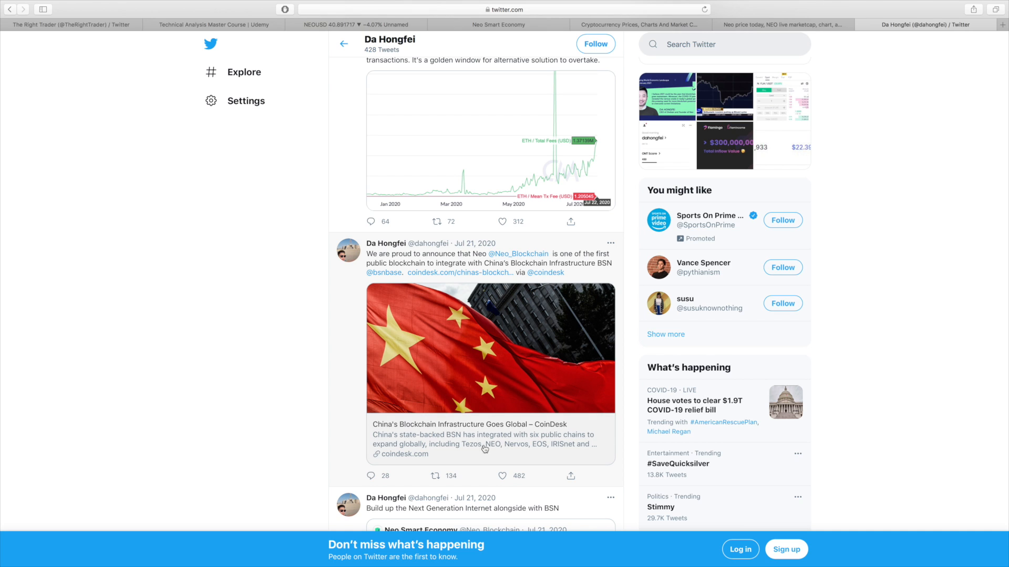
mouse_move(458, 450)
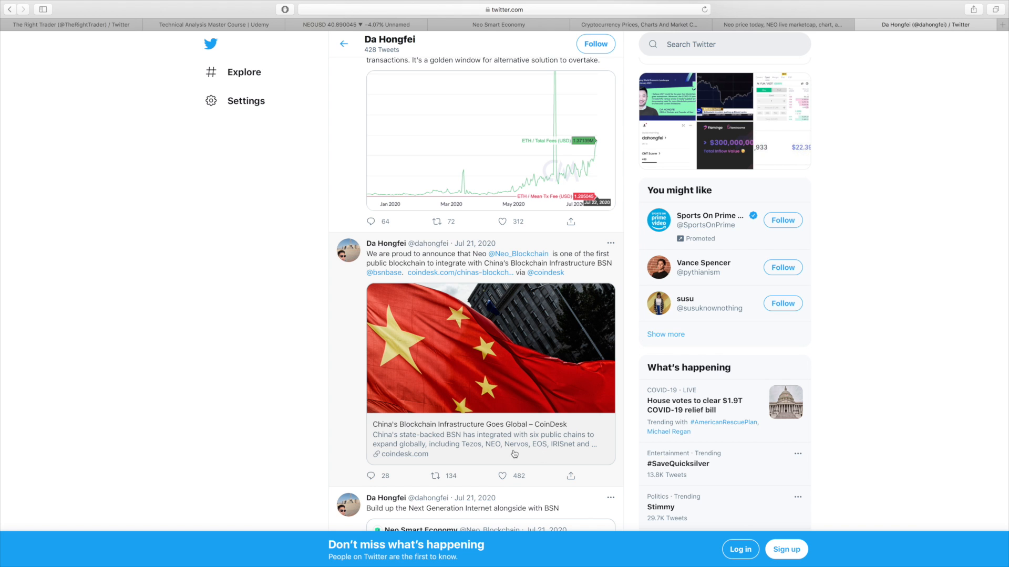
mouse_move(451, 448)
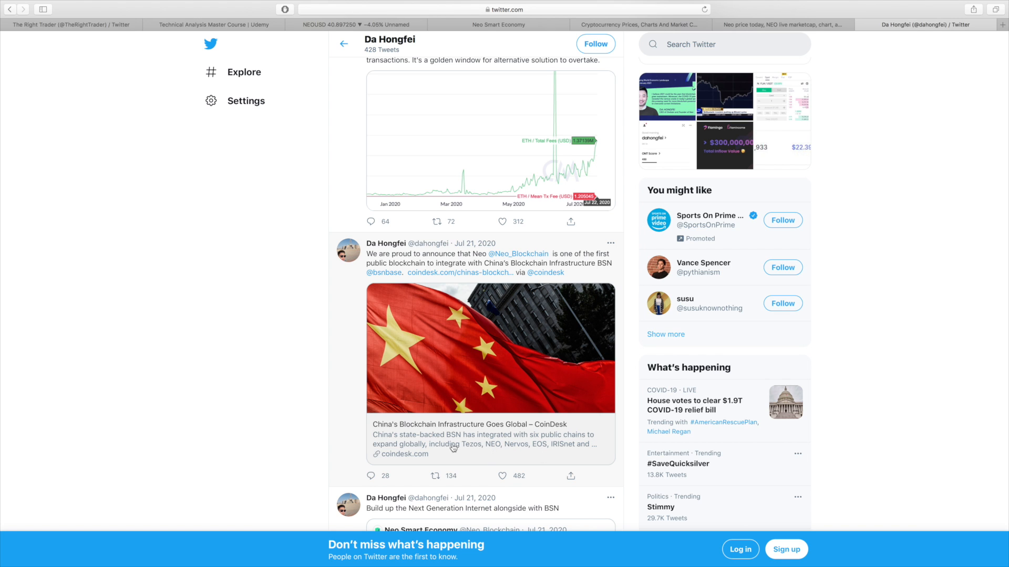
Step: Bring Da Hongfei's July 28, 2020 tweet on the BSN partnership into view
scroll("up", 3)
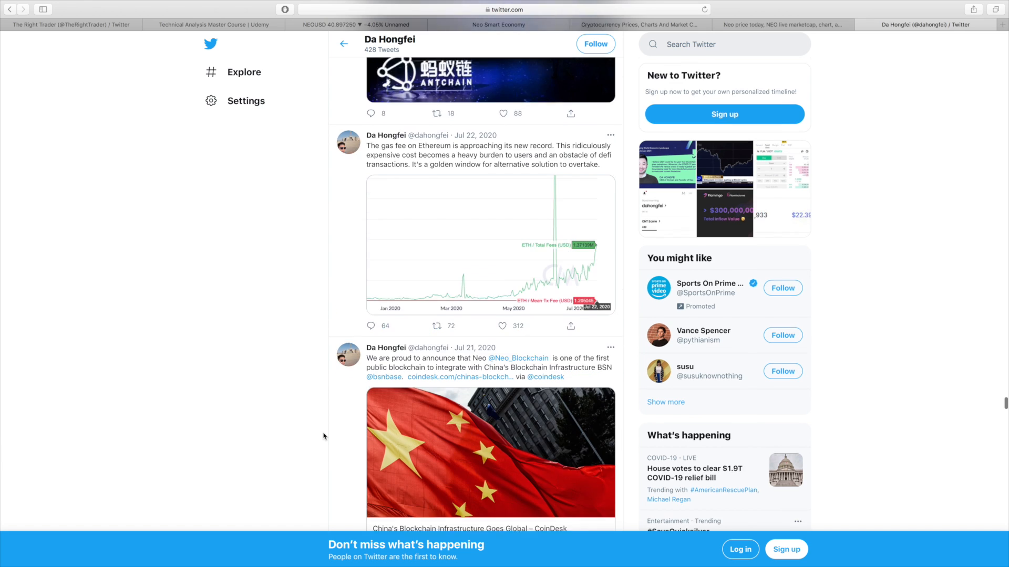
scroll("up", 3)
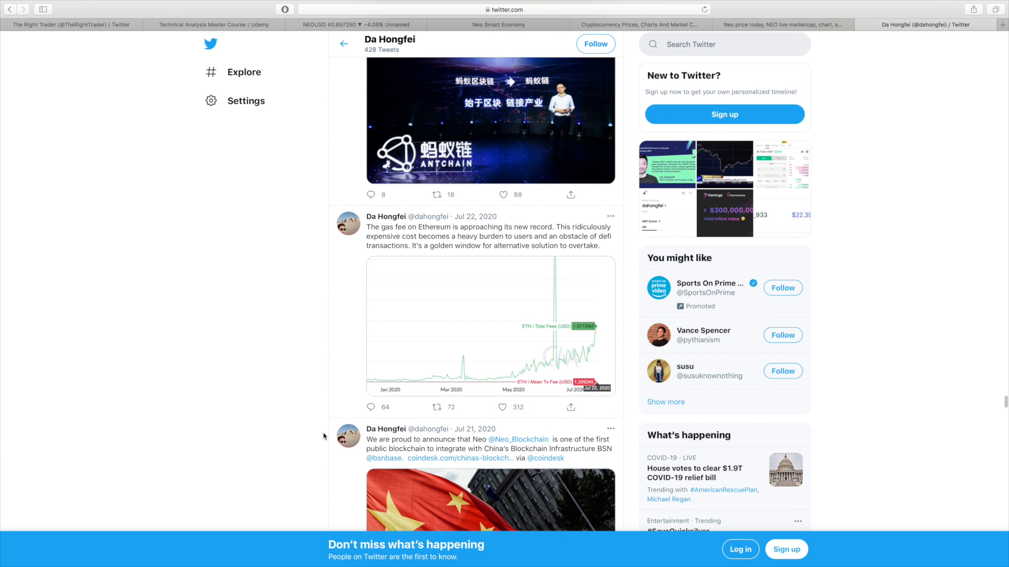
scroll("up", 3)
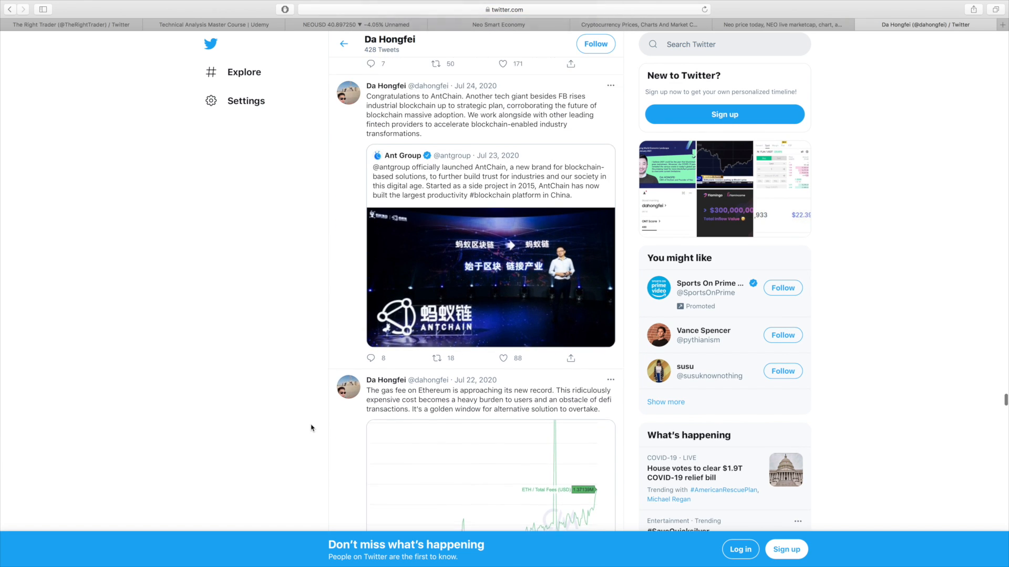
scroll("up", 3)
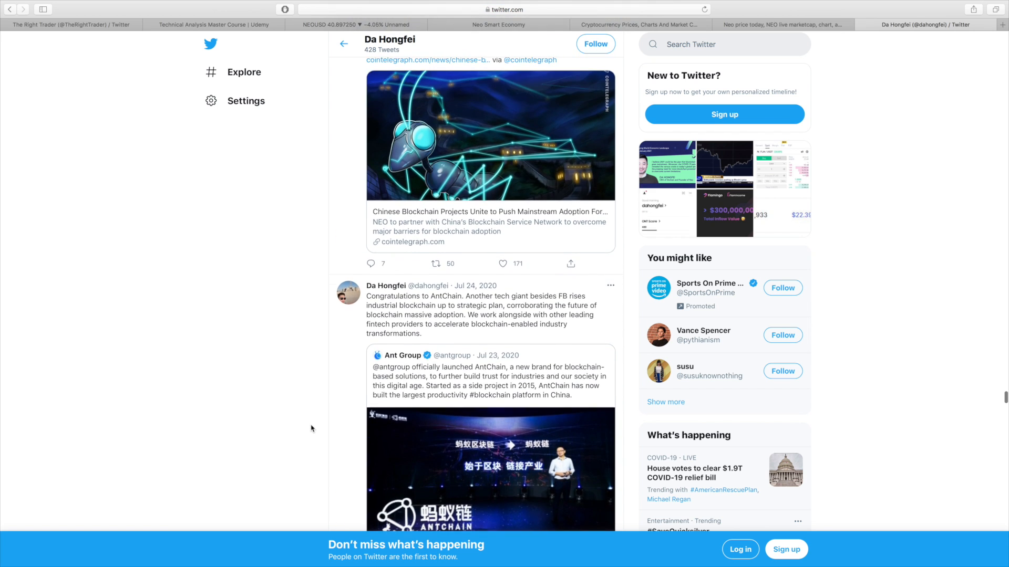
scroll("up", 3)
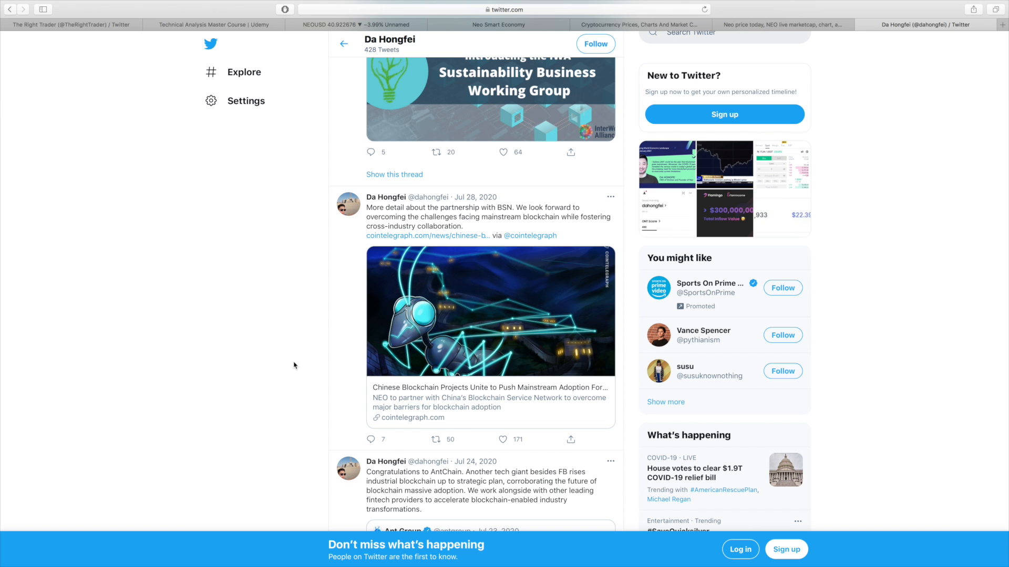
scroll("down", 3)
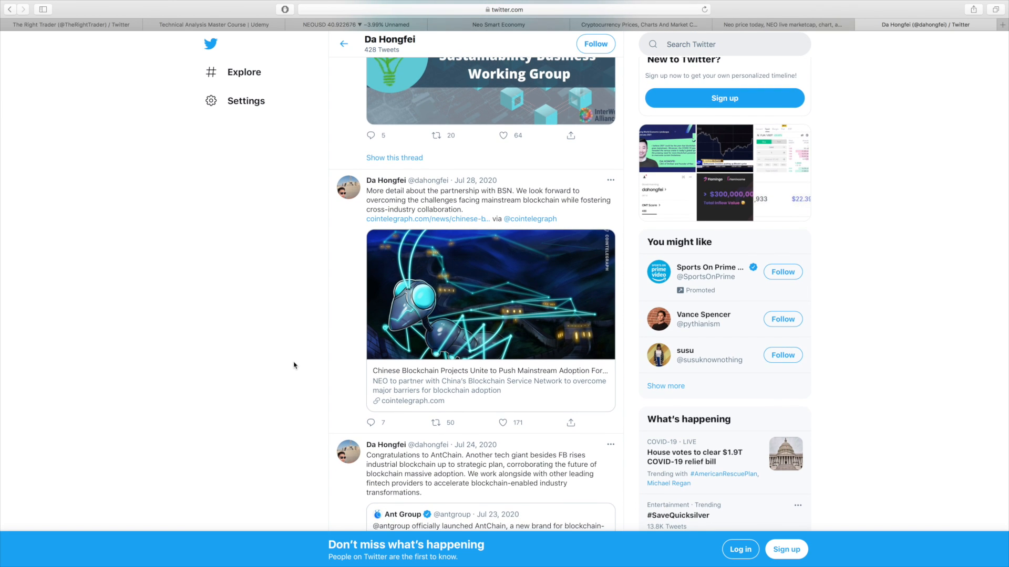
mouse_move(290, 341)
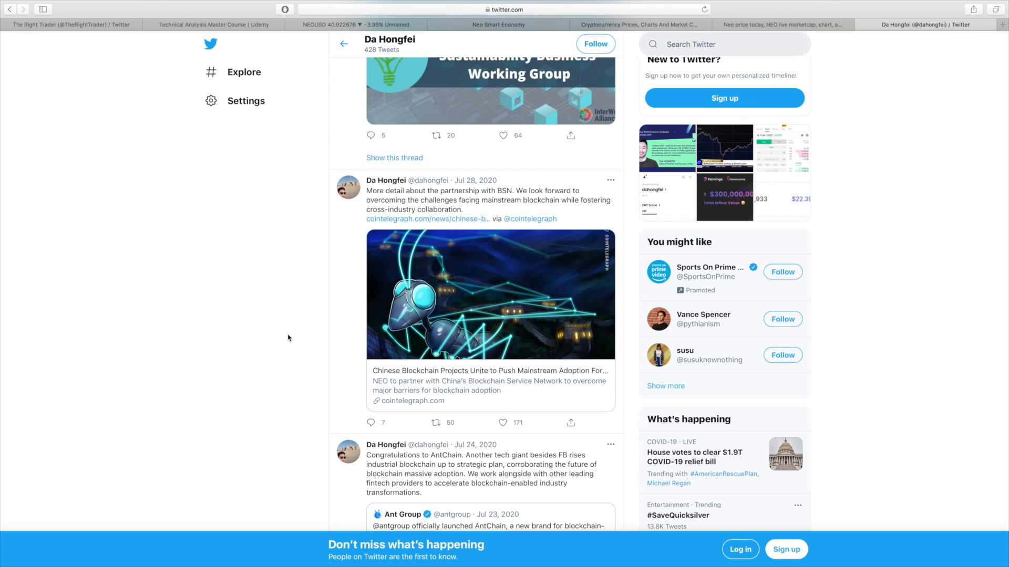
mouse_move(392, 207)
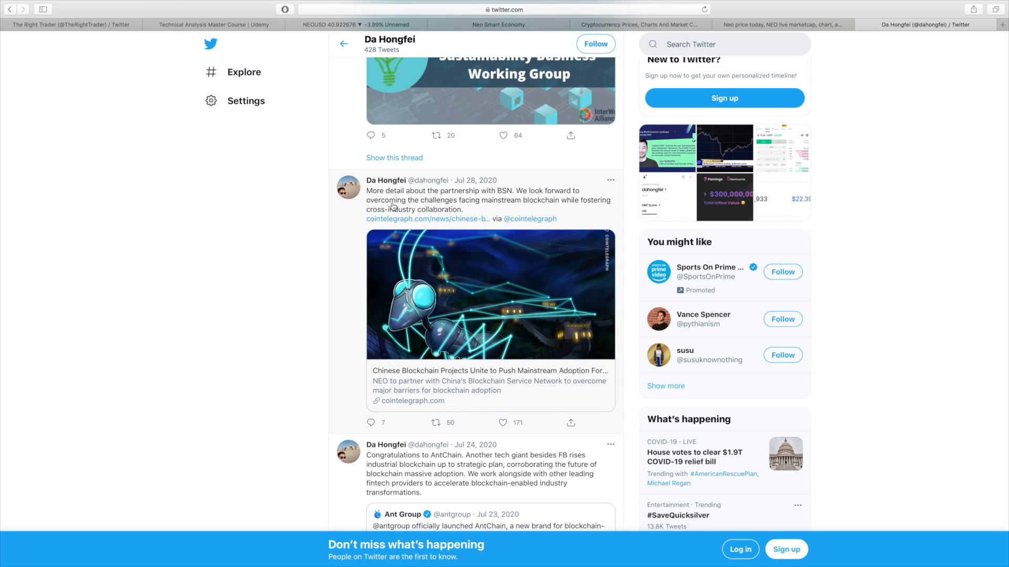
mouse_move(399, 387)
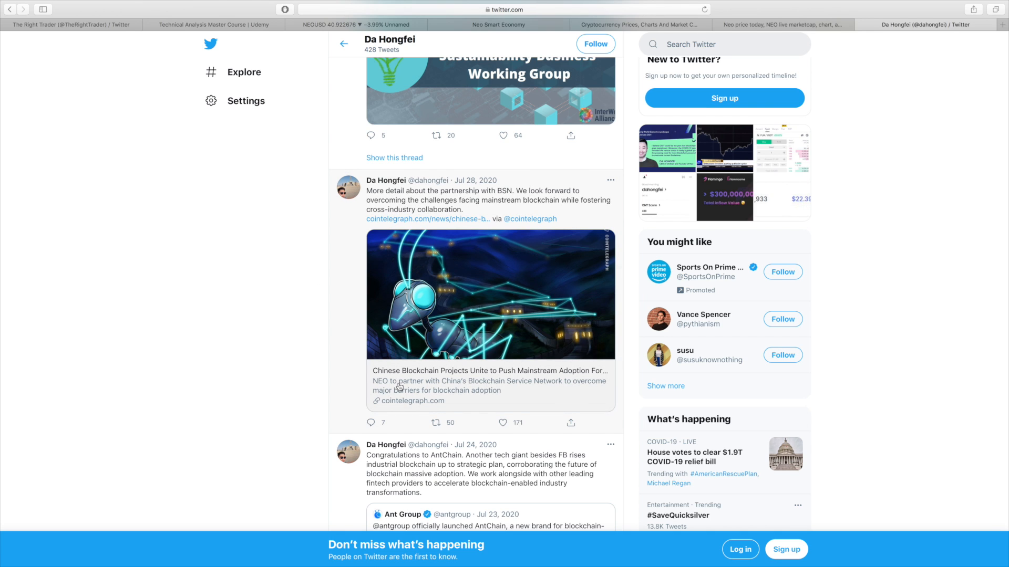
mouse_move(426, 385)
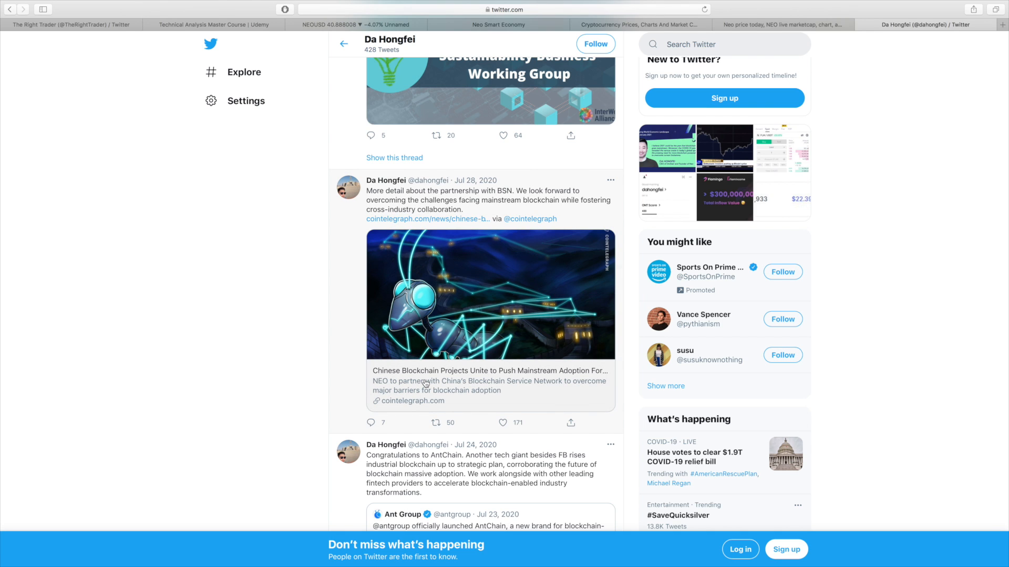
mouse_move(392, 332)
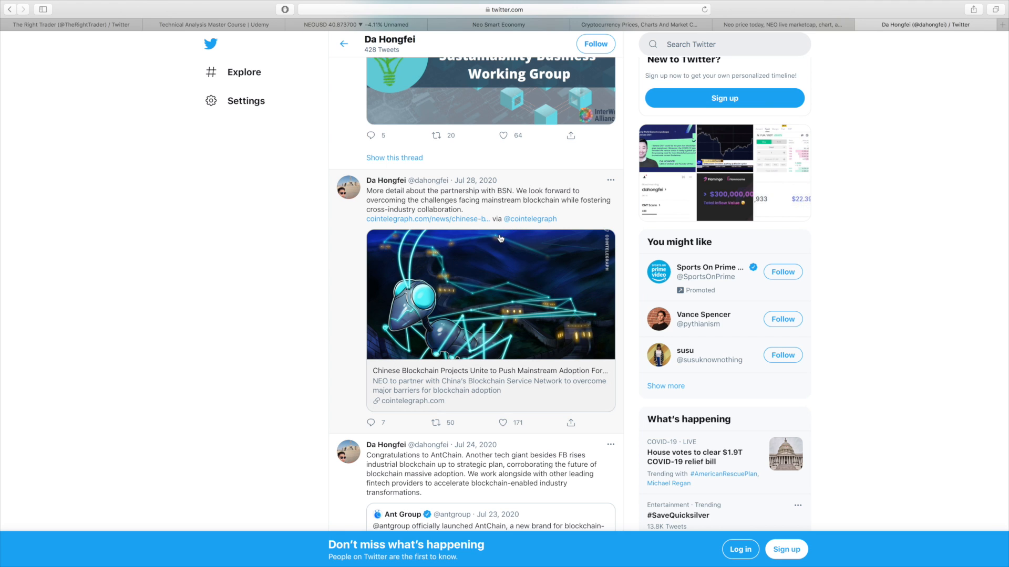
mouse_move(743, 44)
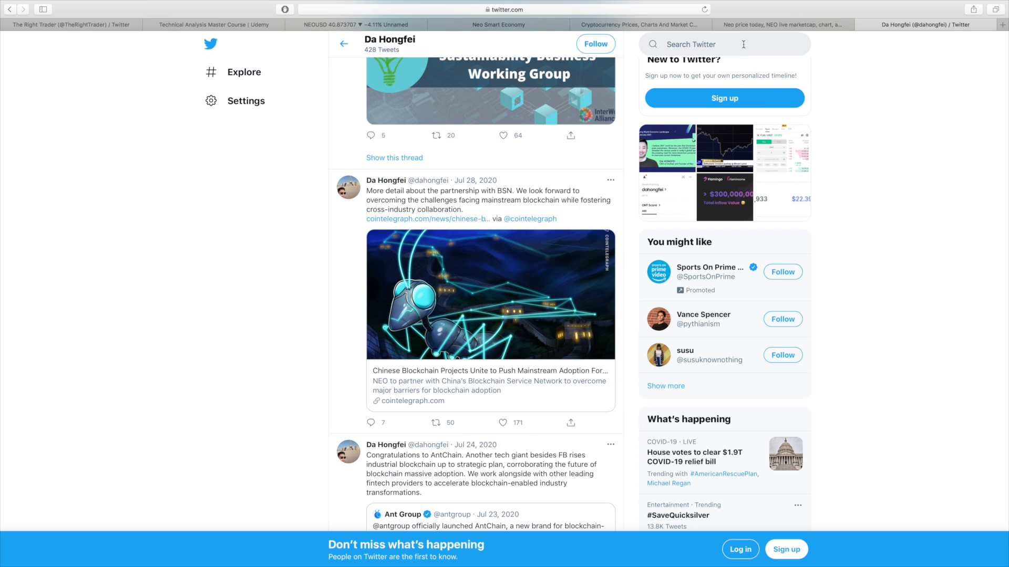
Step: Review Neo's all-time chart showing the January 2018 peak near $161
left_click(782, 25)
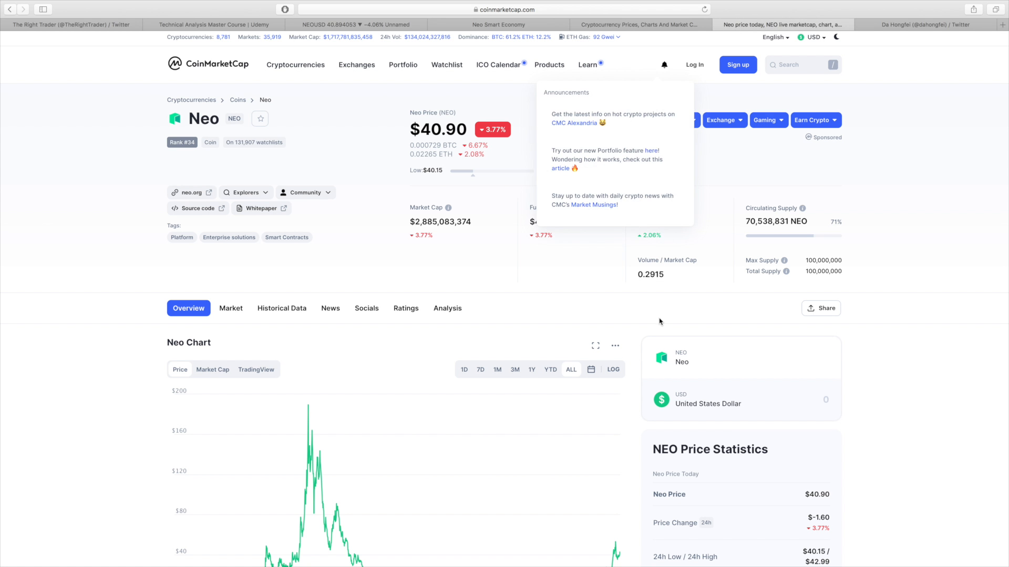
scroll("down", 3)
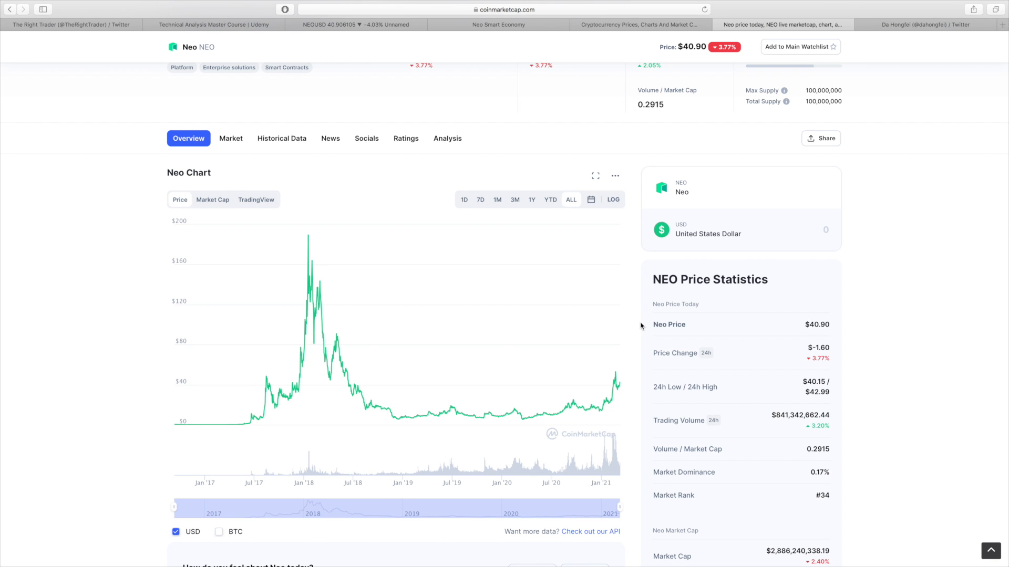
scroll("up", 3)
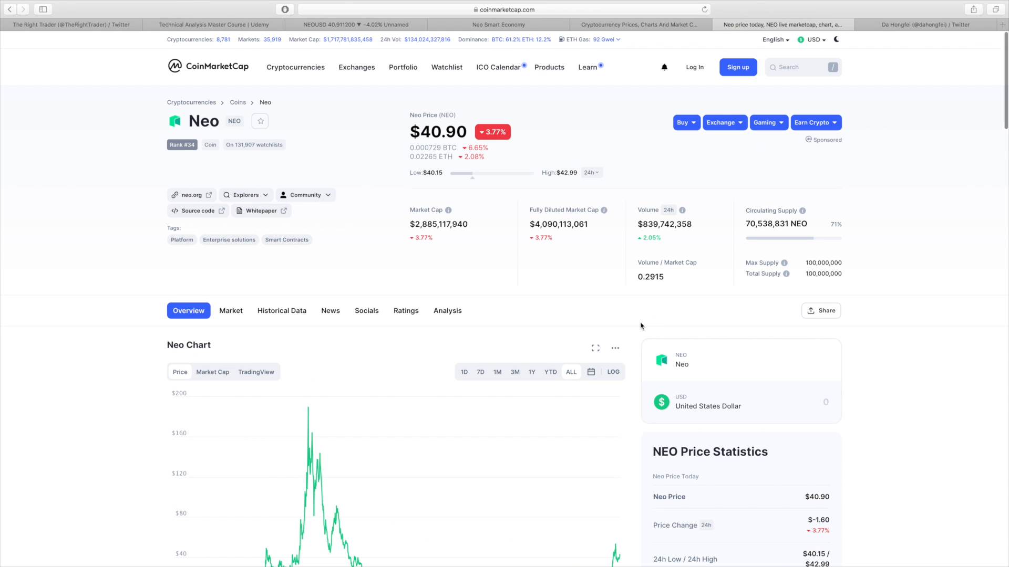
mouse_move(637, 338)
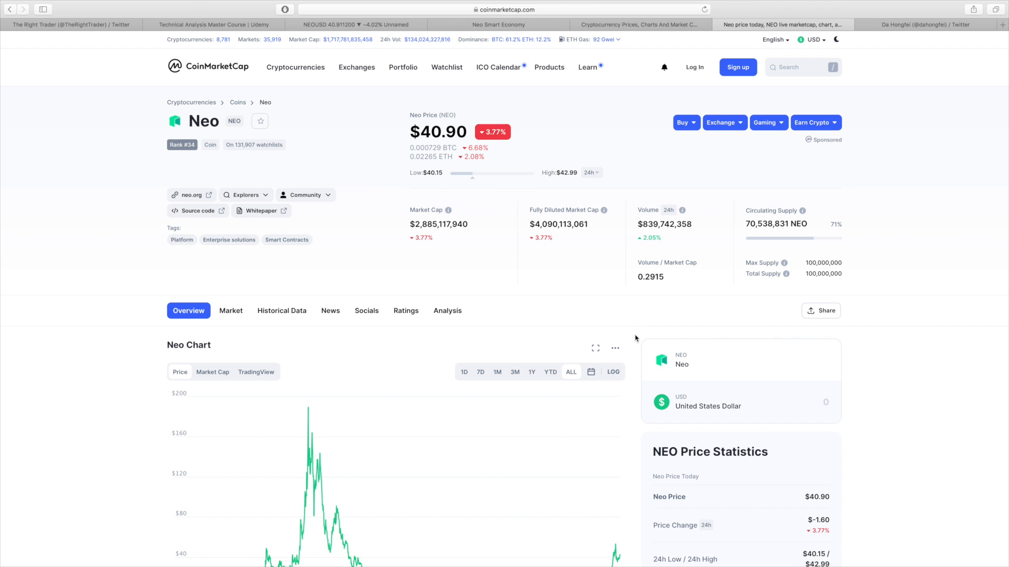
scroll("down", 3)
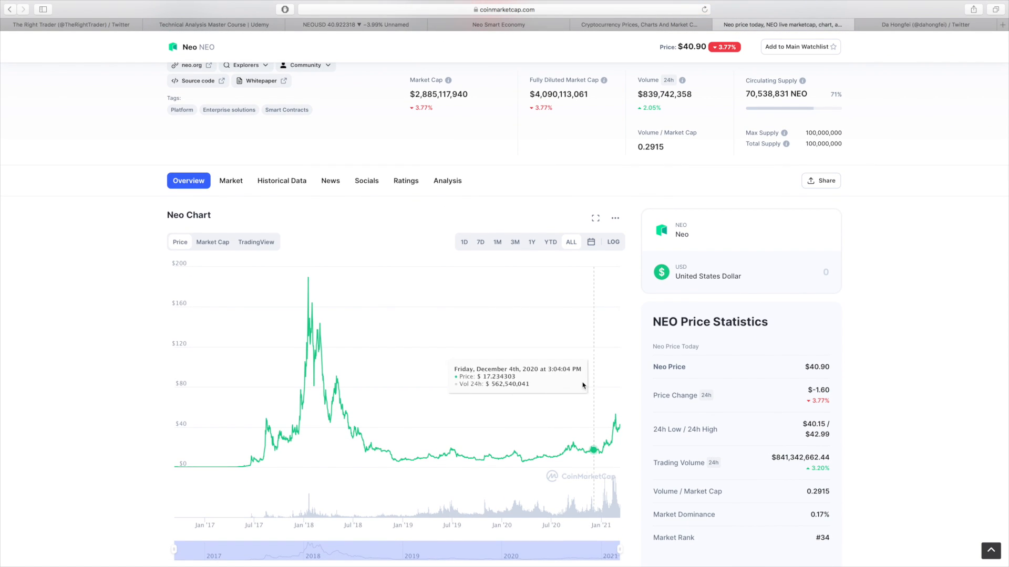
scroll("up", 3)
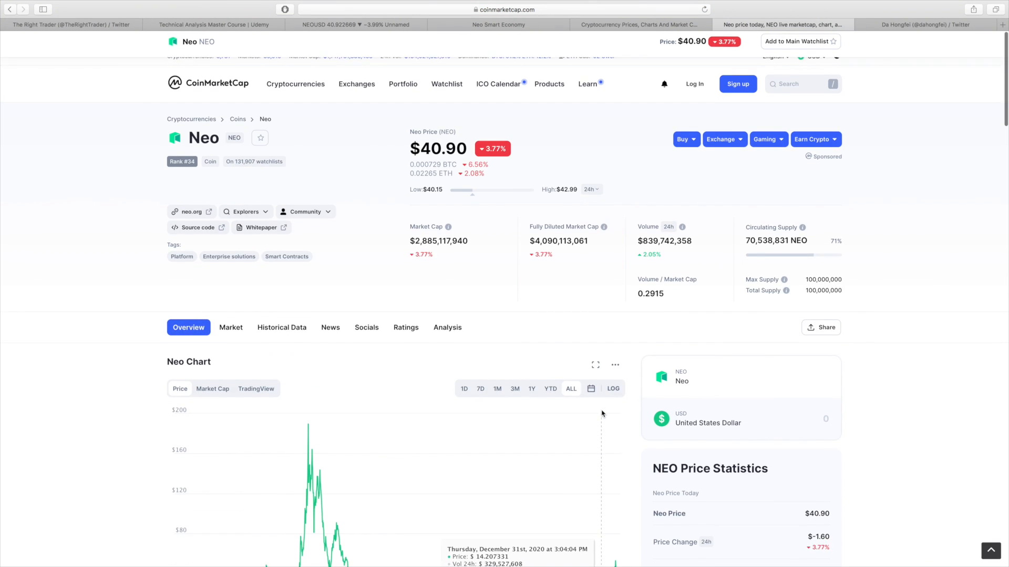
Step: Return to the Neo overview showing the $40.90 price, market cap and circulating supply
scroll("up", 3)
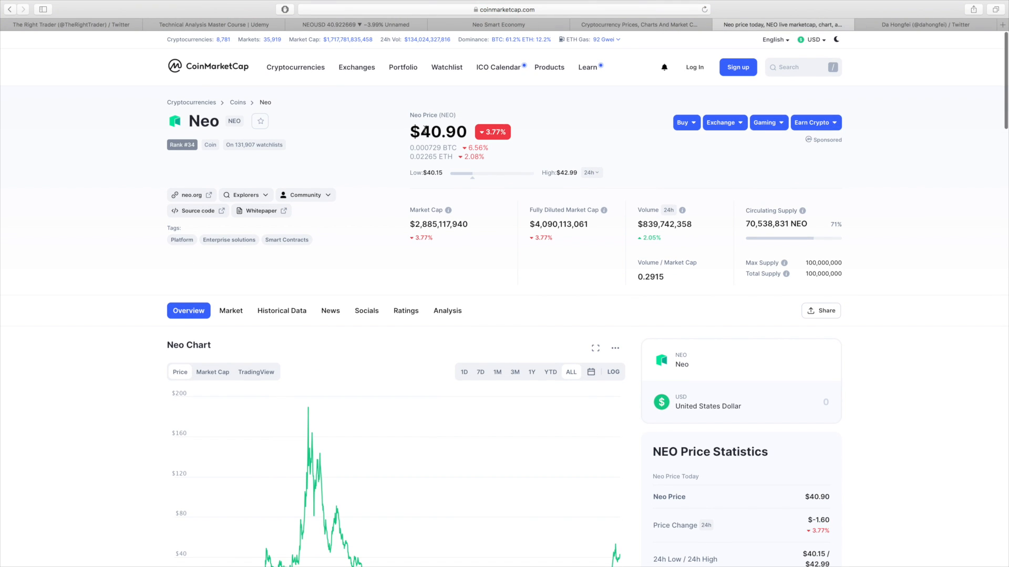
scroll("down", 3)
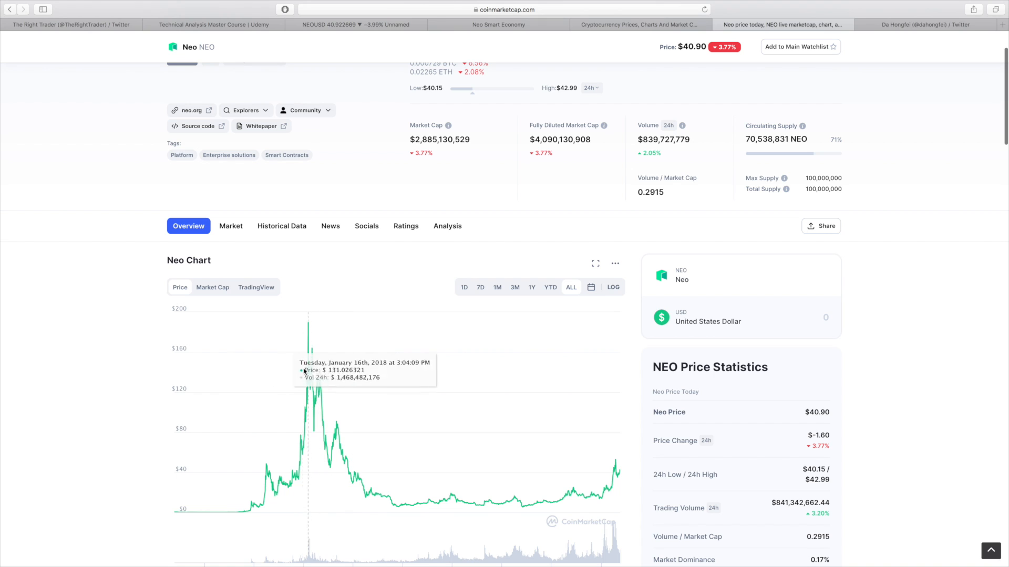
mouse_move(309, 367)
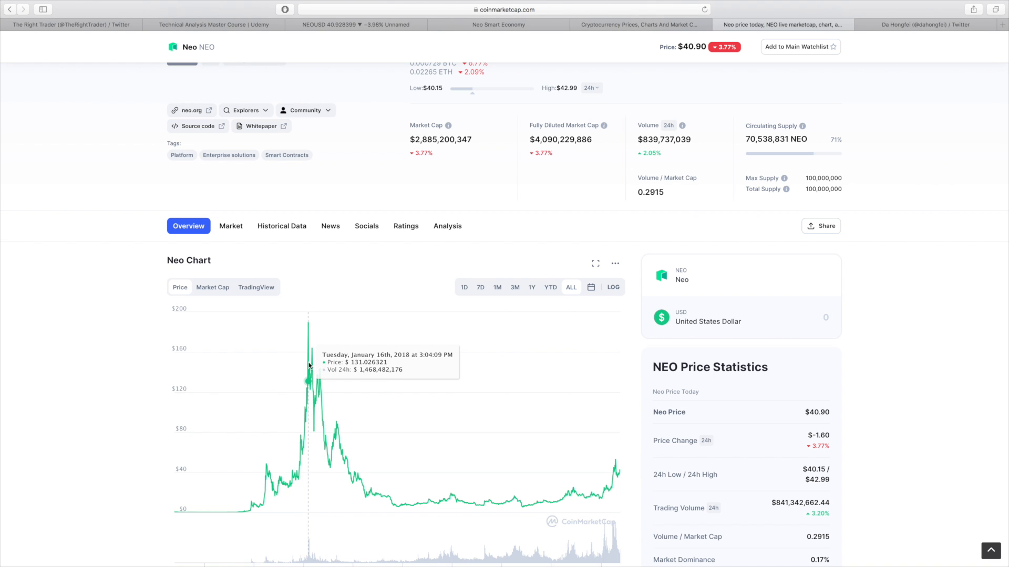
scroll("up", 3)
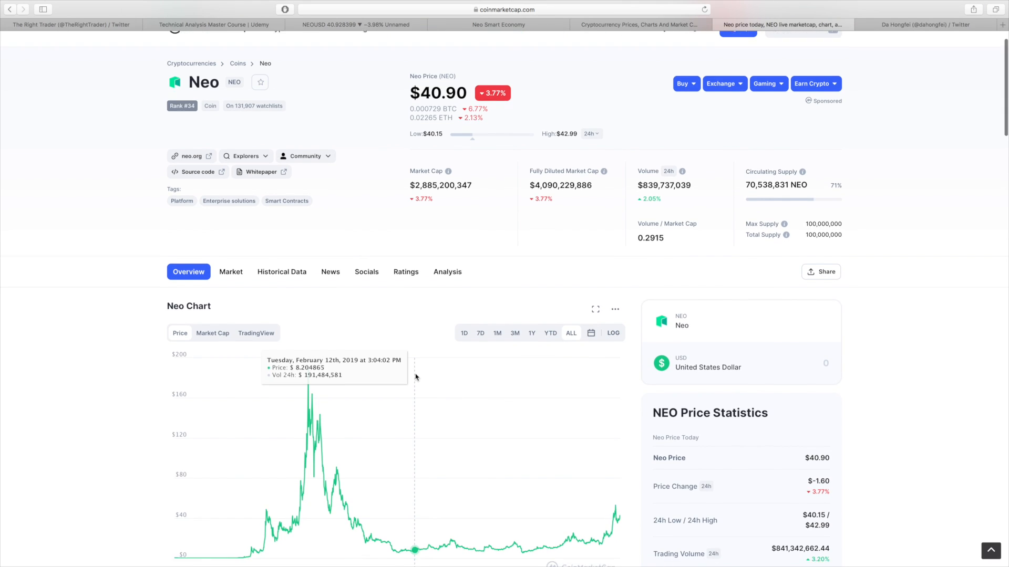
scroll("down", 3)
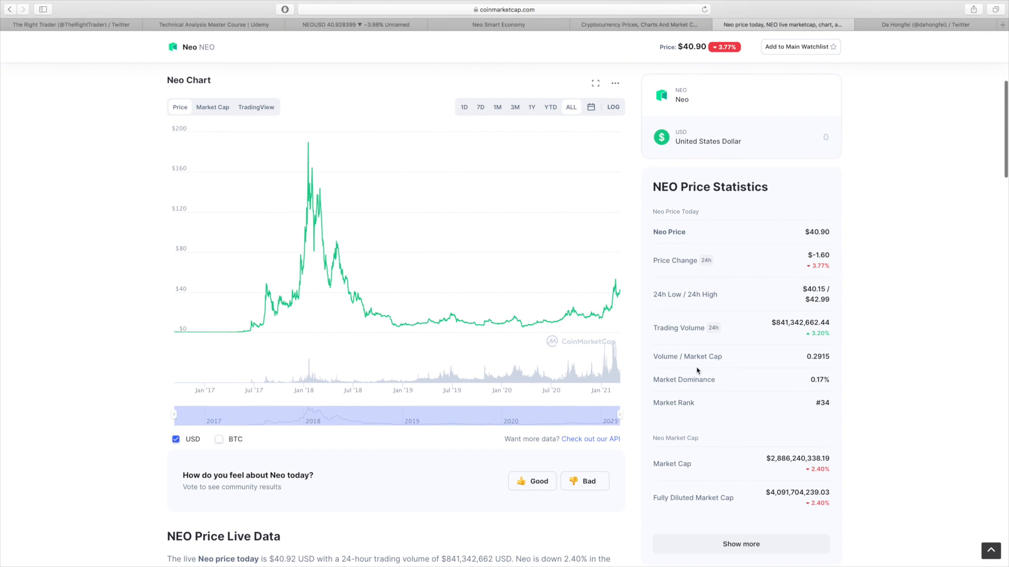
mouse_move(315, 216)
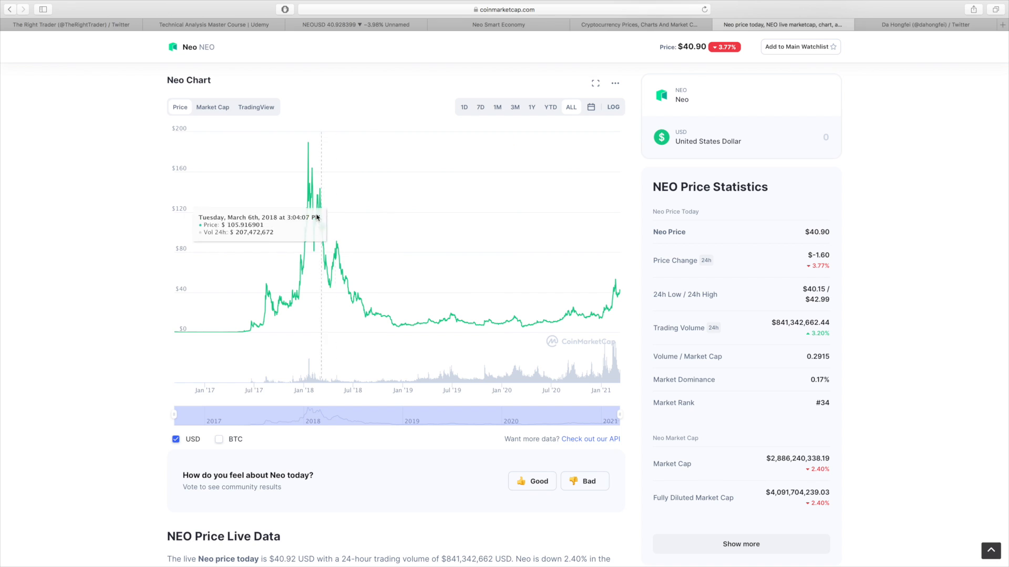
mouse_move(307, 215)
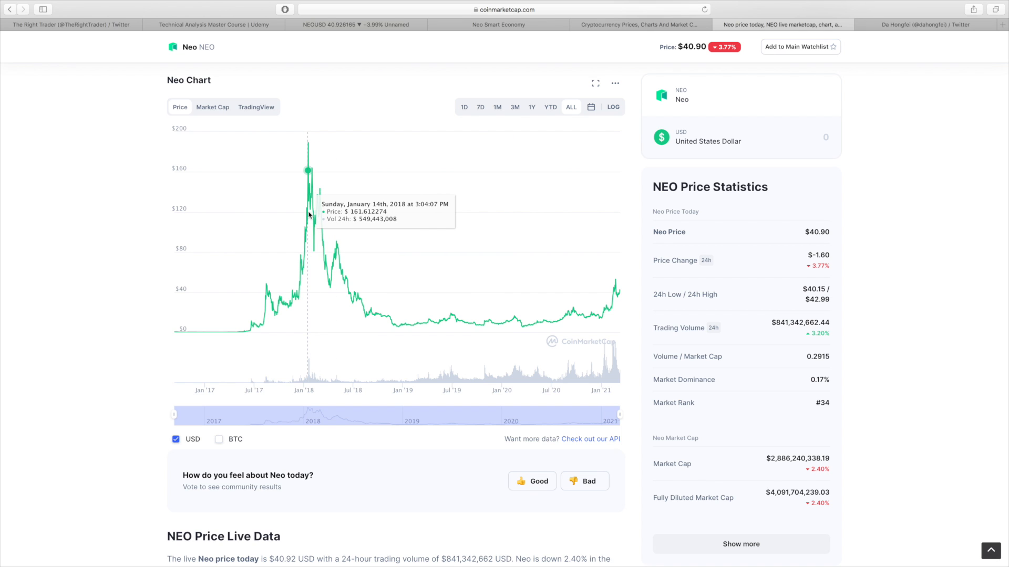
mouse_move(809, 387)
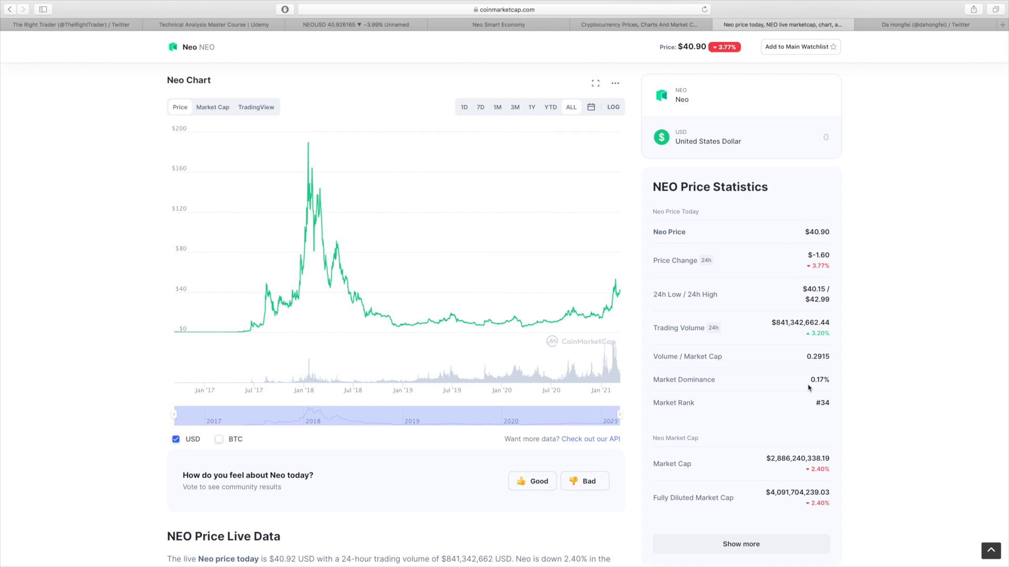
scroll("up", 3)
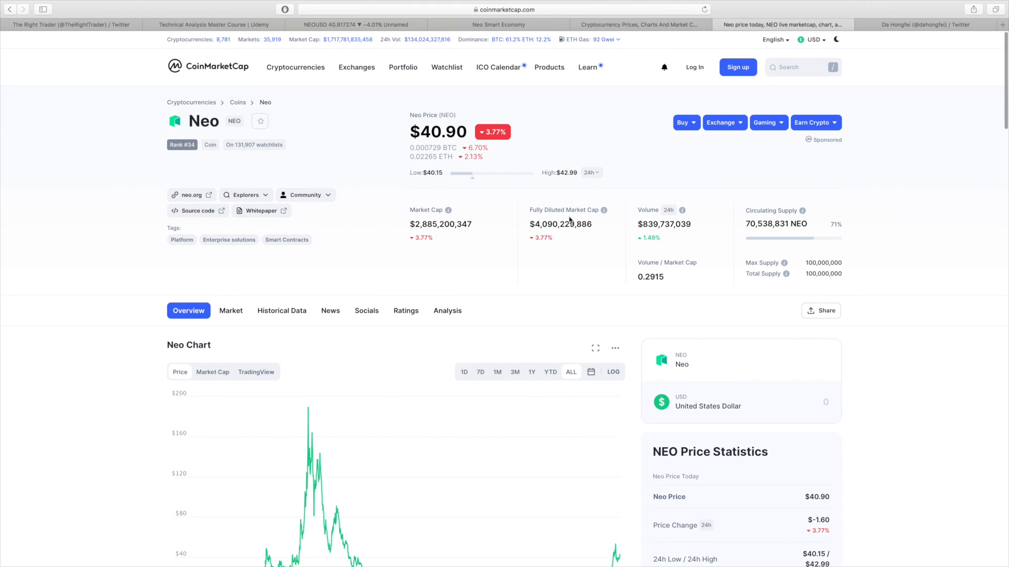
mouse_move(497, 205)
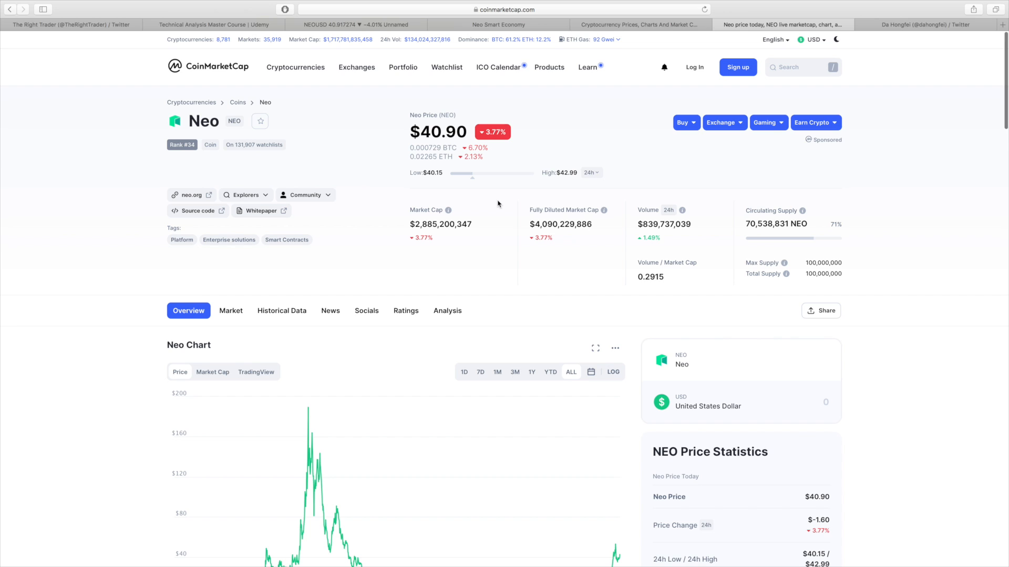
mouse_move(490, 297)
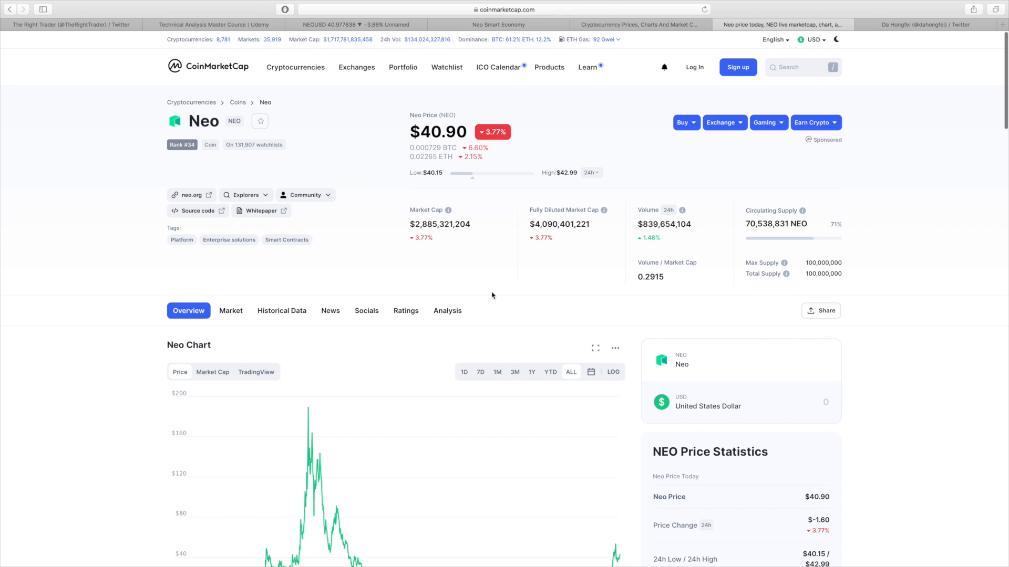
mouse_move(651, 94)
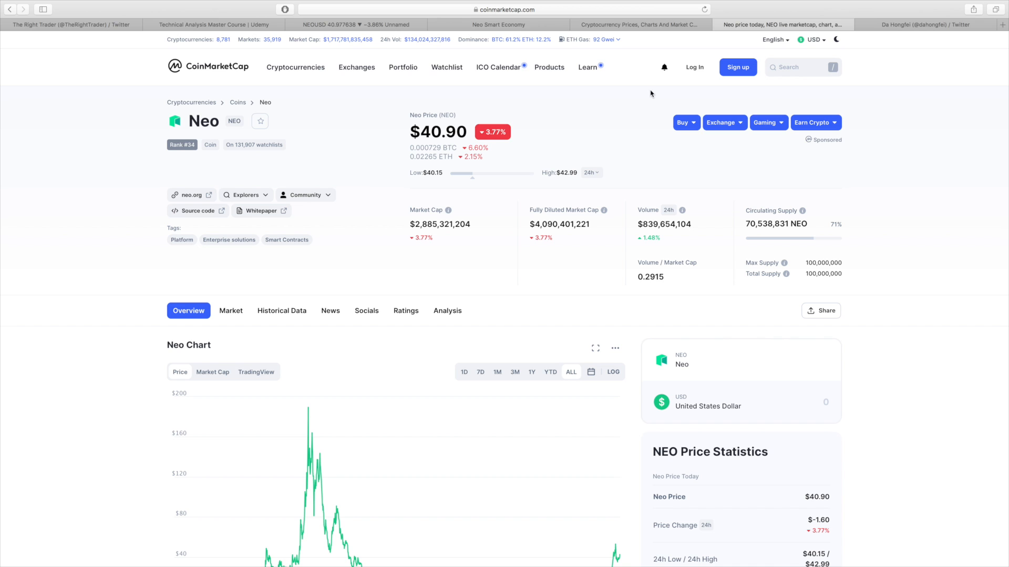
Step: Flip through the price rankings, Neo Smart Economy and NEO/USD chart tabs, then back to Neo
left_click(639, 24)
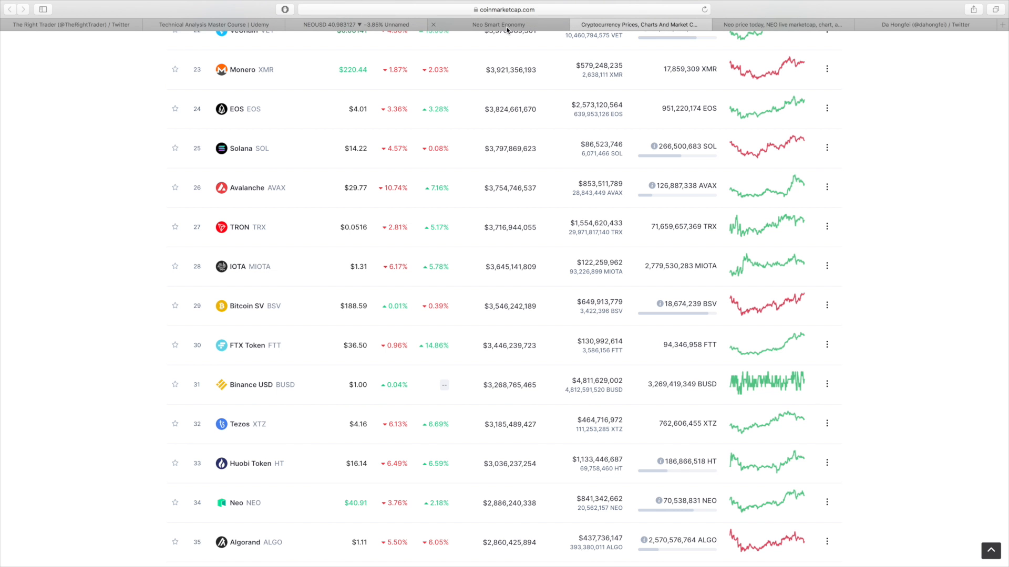
left_click(497, 24)
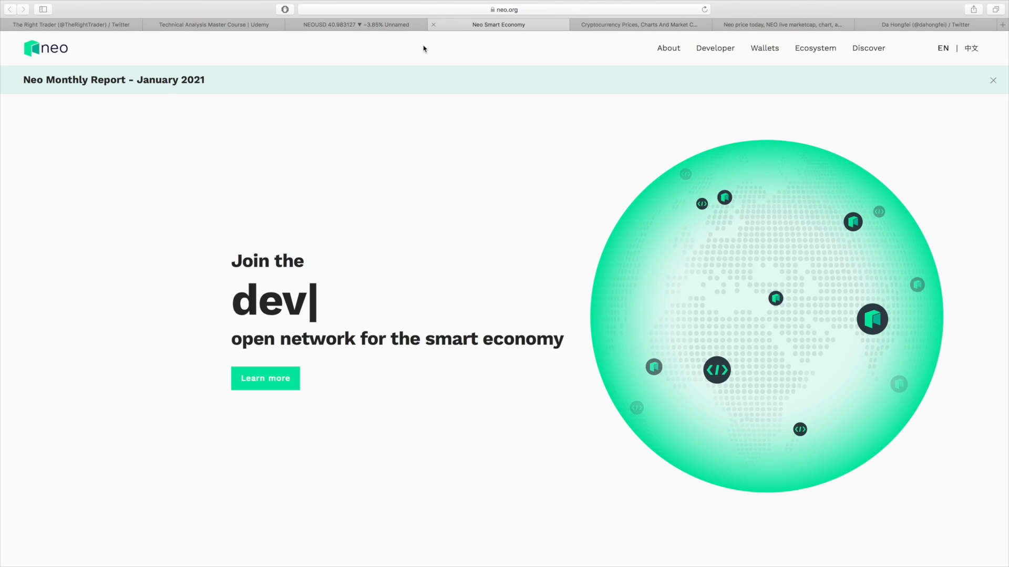
left_click(354, 24)
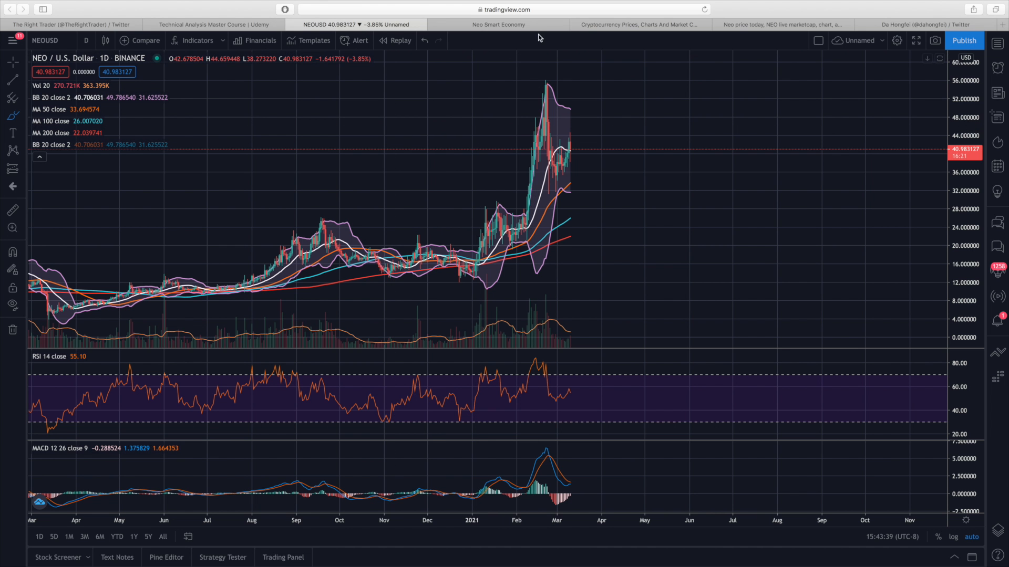
left_click(637, 24)
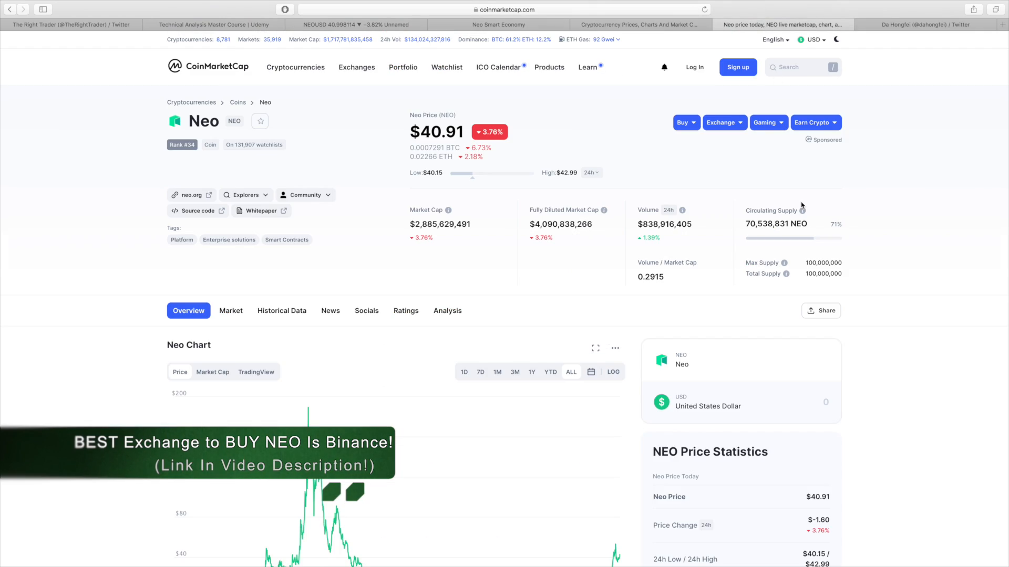
Step: Show the Neo Markets table, then switch to the Neo Smart Economy homepage
scroll("down", 3)
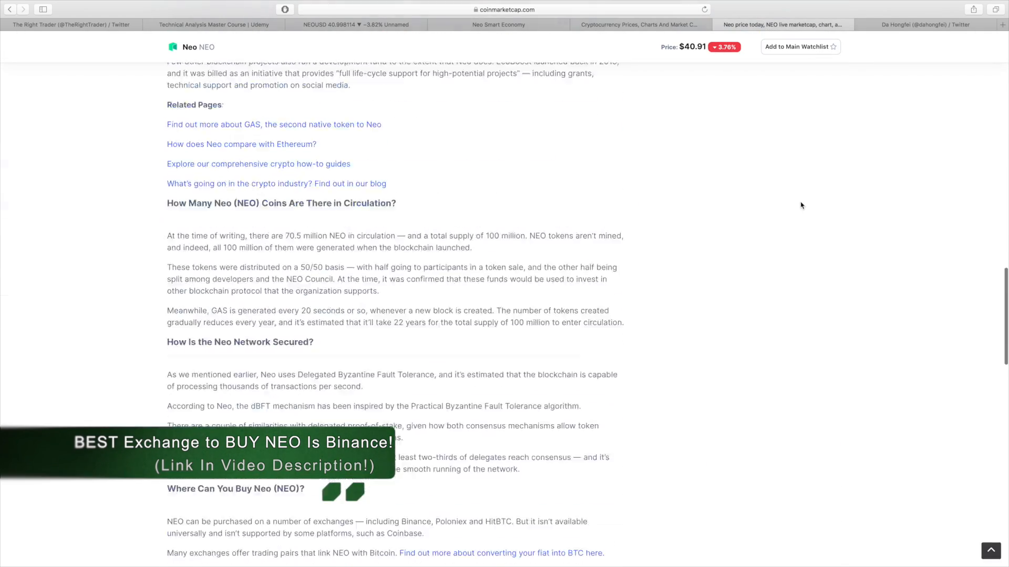
scroll("down", 3)
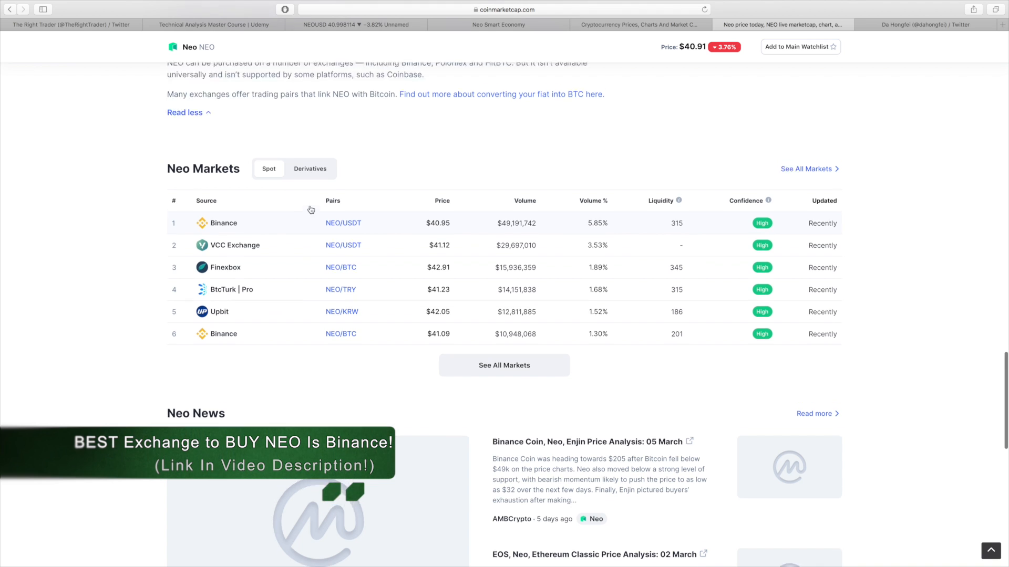
left_click(497, 24)
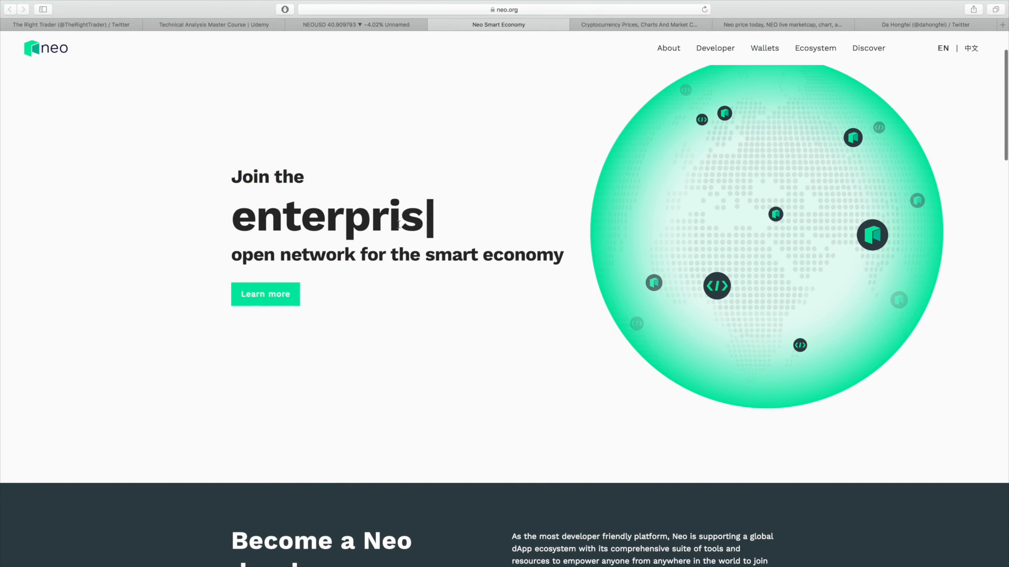
Step: Show neo.org's 'Become a Neo developer' section with supported languages and network figures
scroll("down", 3)
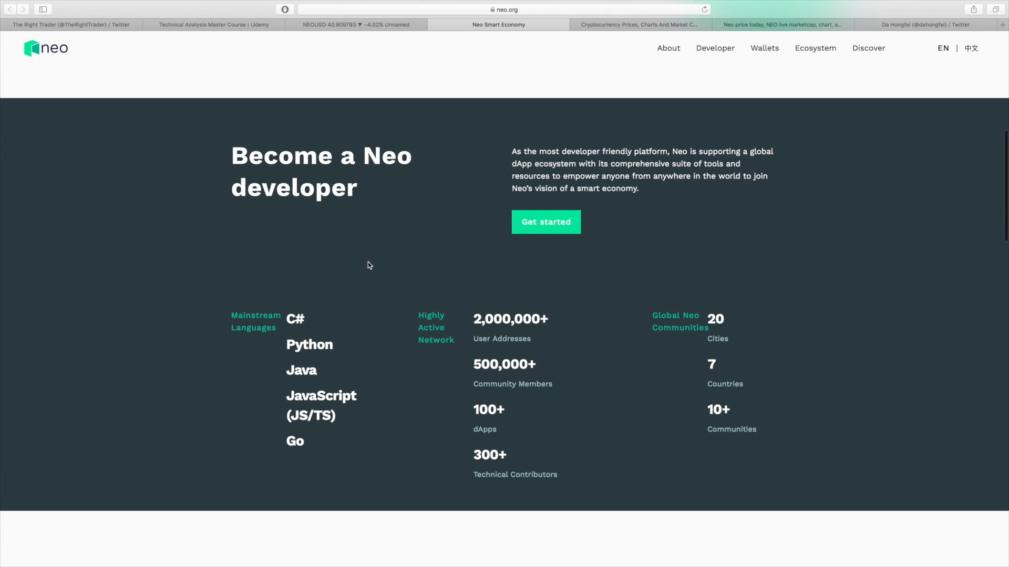
scroll("down", 3)
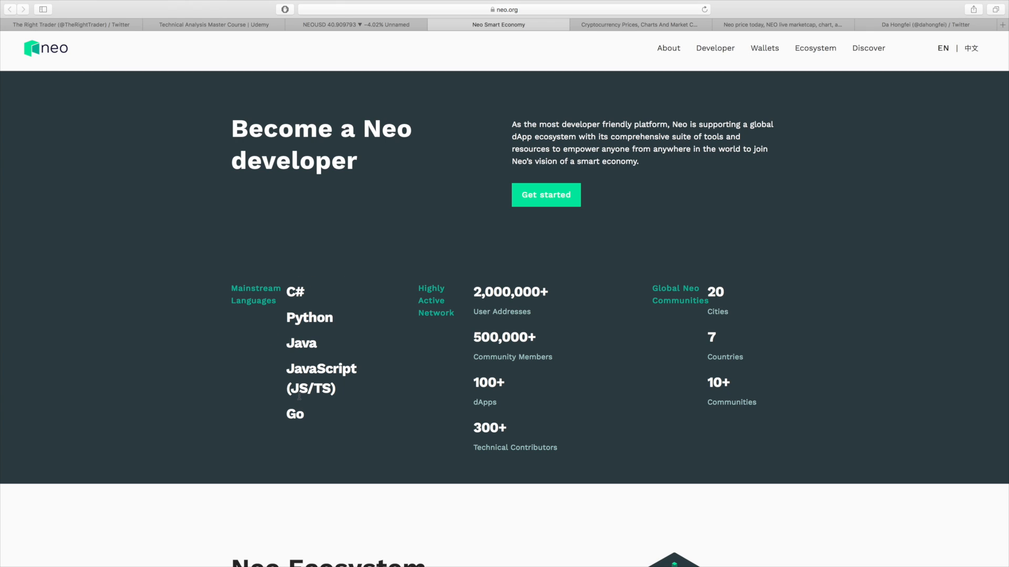
mouse_move(319, 348)
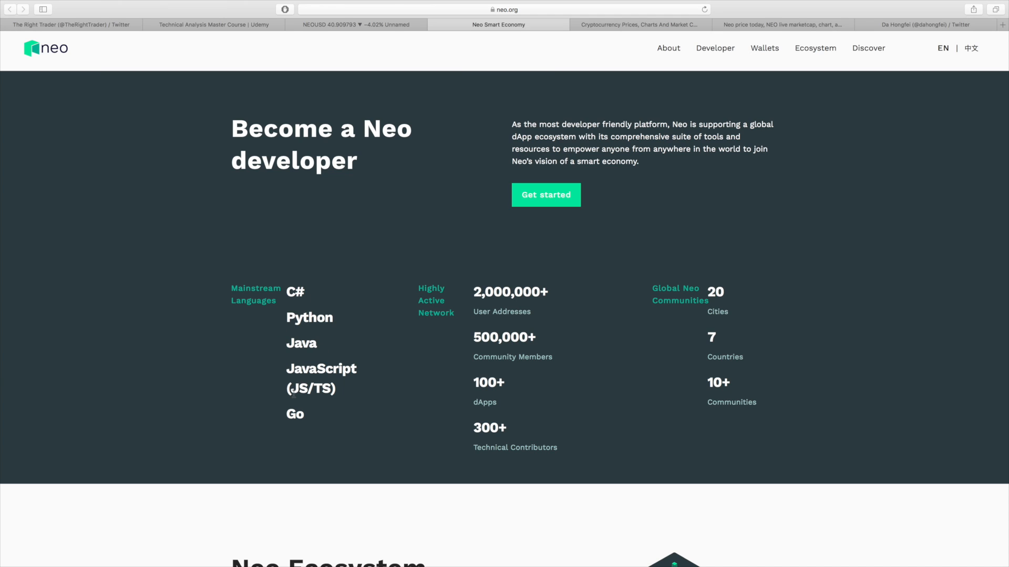
mouse_move(297, 406)
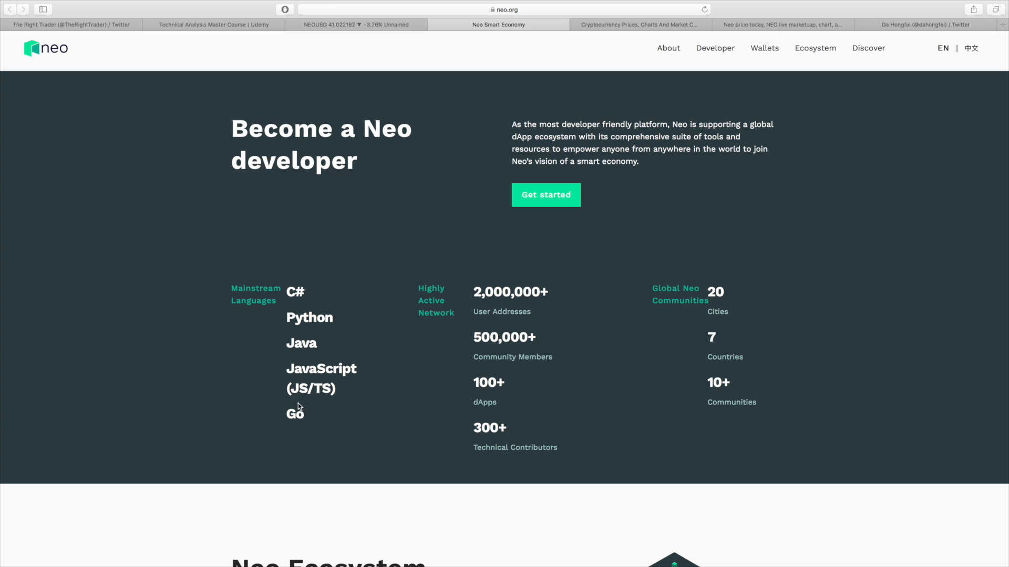
mouse_move(463, 327)
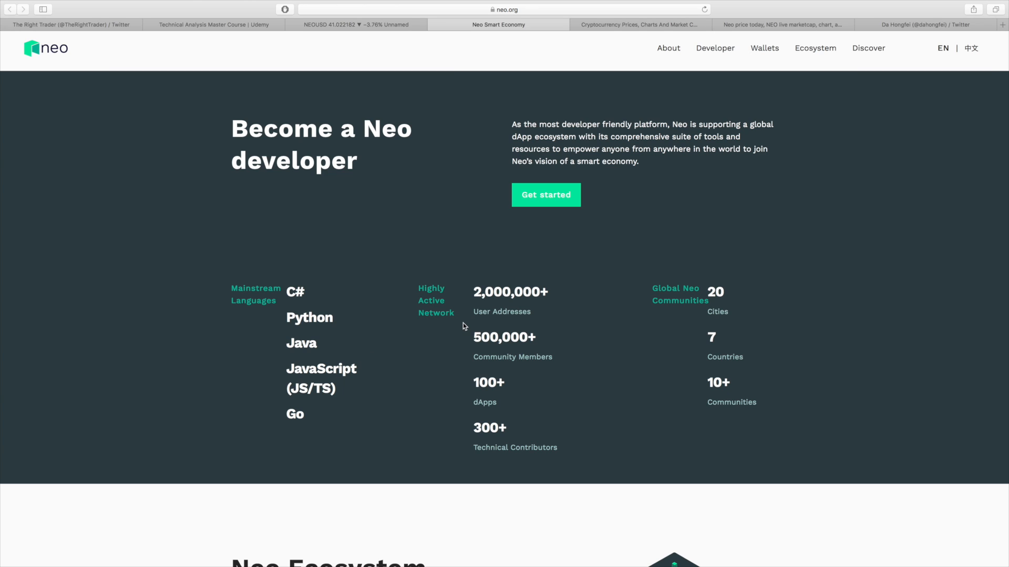
mouse_move(469, 296)
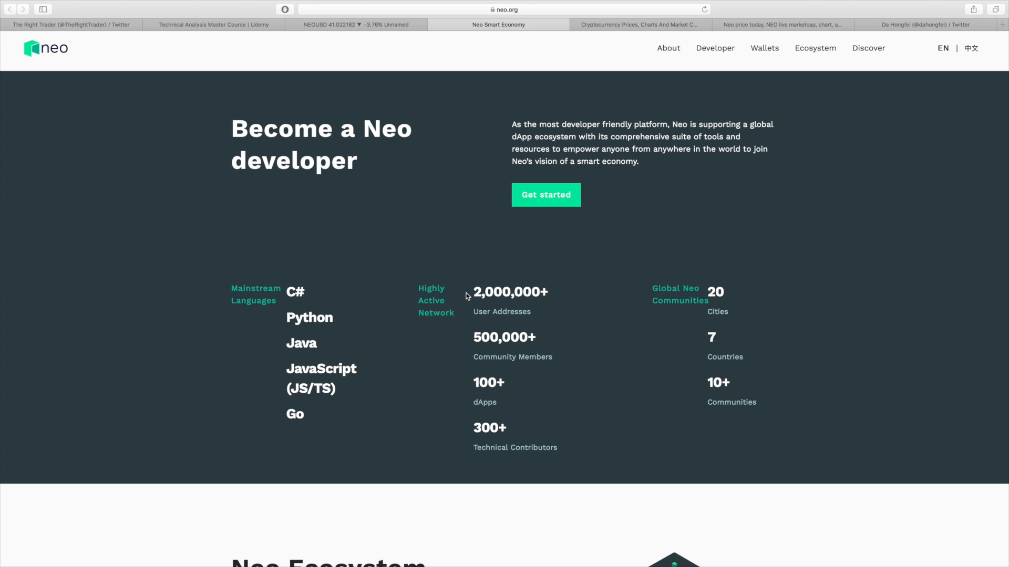
mouse_move(546, 306)
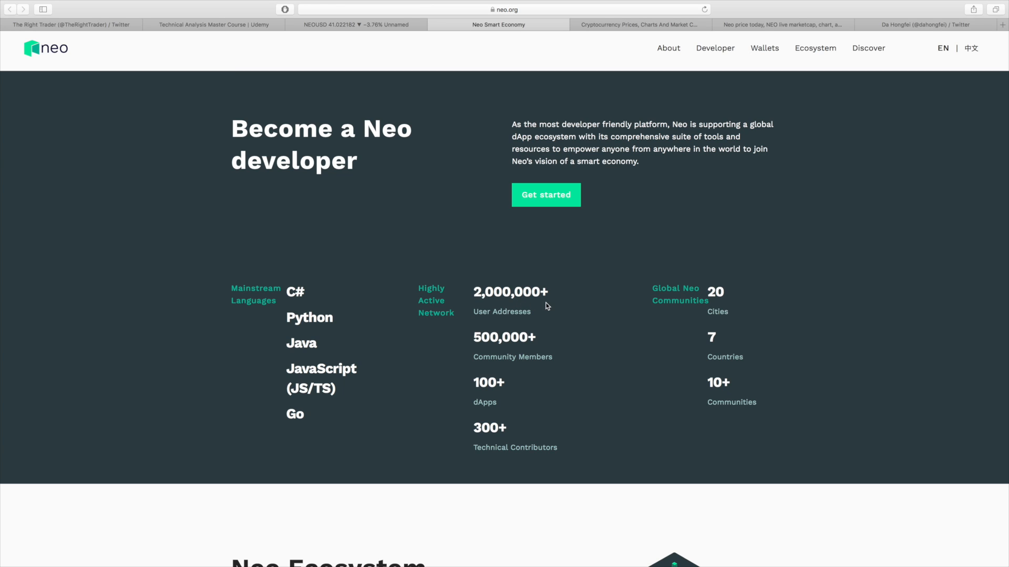
mouse_move(499, 345)
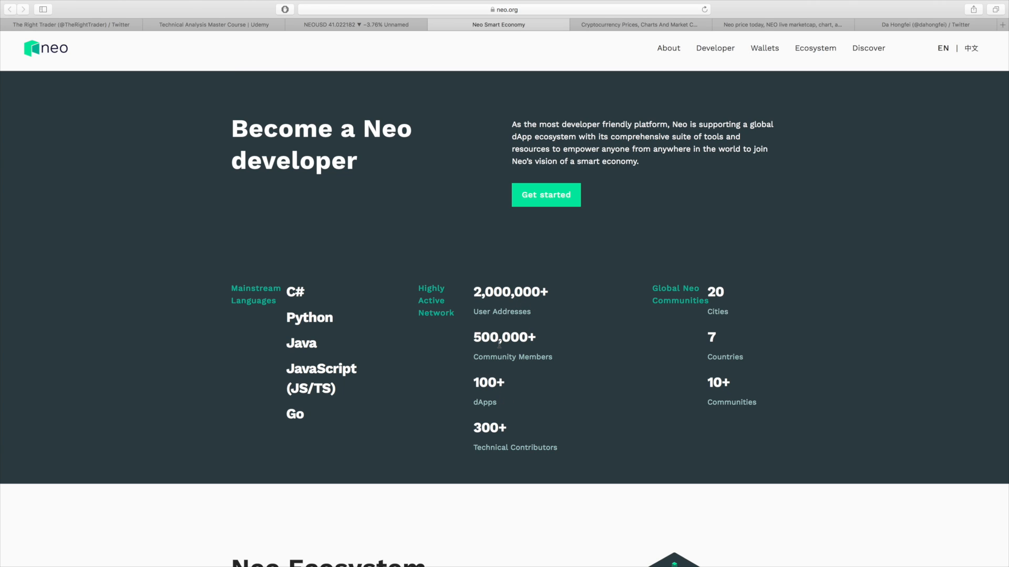
mouse_move(506, 349)
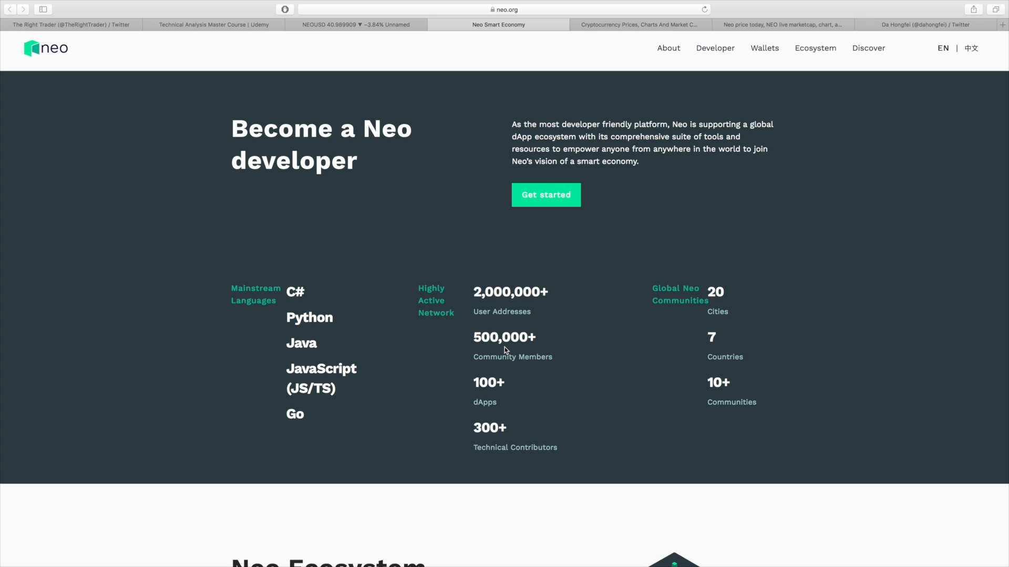
mouse_move(497, 402)
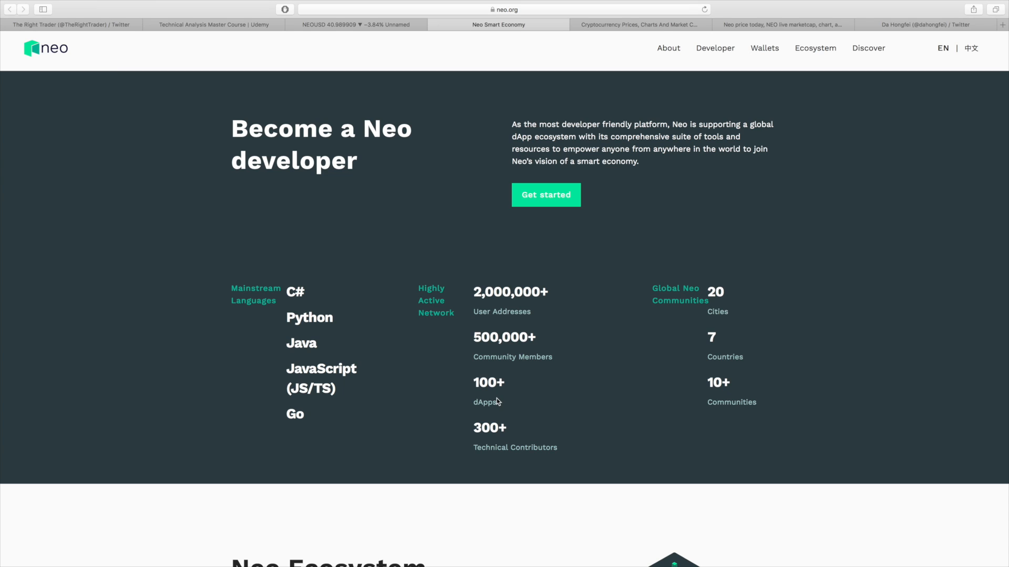
mouse_move(520, 416)
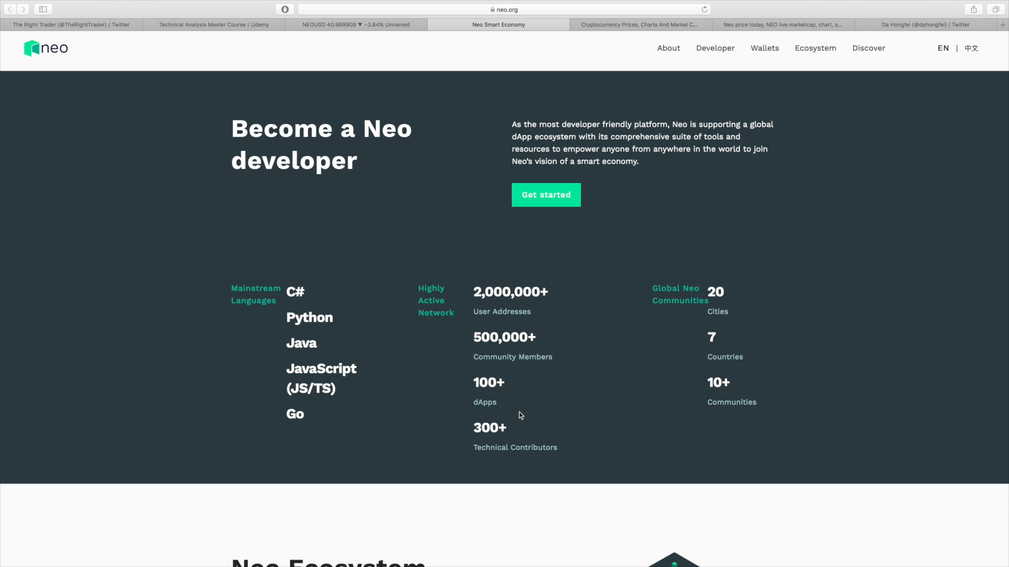
mouse_move(568, 447)
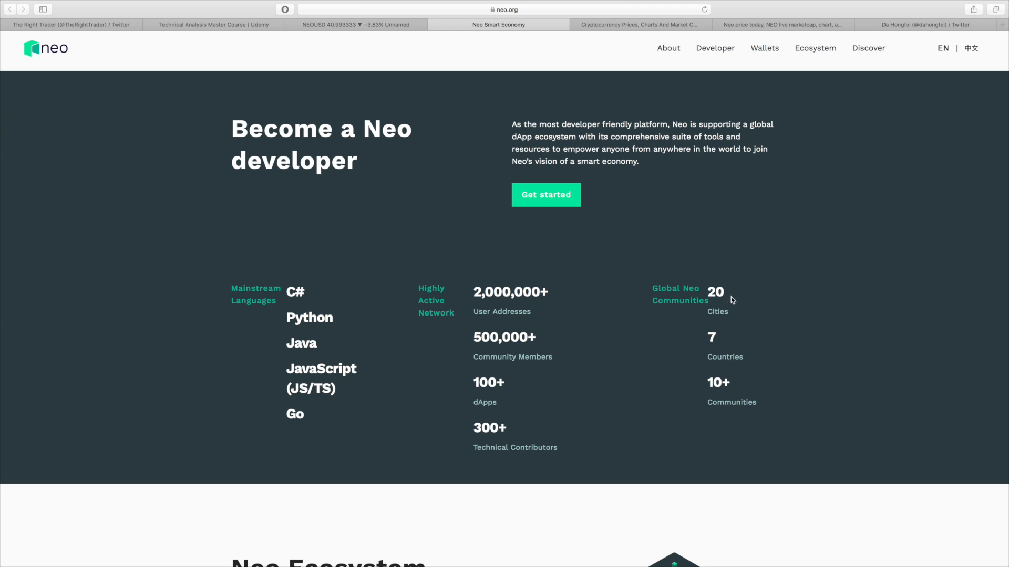
Step: Move past the EcoBoost banner to the Get a NEO Wallet and Discover sections
scroll("down", 3)
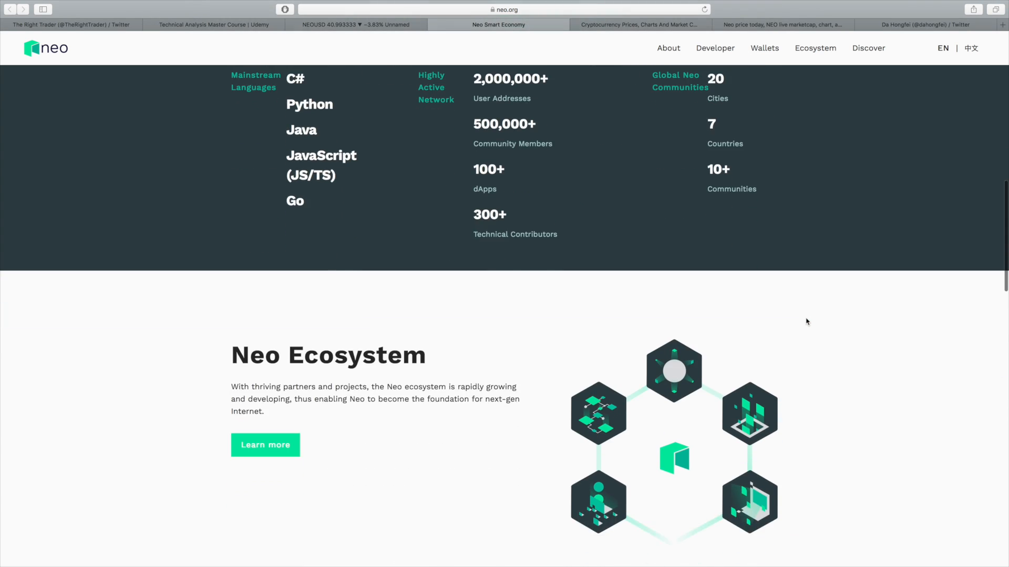
scroll("down", 3)
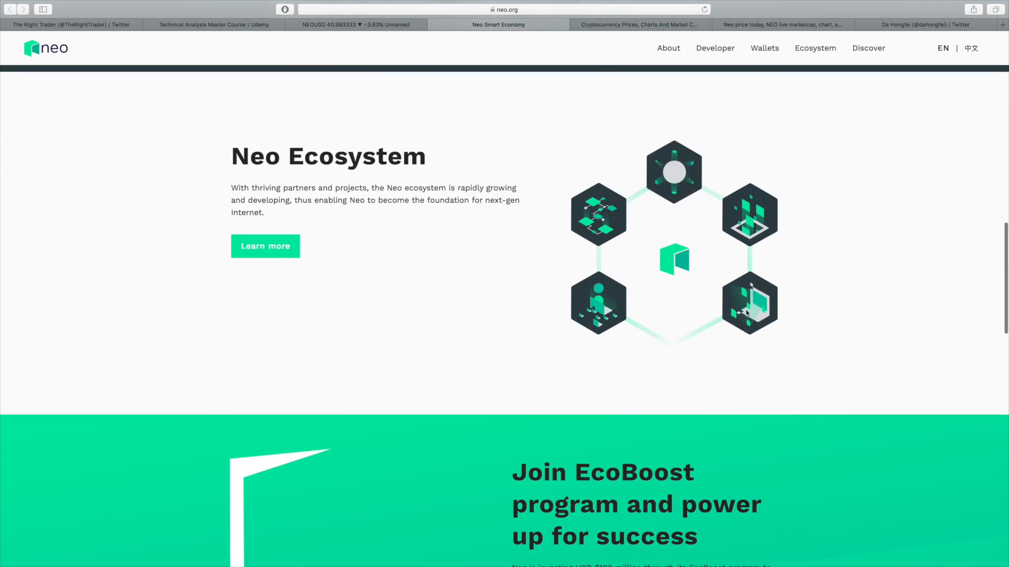
mouse_move(435, 245)
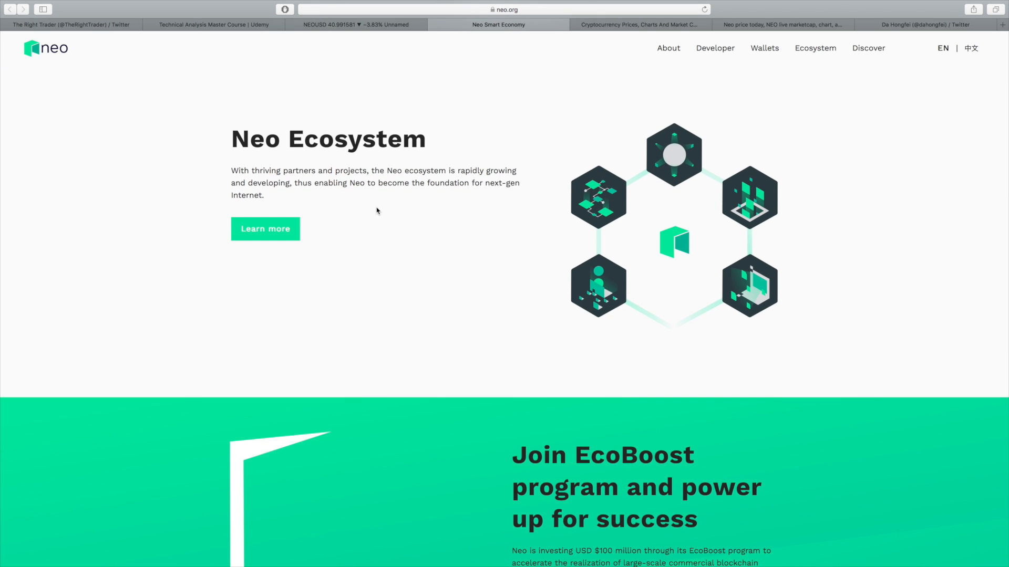
scroll("down", 3)
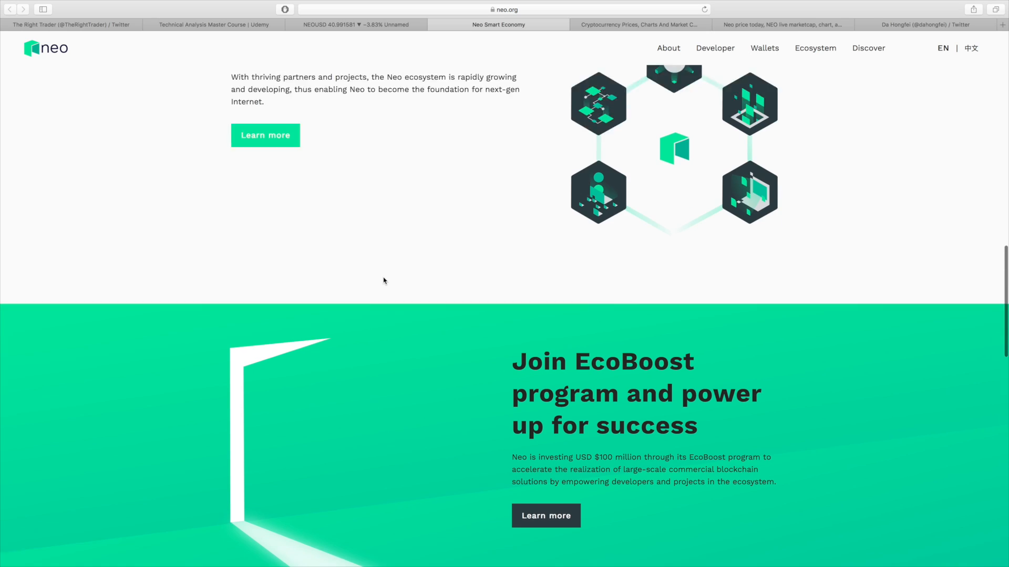
scroll("down", 3)
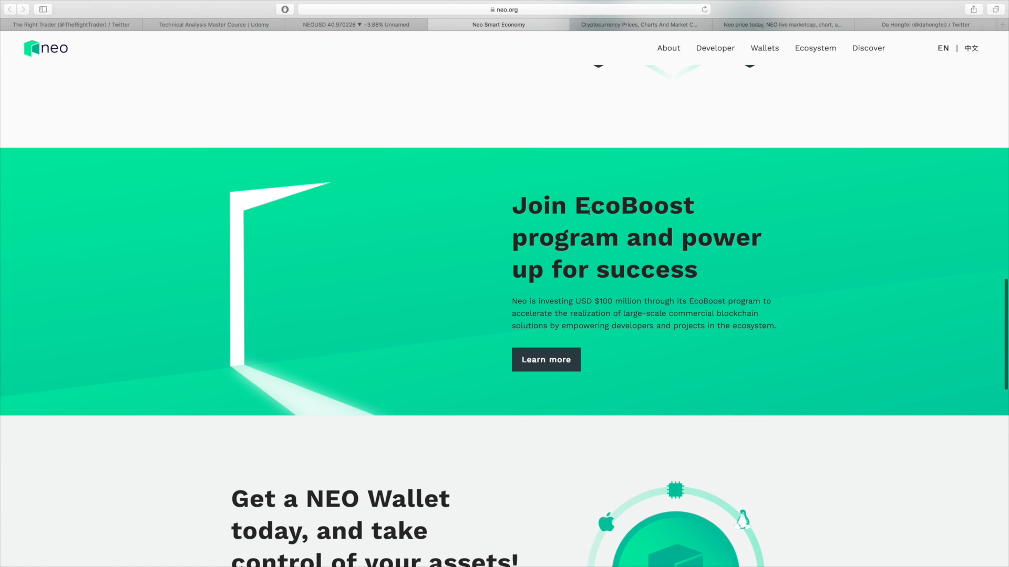
mouse_move(588, 297)
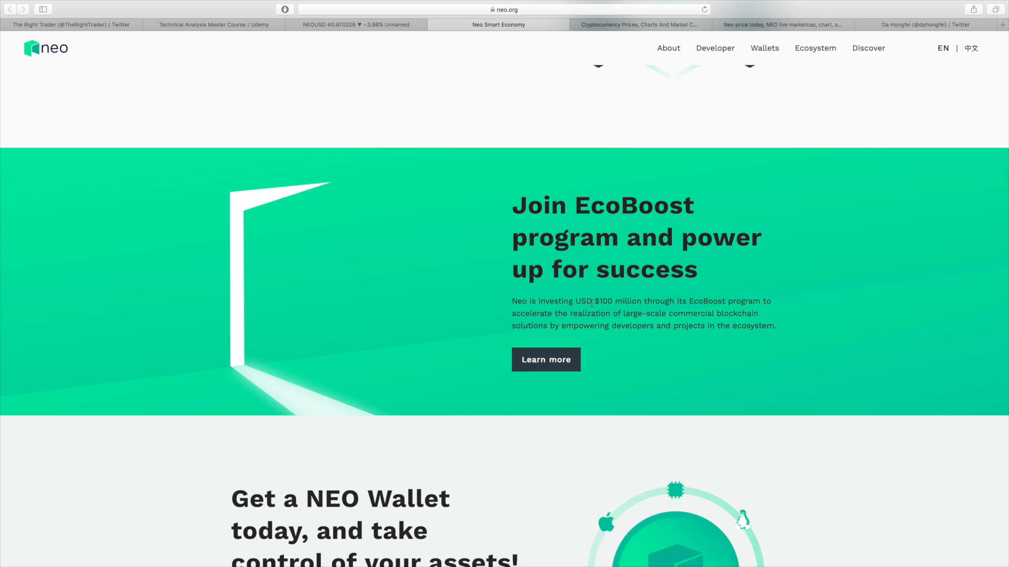
mouse_move(724, 376)
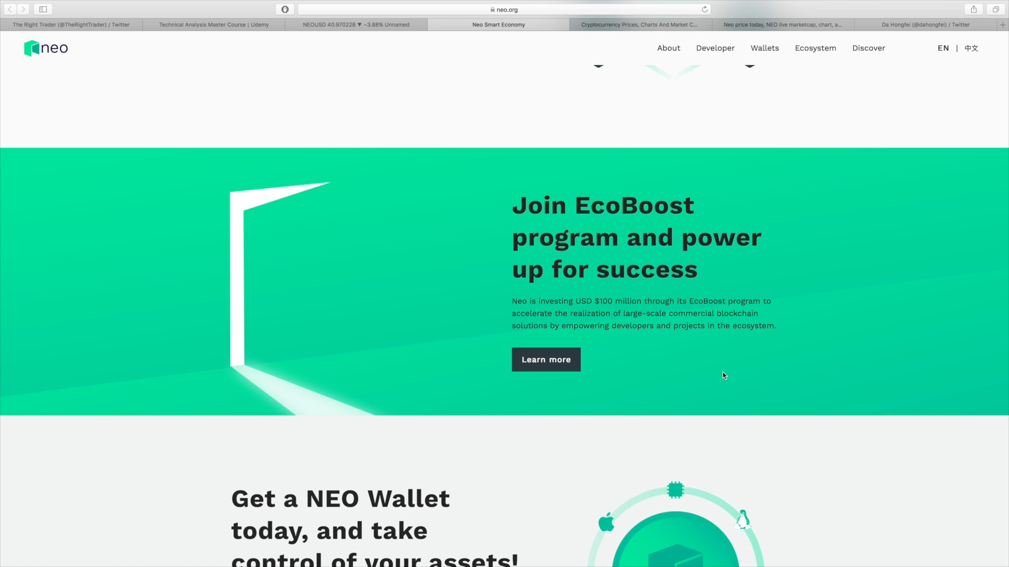
scroll("down", 3)
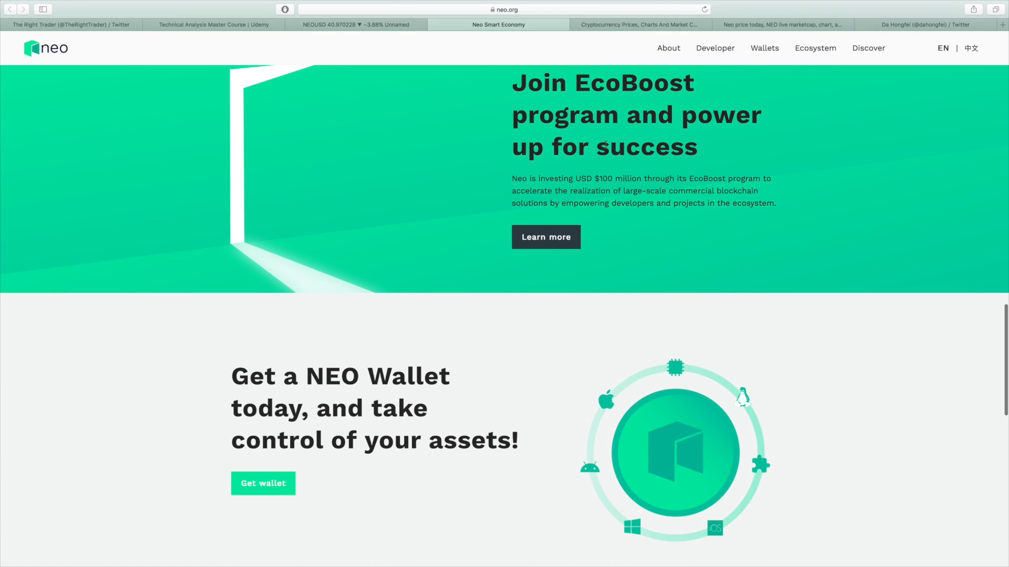
scroll("down", 3)
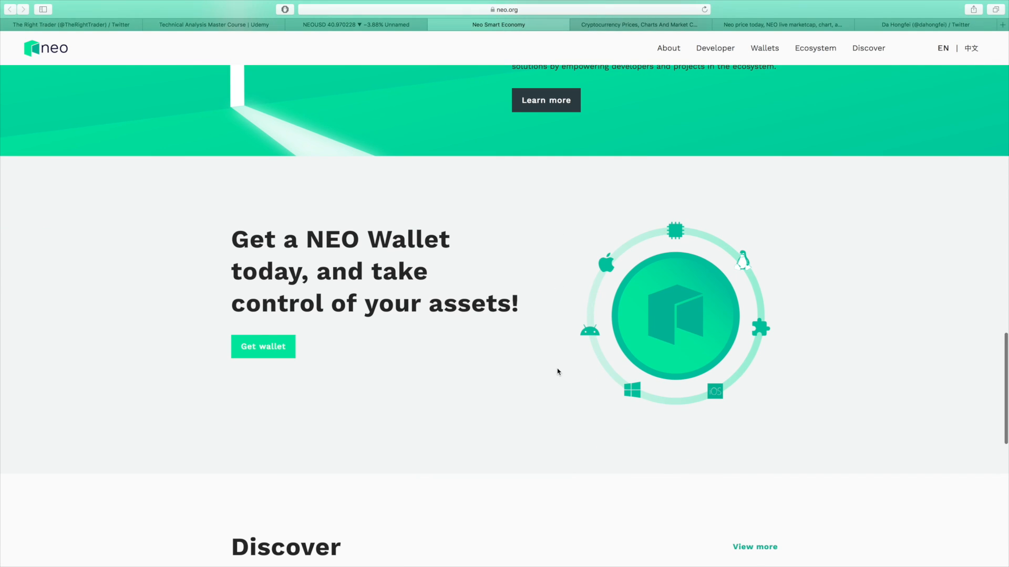
scroll("up", 3)
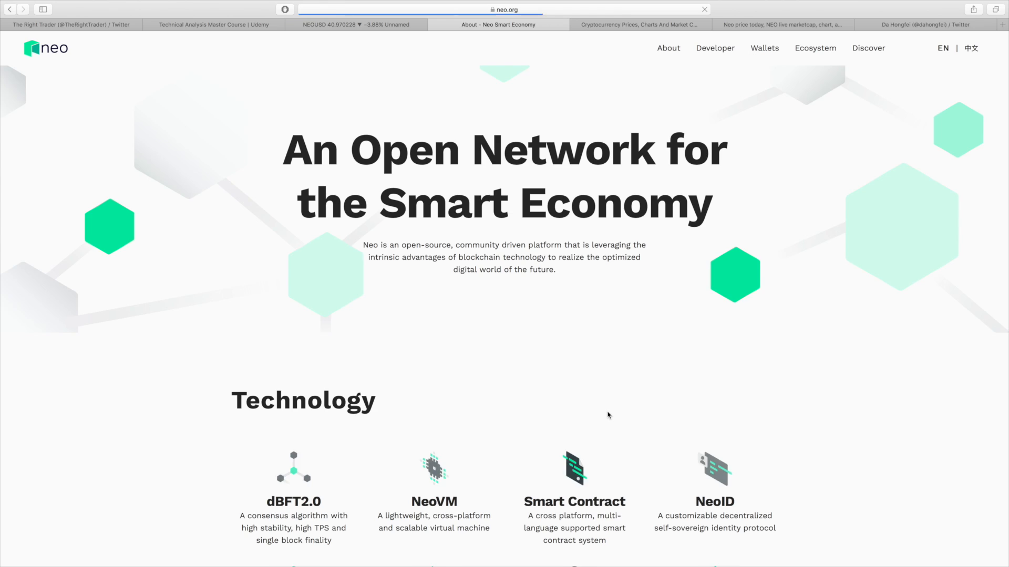
Step: Read the About page's Technology overview and Neo in Retrospect timeline
scroll("down", 3)
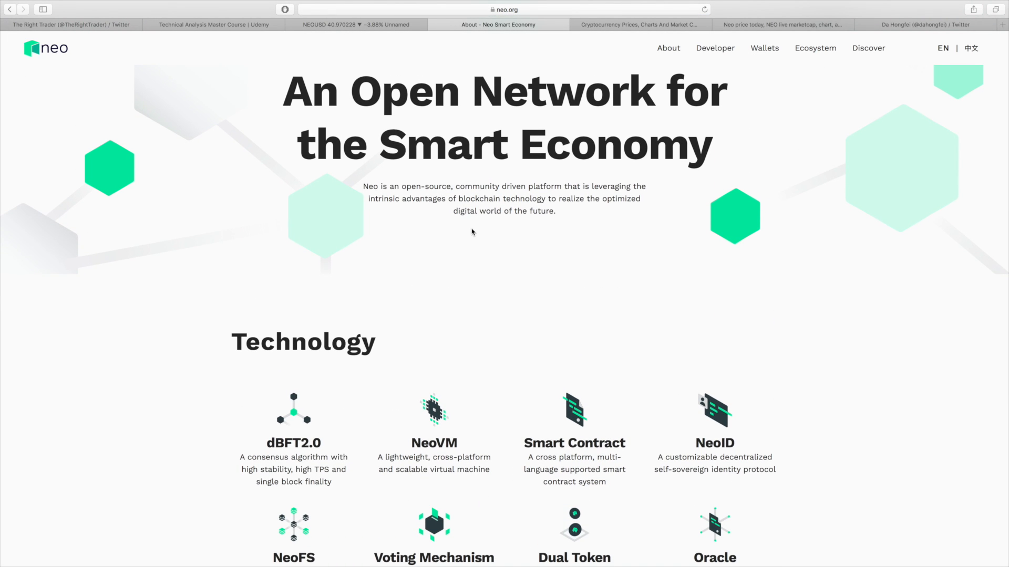
scroll("down", 3)
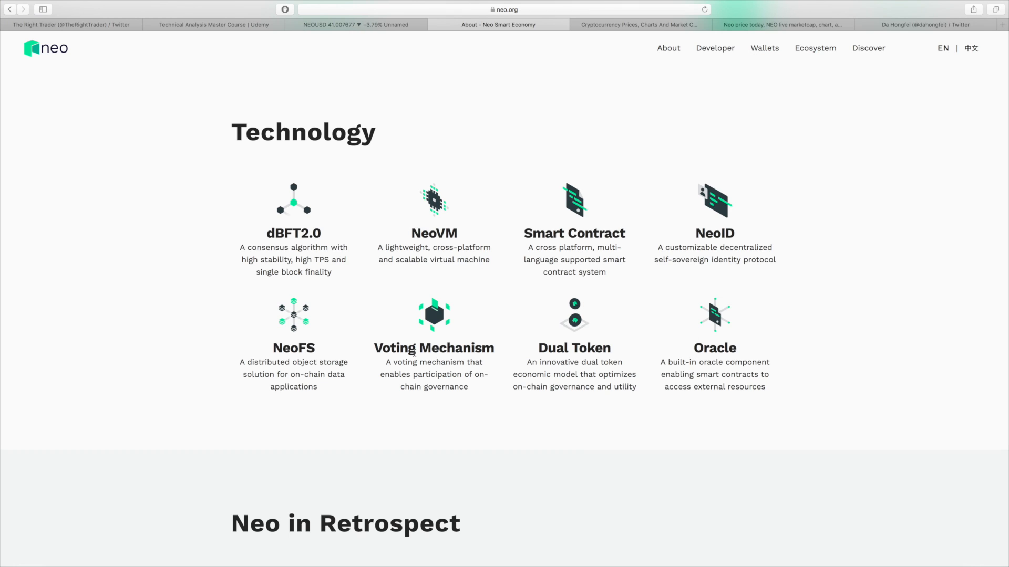
scroll("down", 3)
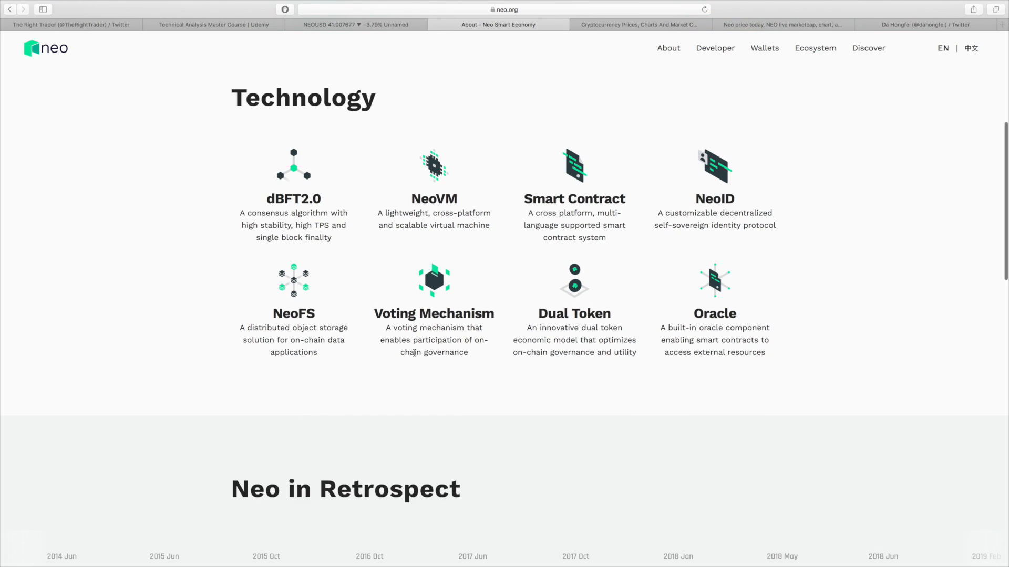
scroll("down", 3)
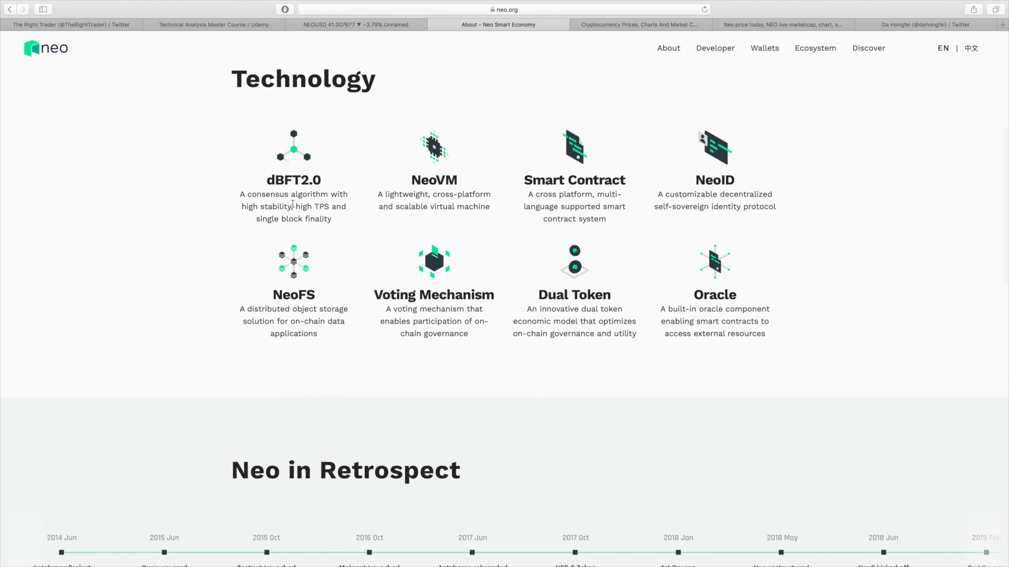
mouse_move(293, 206)
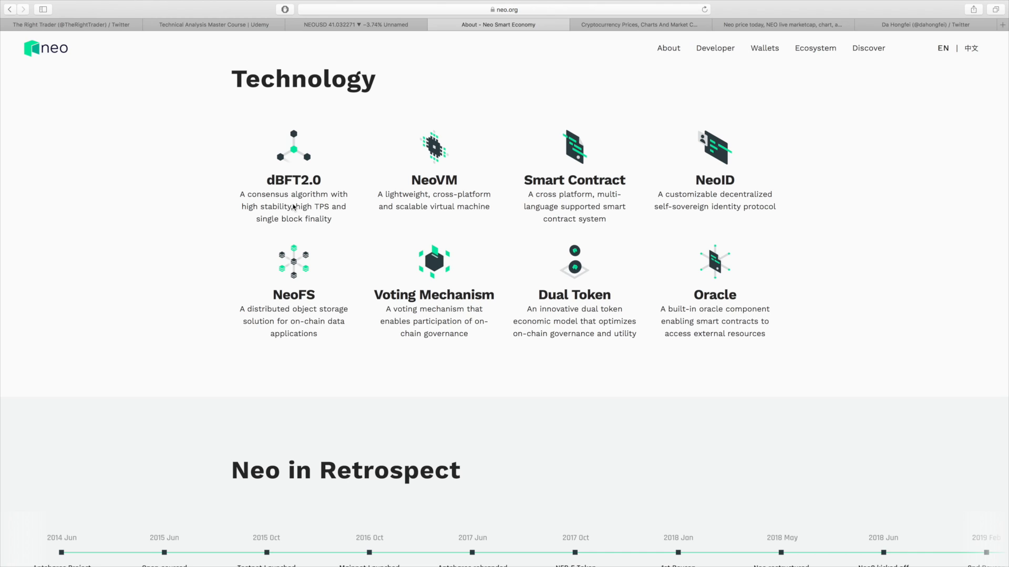
mouse_move(377, 386)
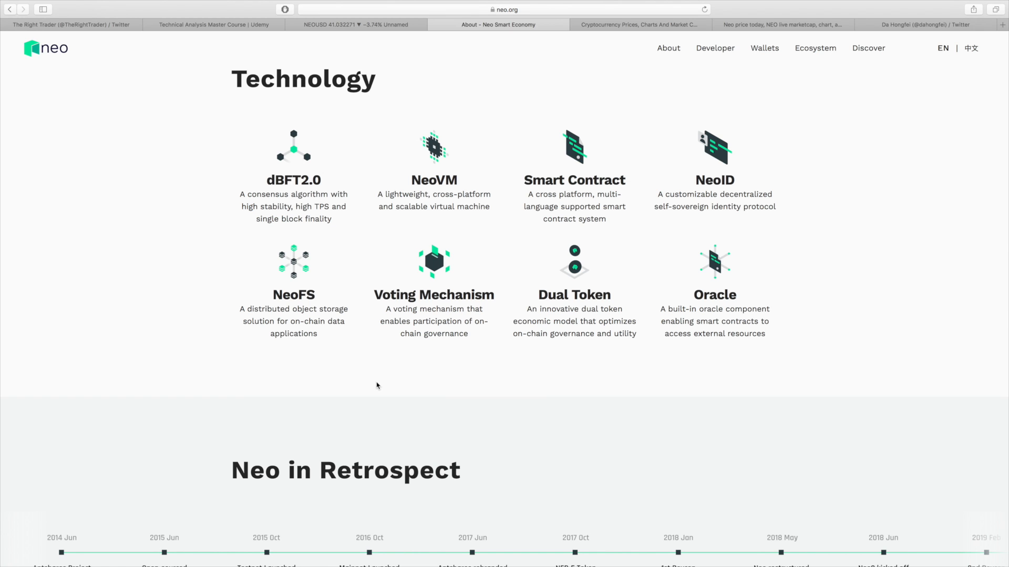
scroll("down", 3)
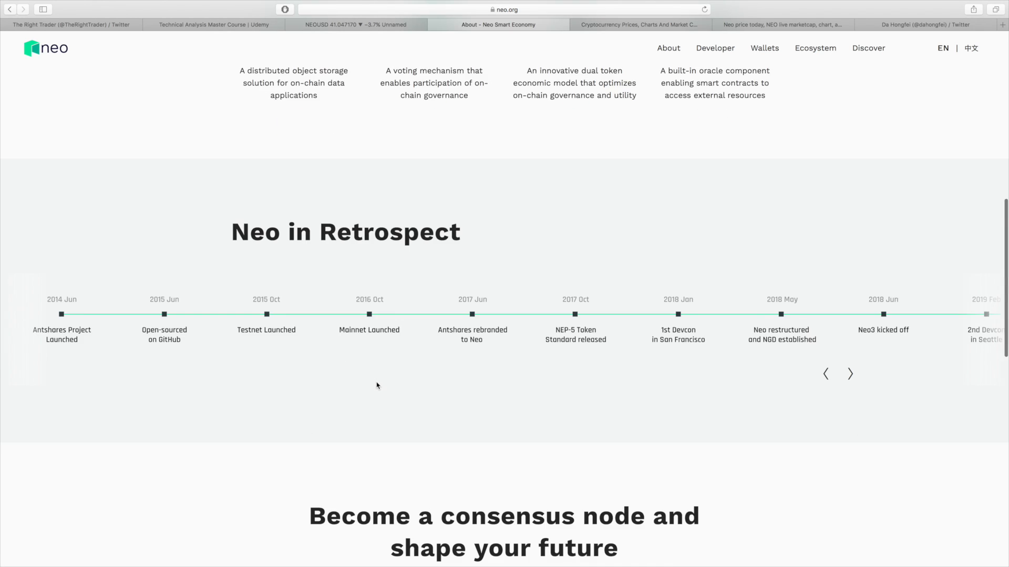
Step: Review the consensus node and contributor sections, then switch to the TradingView NEO/USD chart
scroll("down", 3)
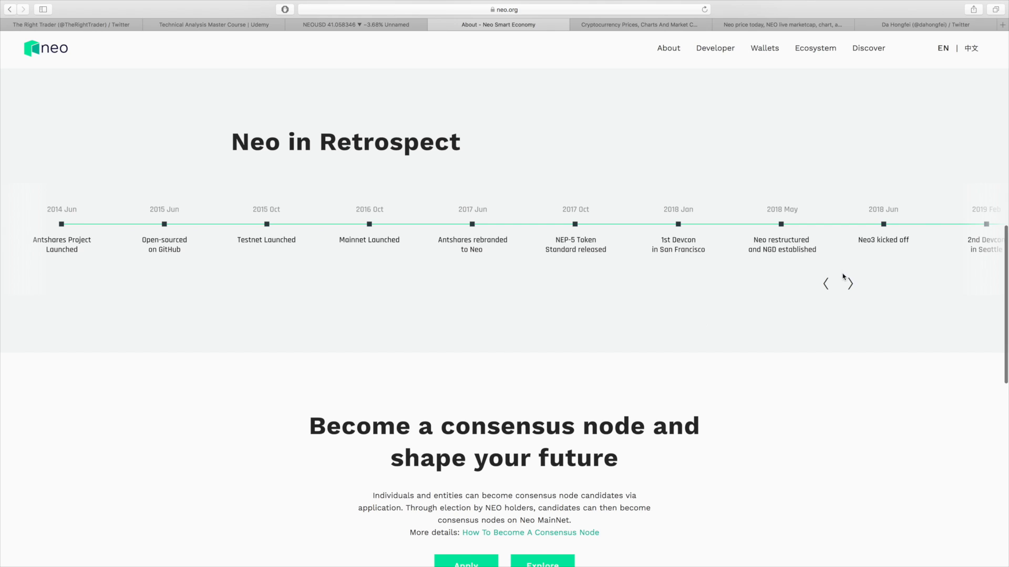
mouse_move(599, 311)
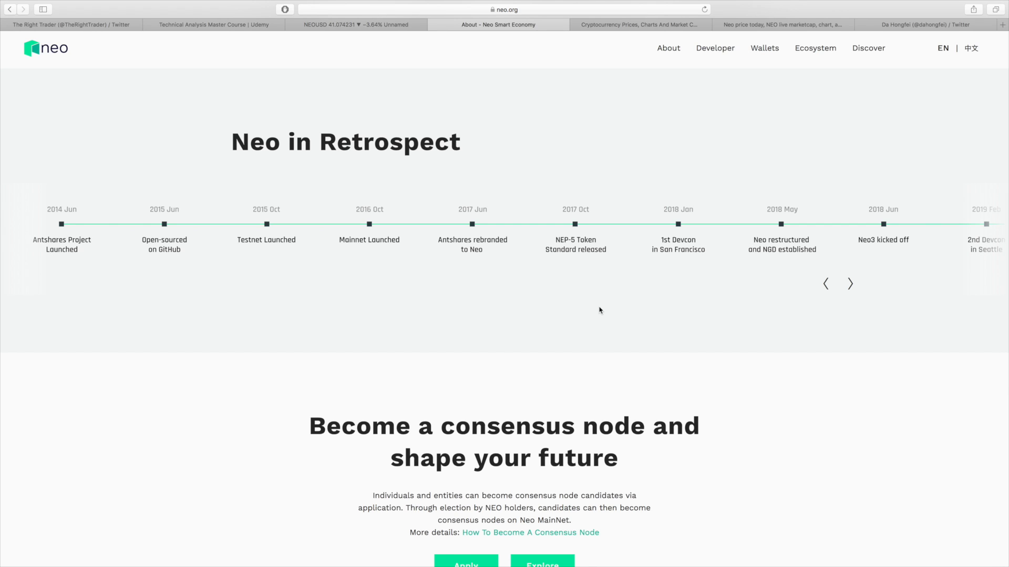
mouse_move(666, 254)
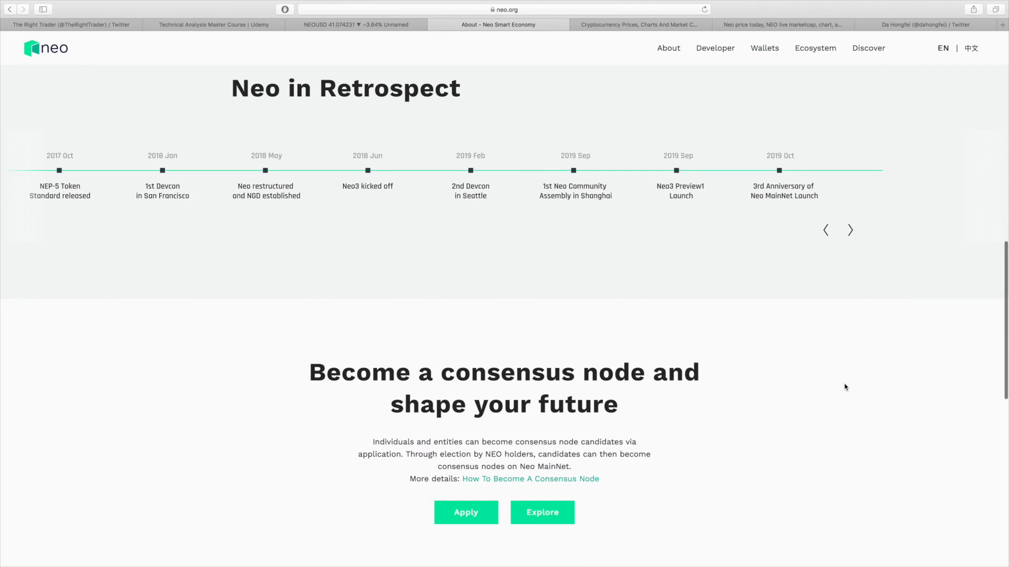
scroll("down", 3)
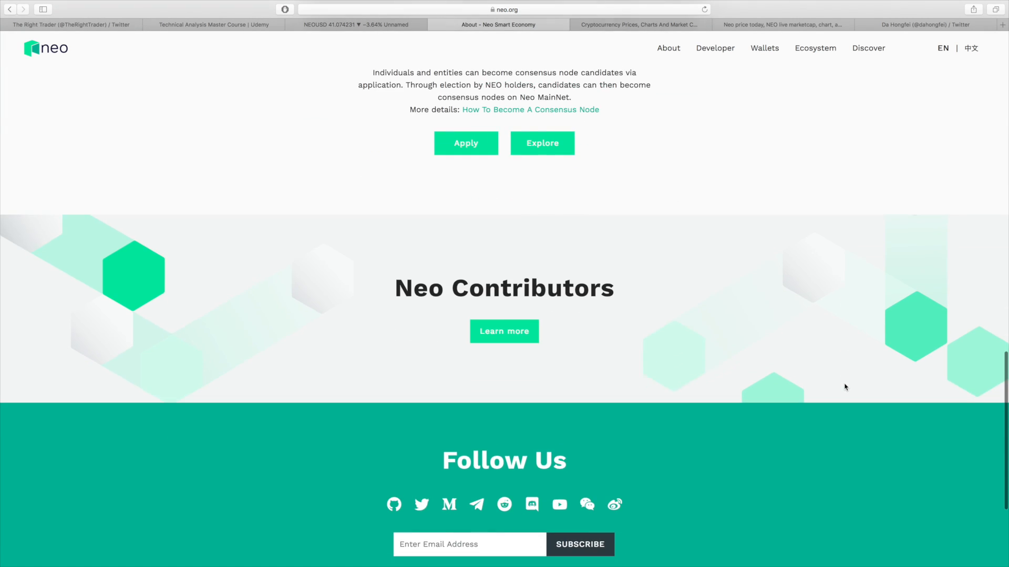
scroll("up", 3)
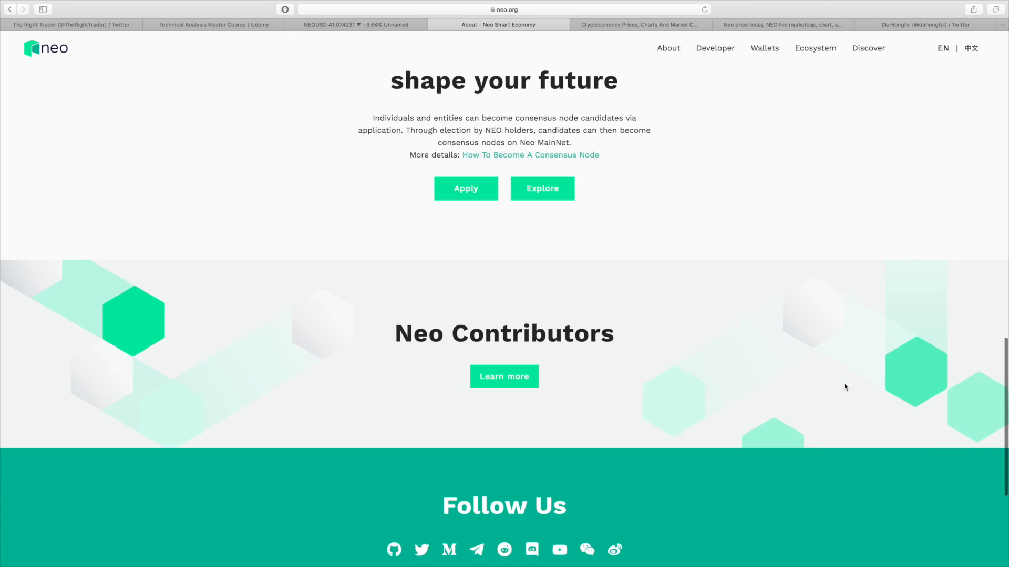
scroll("up", 3)
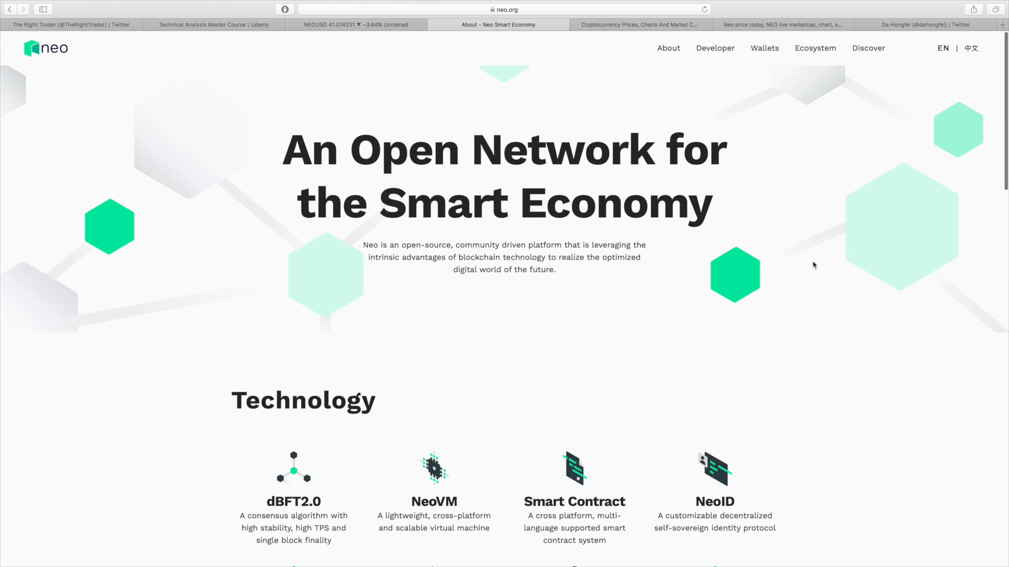
mouse_move(407, 76)
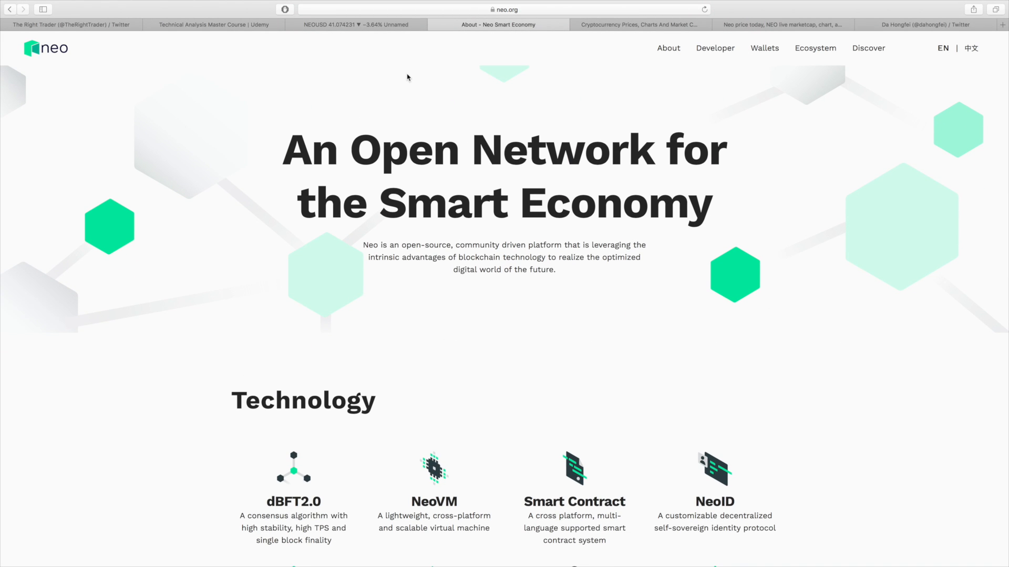
left_click(356, 24)
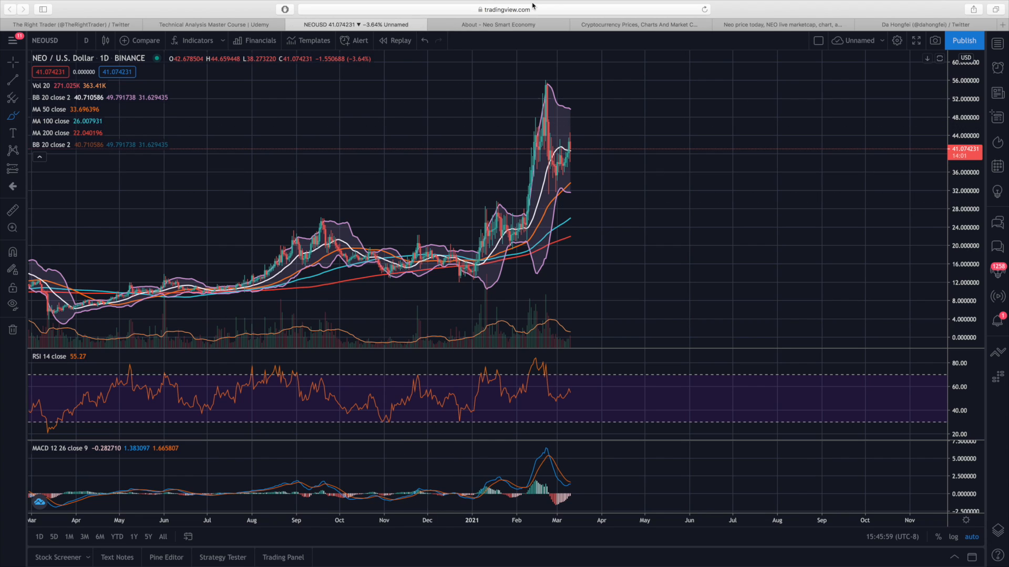
Step: Return to CoinMarketCap's Neo page and read the all-time chart around June 2019 near $14.09
left_click(781, 25)
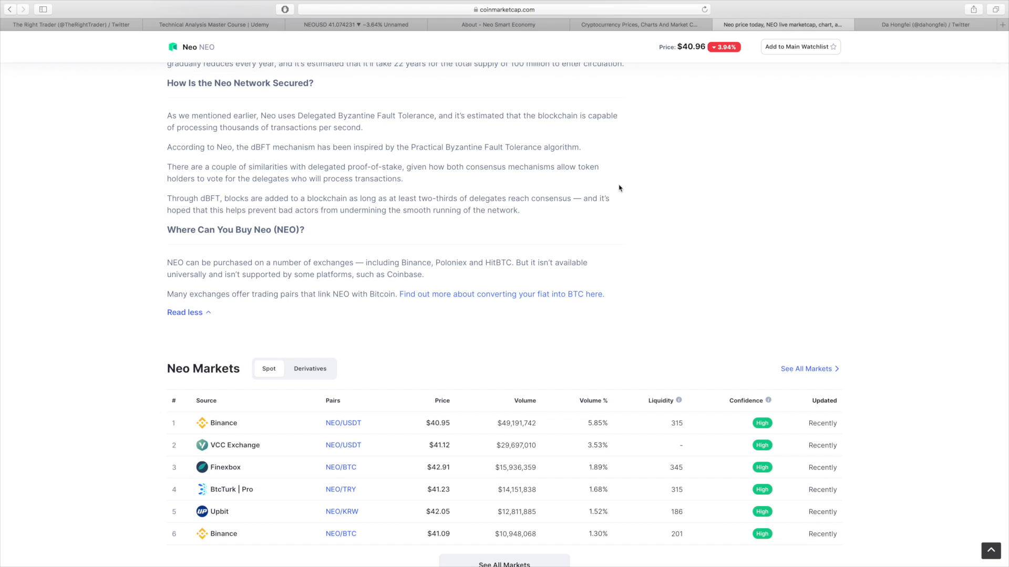
scroll("up", 3)
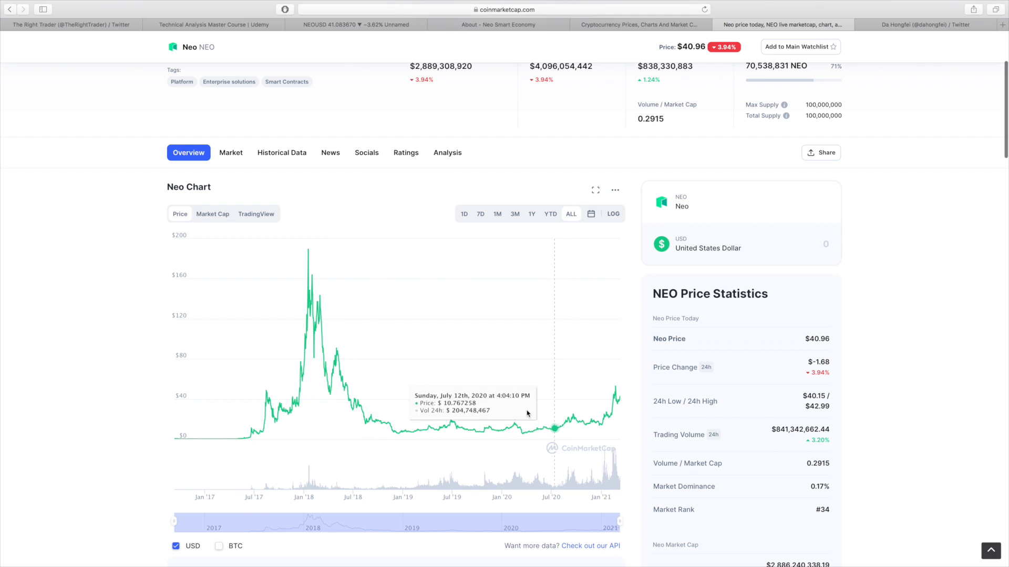
mouse_move(615, 391)
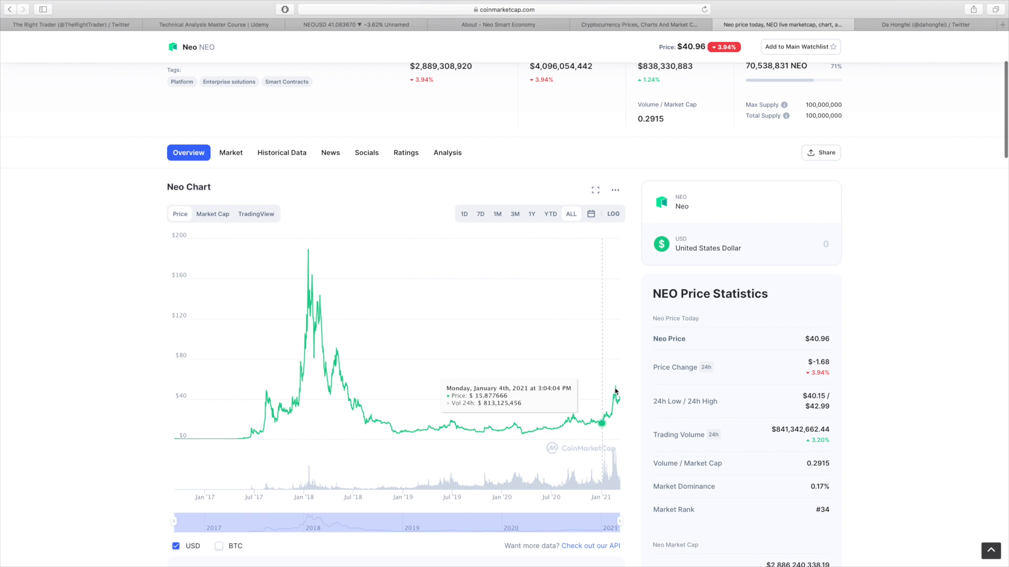
mouse_move(548, 438)
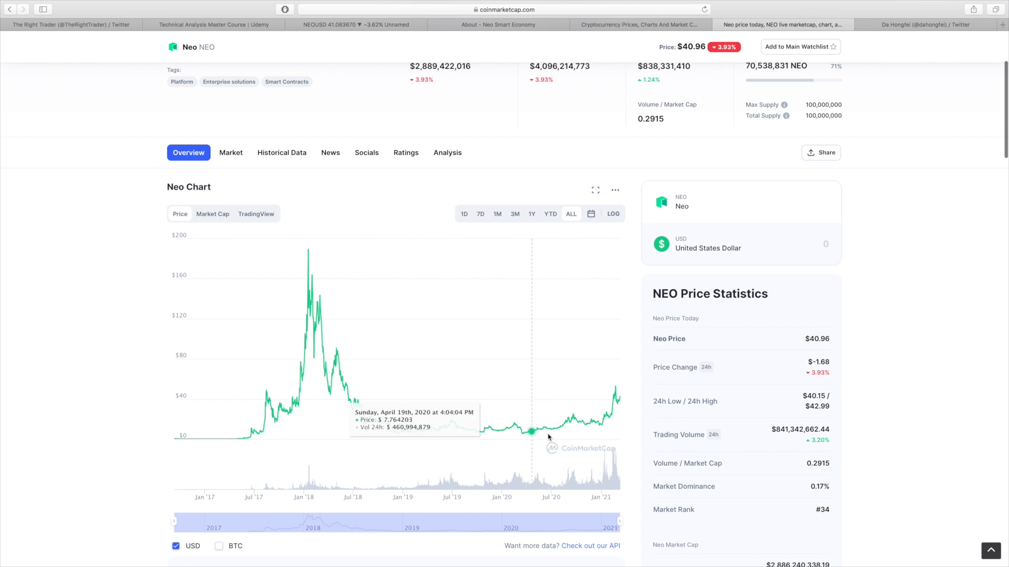
mouse_move(430, 389)
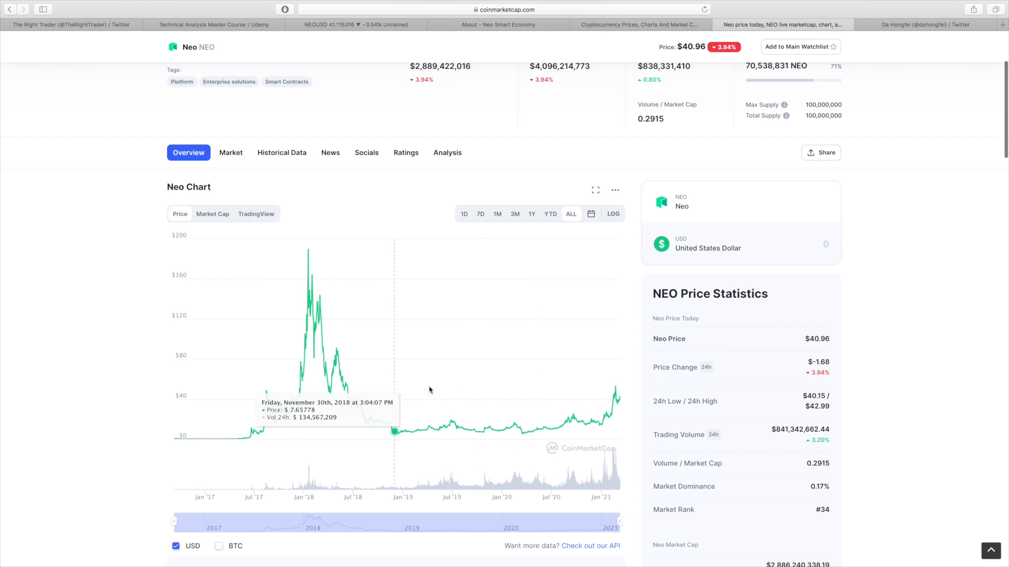
mouse_move(481, 410)
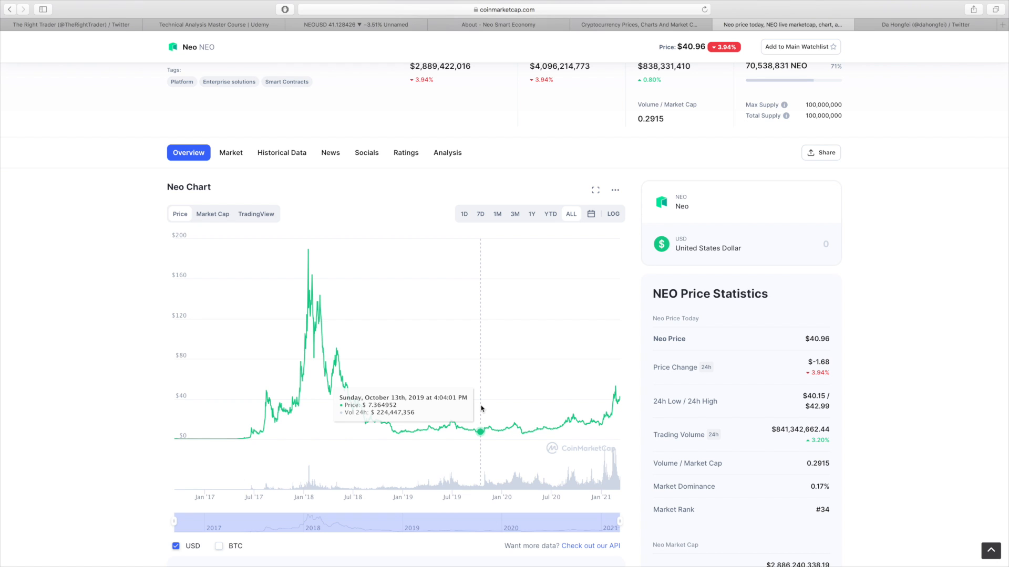
scroll("up", 3)
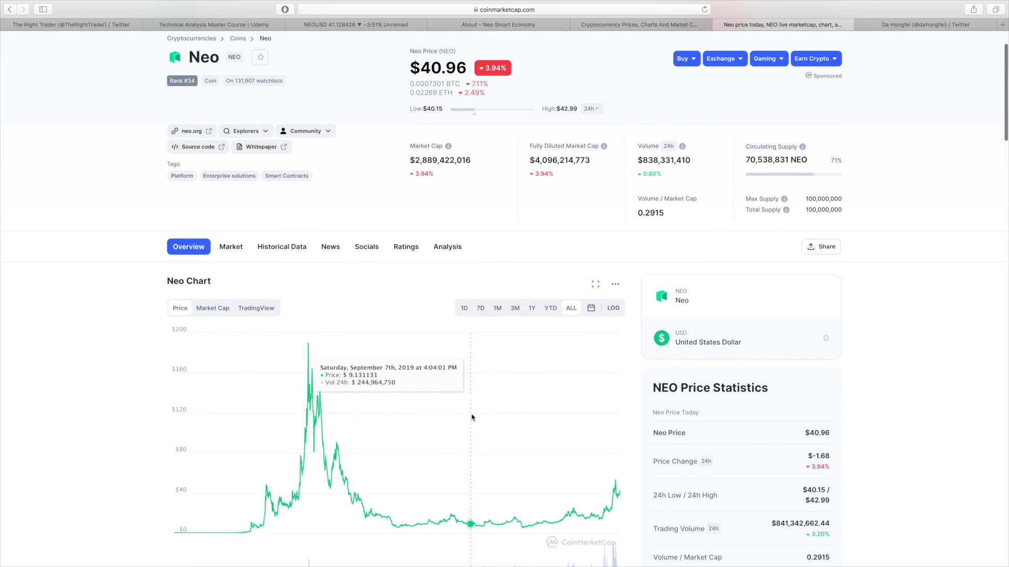
scroll("down", 3)
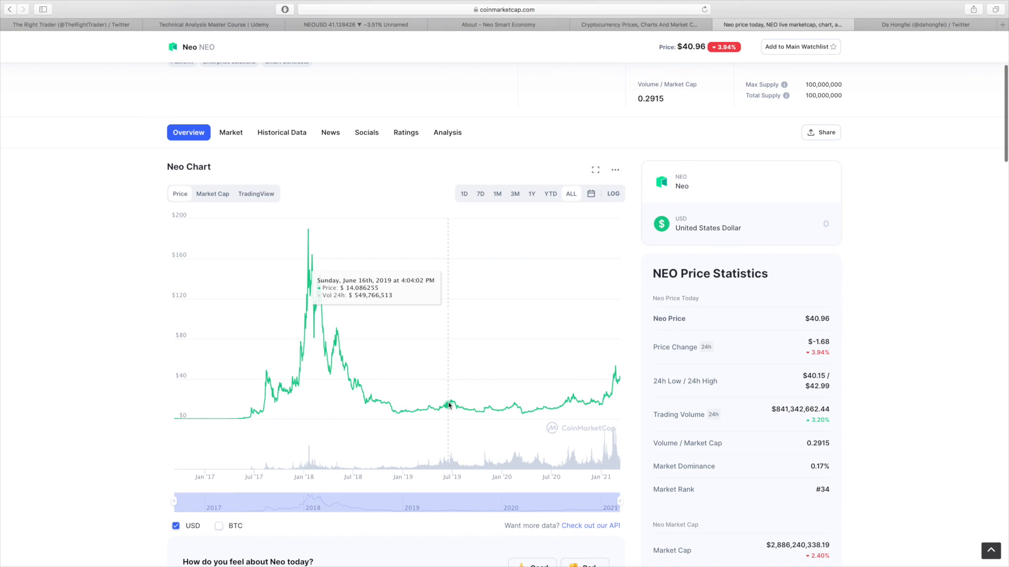
mouse_move(414, 400)
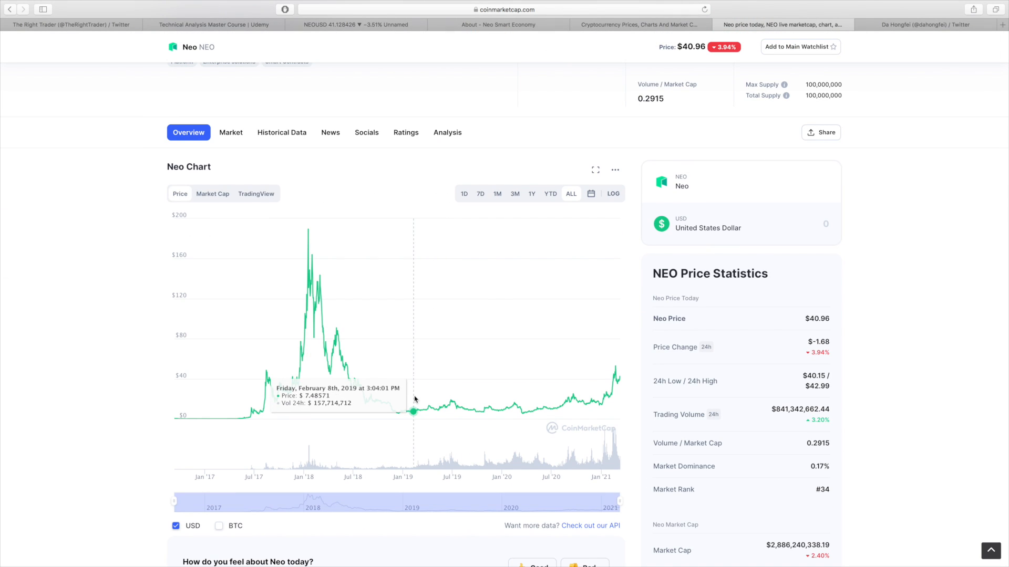
mouse_move(446, 394)
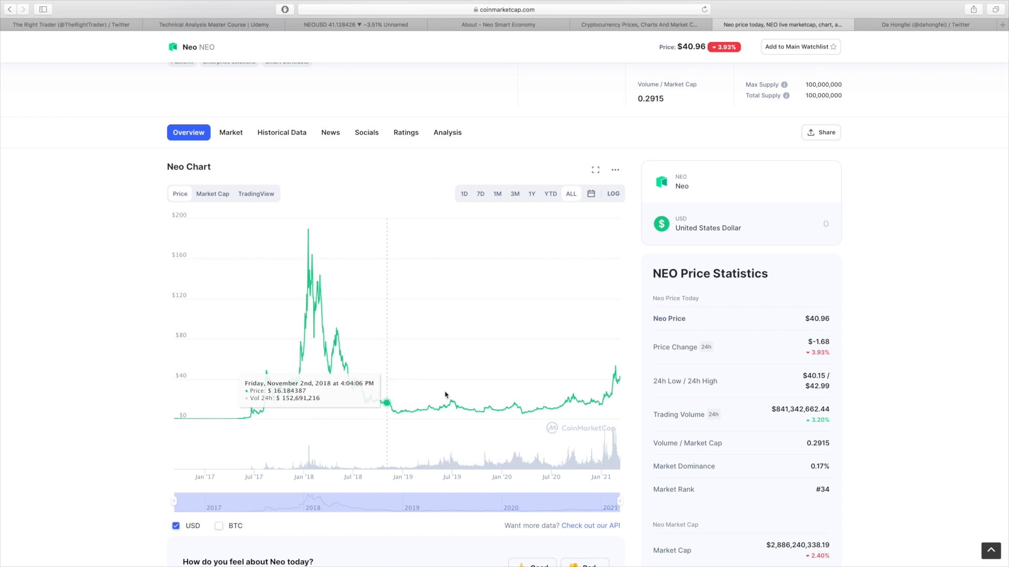
mouse_move(622, 374)
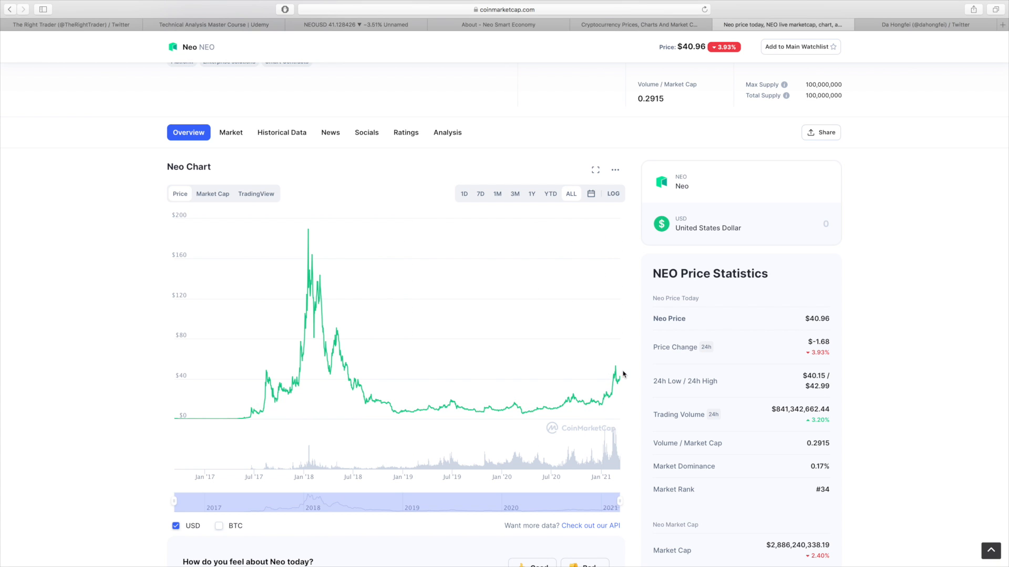
mouse_move(358, 171)
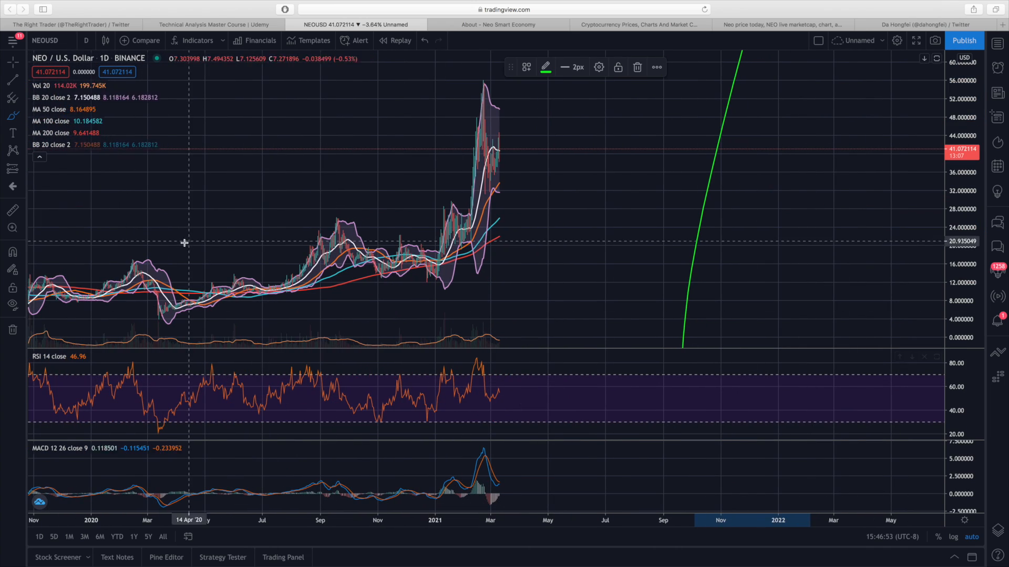
mouse_move(160, 326)
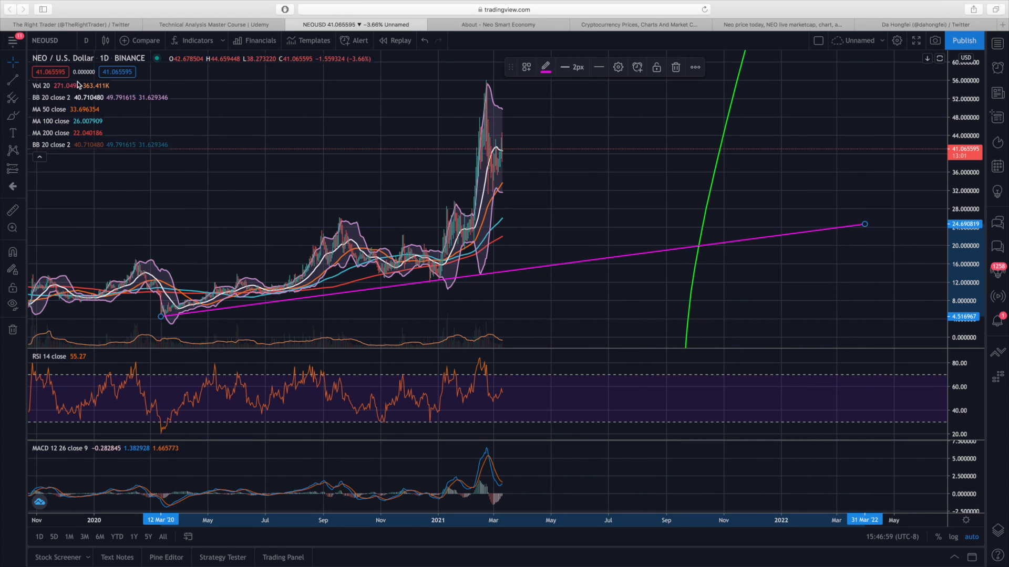
mouse_move(502, 182)
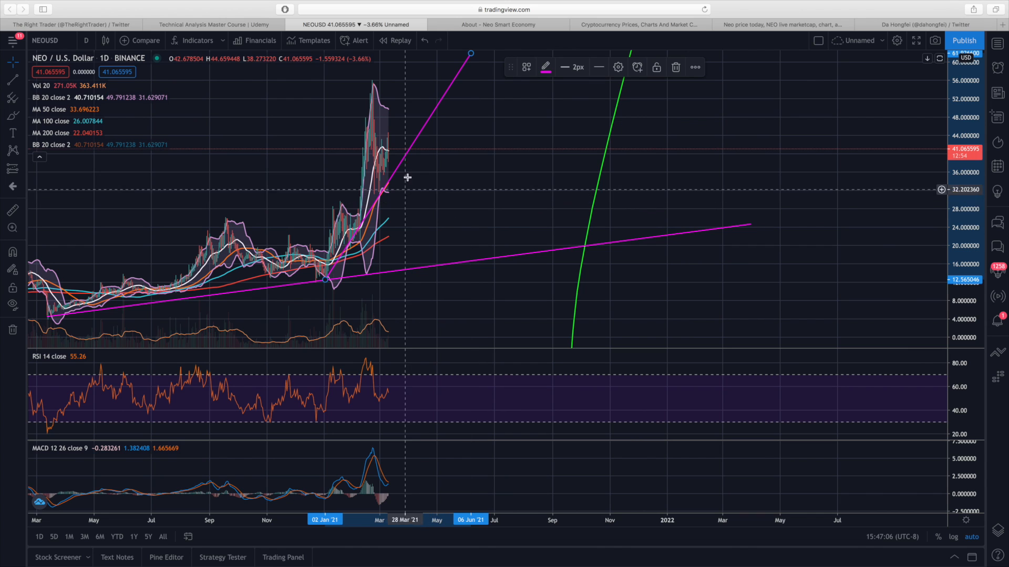
mouse_move(469, 57)
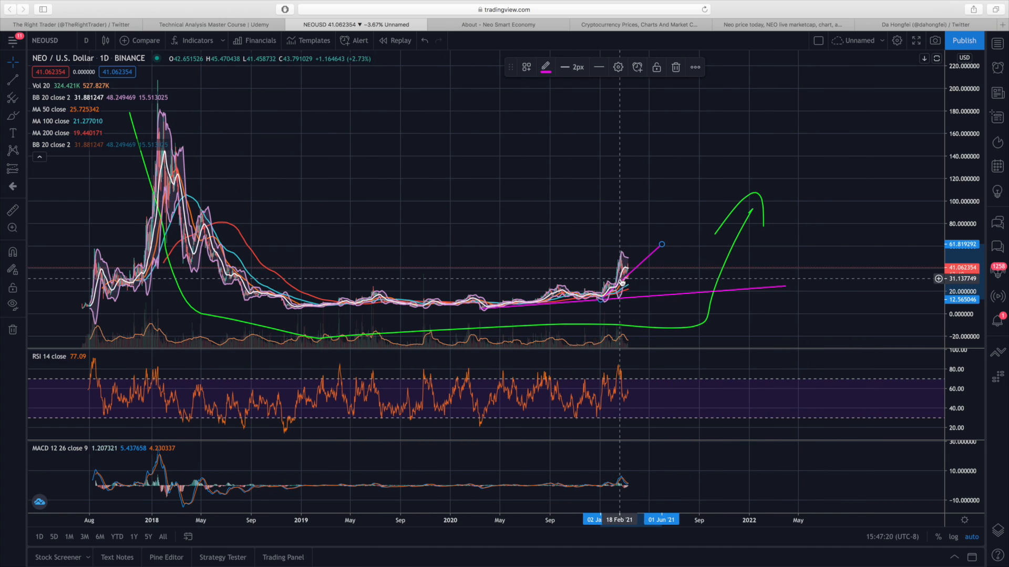
mouse_move(638, 389)
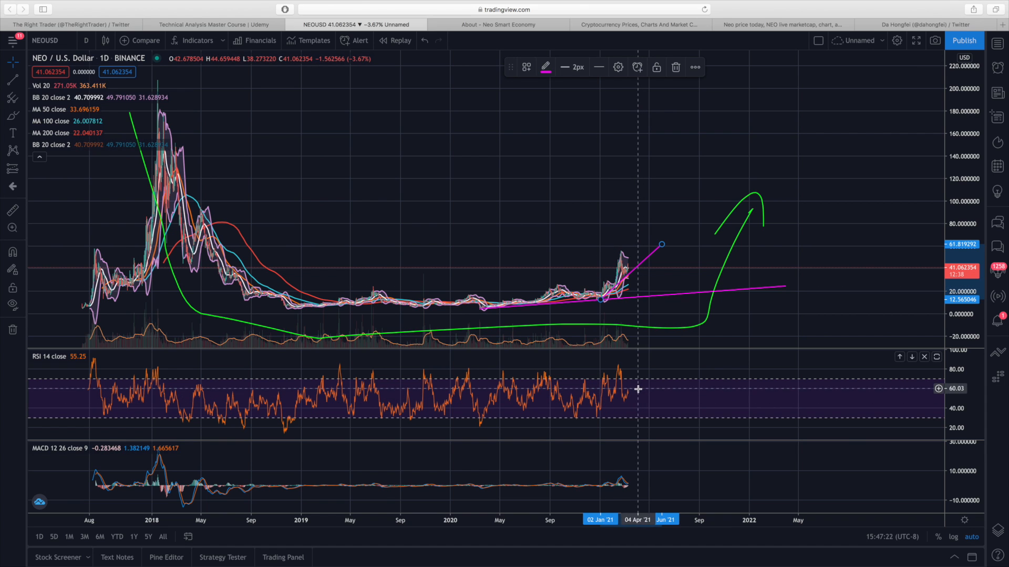
mouse_move(629, 397)
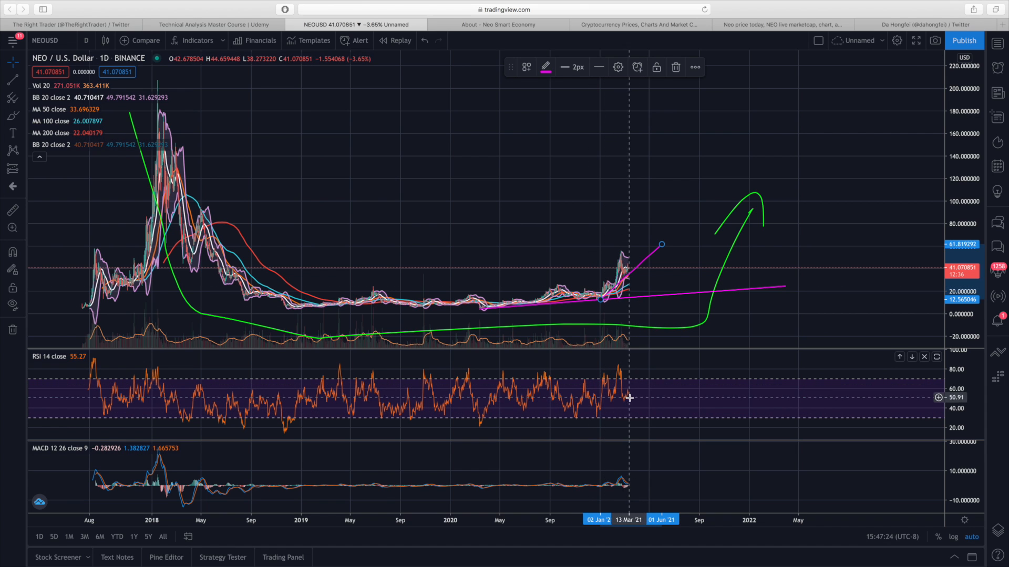
mouse_move(638, 394)
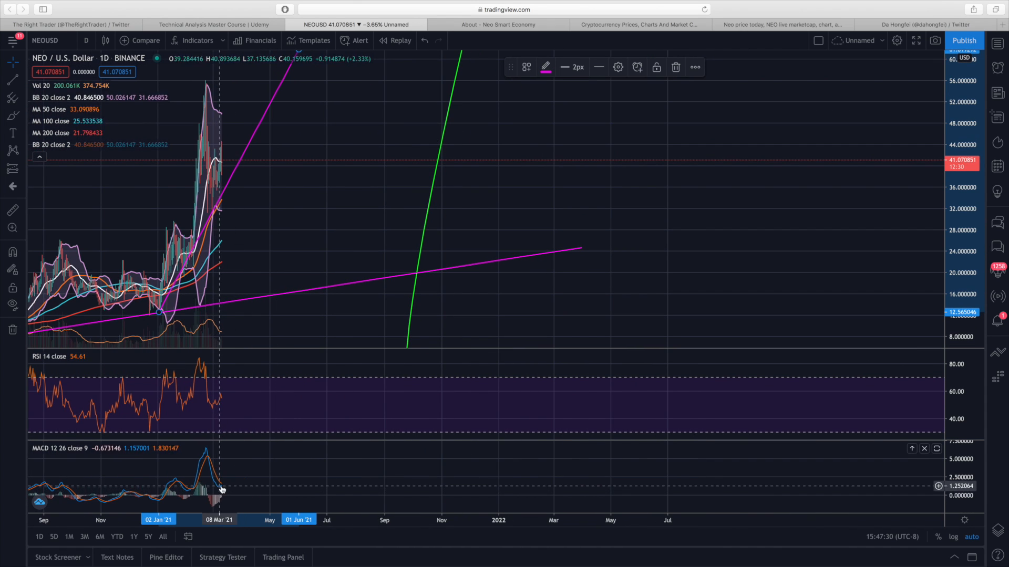
mouse_move(219, 491)
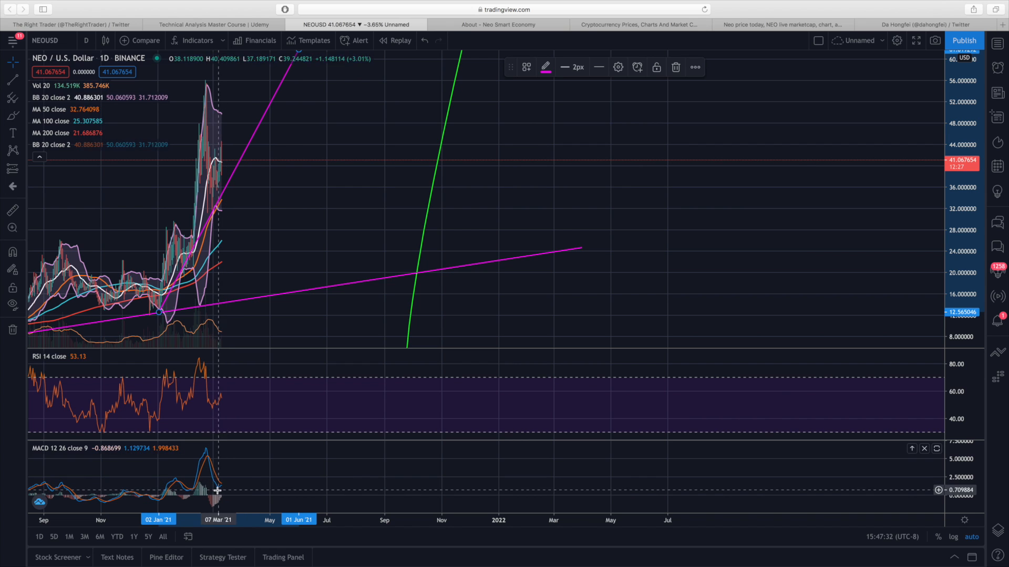
mouse_move(375, 467)
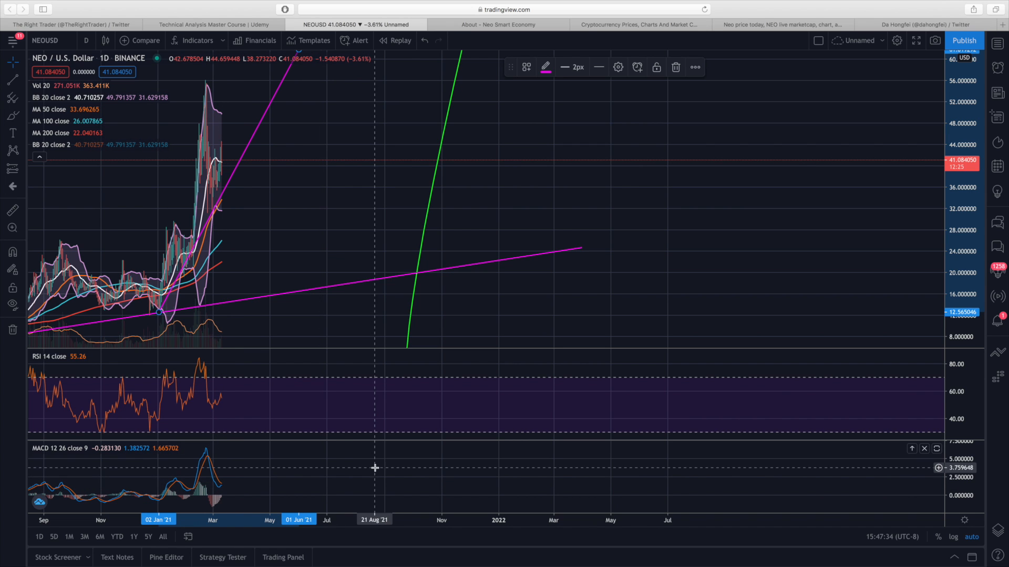
mouse_move(473, 494)
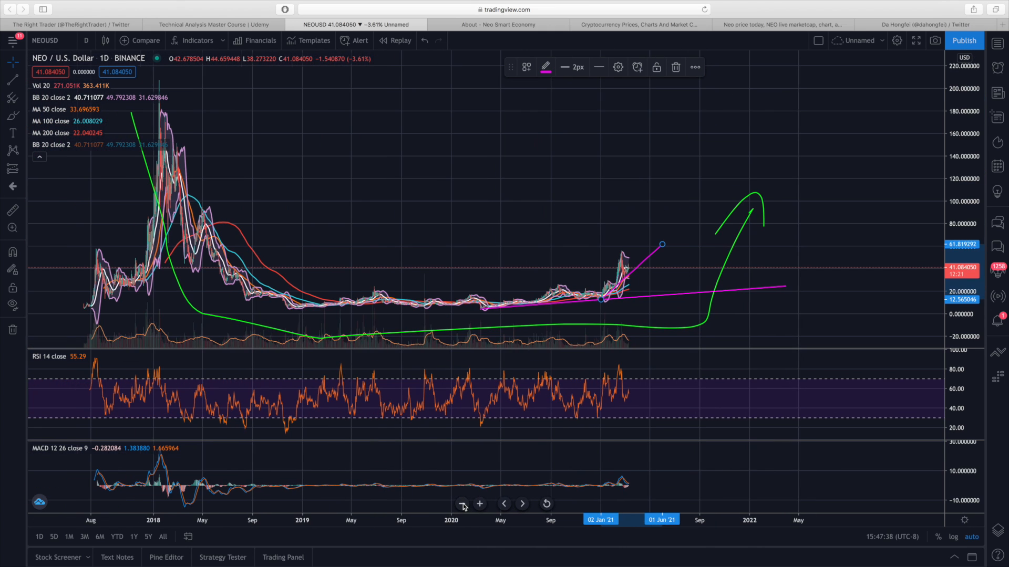
mouse_move(318, 253)
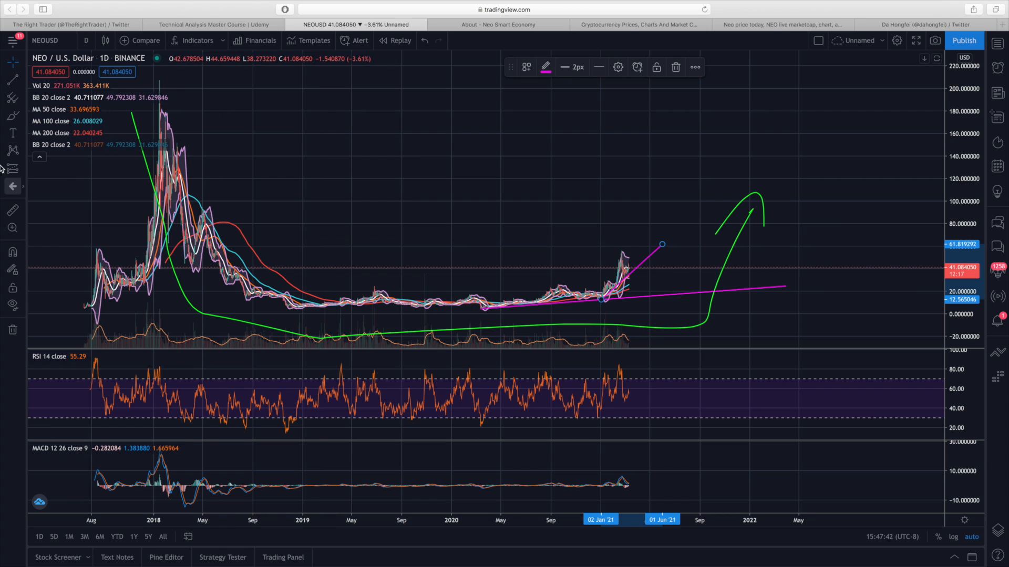
Step: Pick the horizontal line tool to mark a yellow resistance level near 49.92
left_click(12, 79)
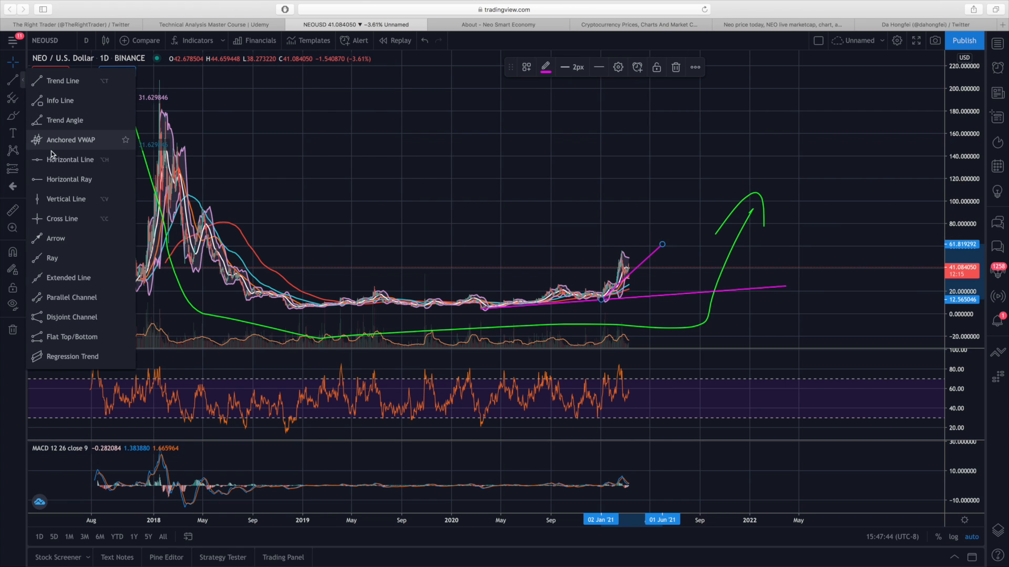
left_click(67, 160)
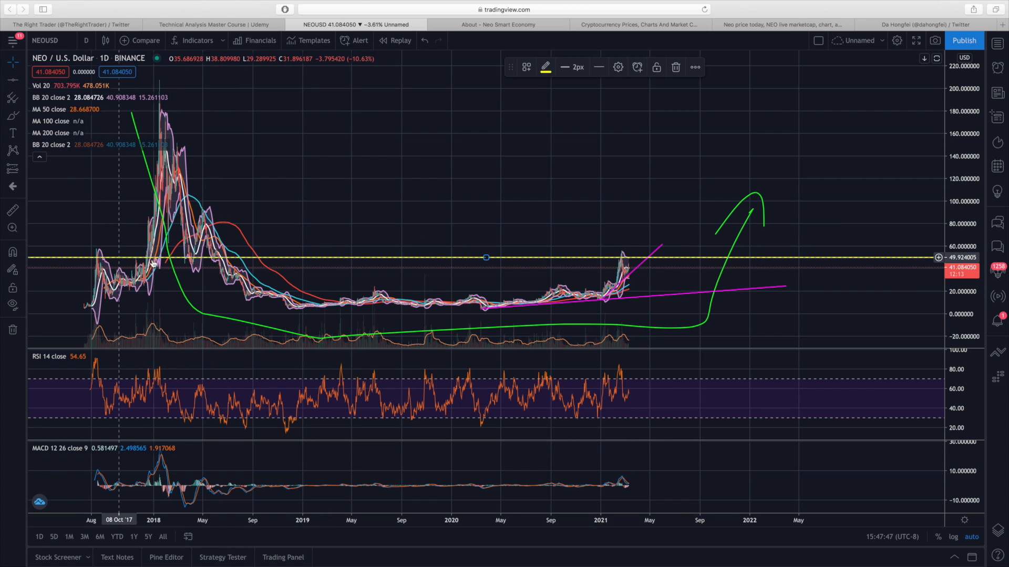
mouse_move(480, 258)
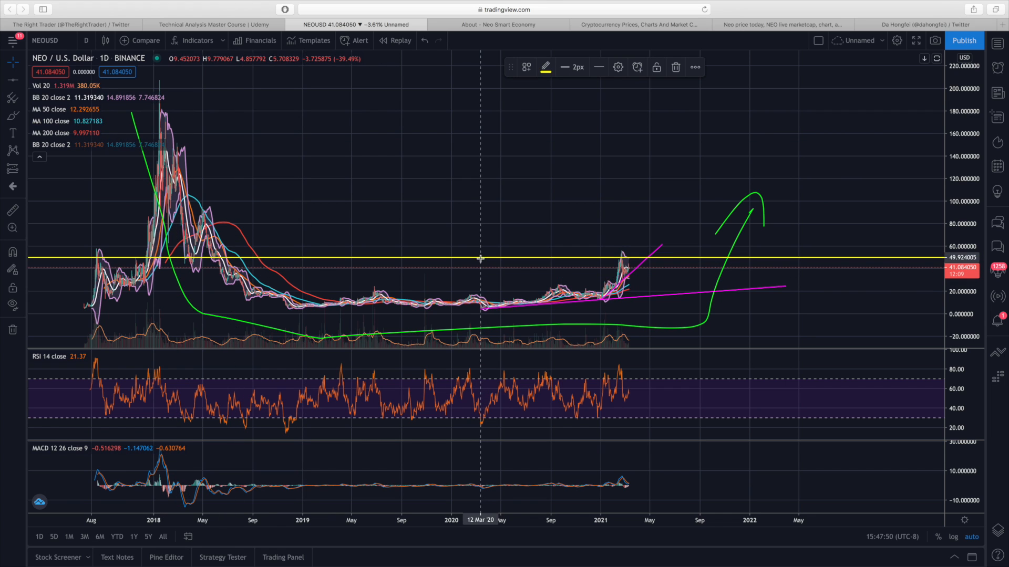
mouse_move(480, 259)
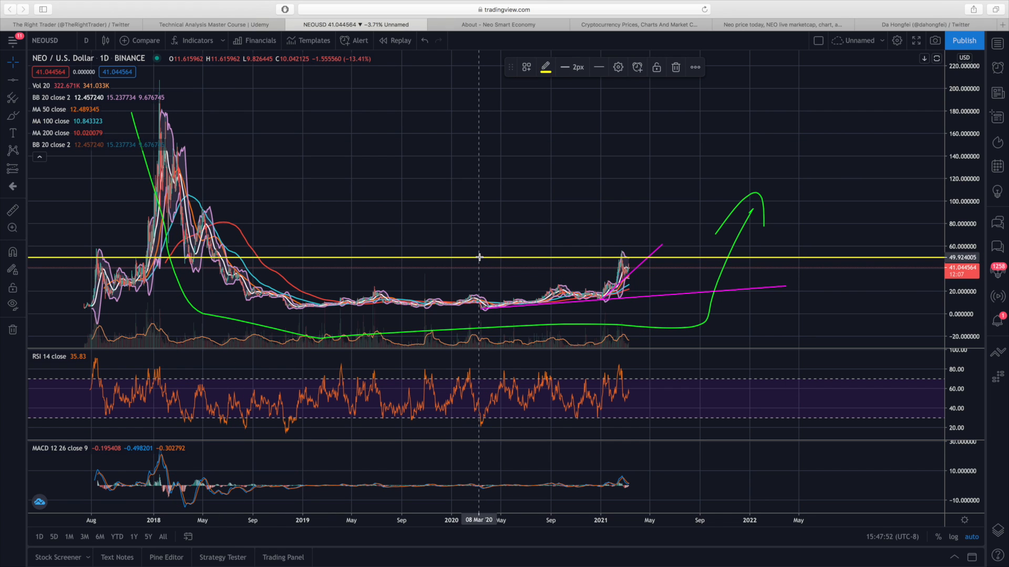
mouse_move(463, 285)
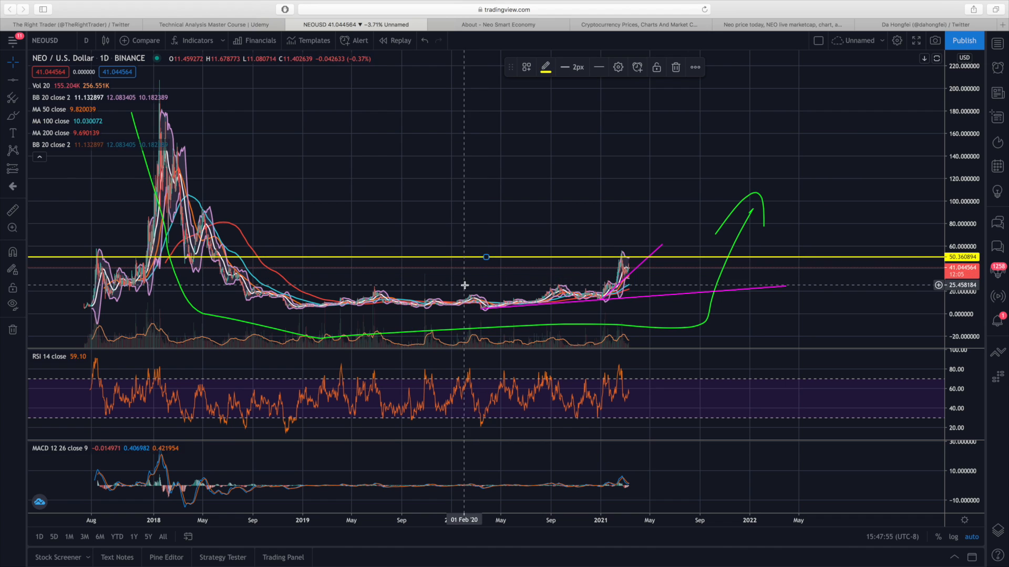
mouse_move(434, 262)
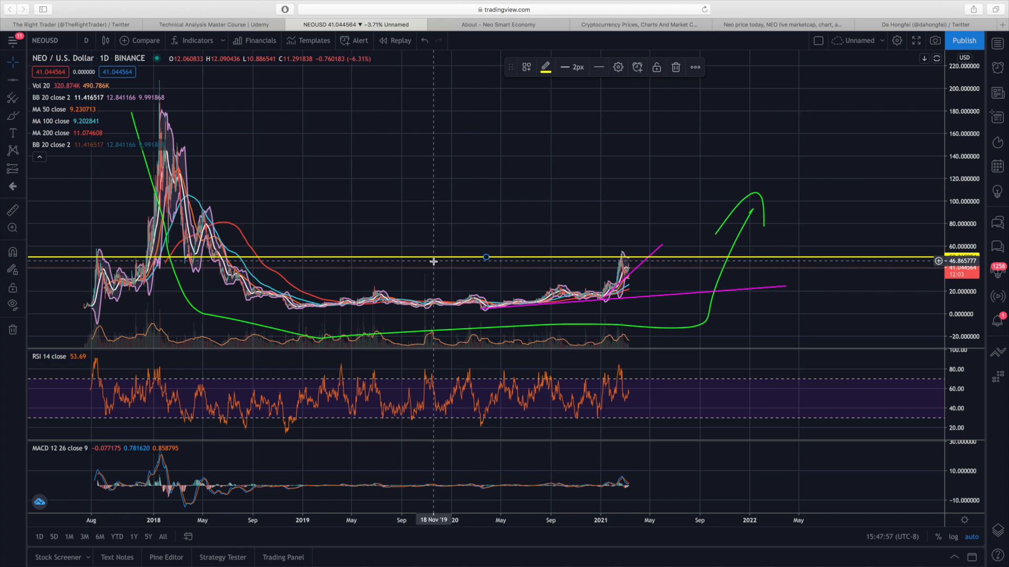
mouse_move(422, 222)
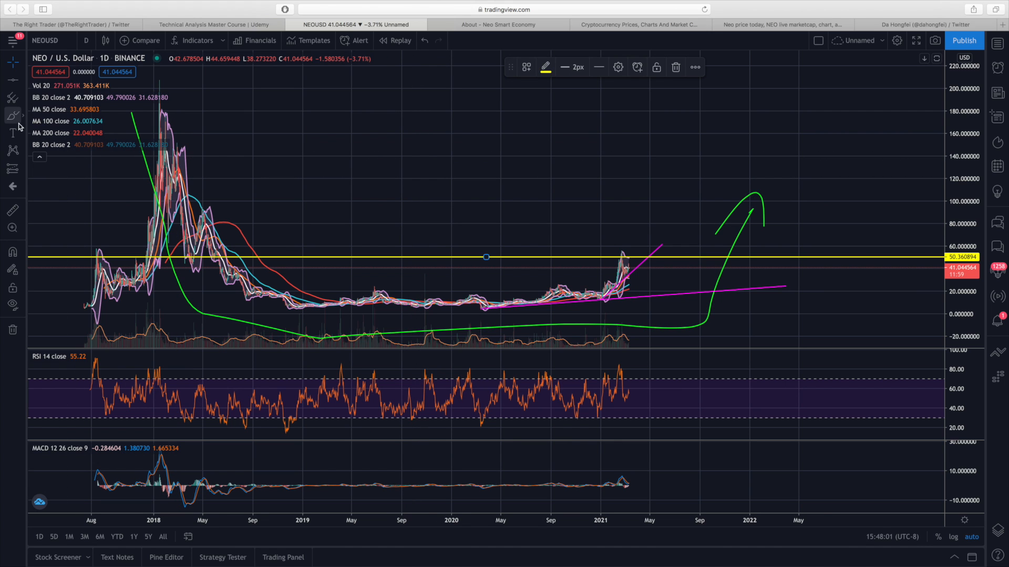
mouse_move(230, 224)
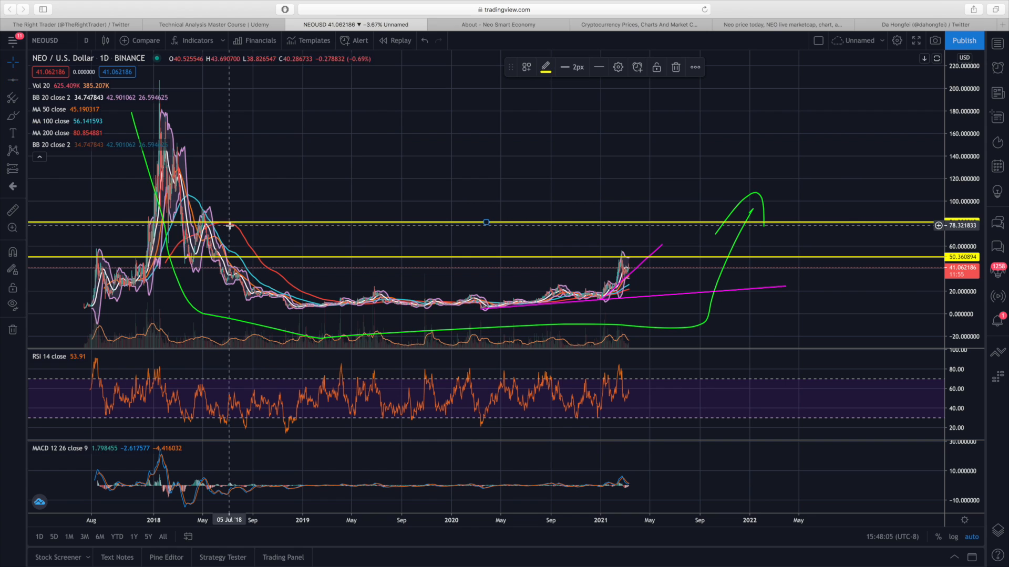
mouse_move(657, 233)
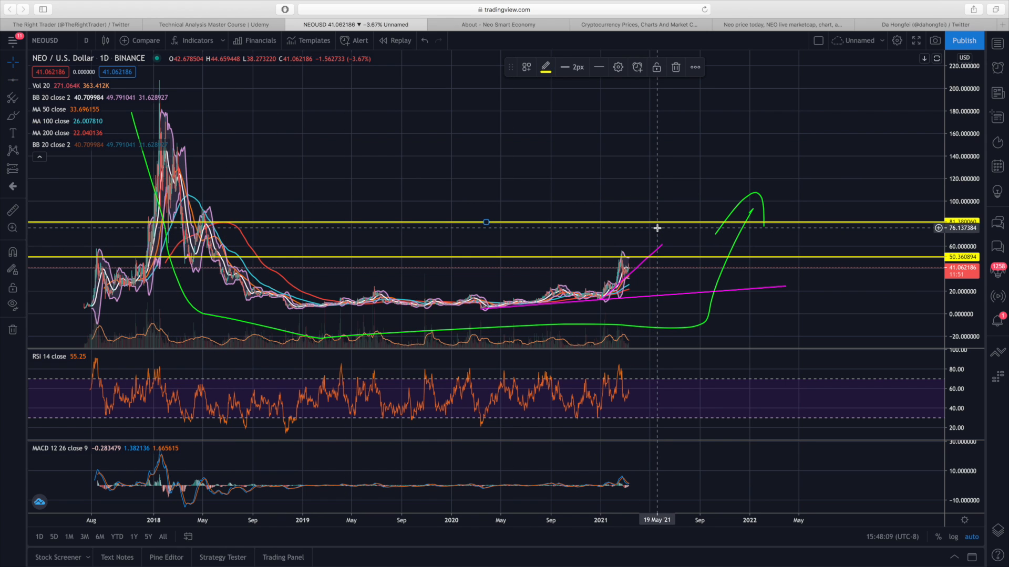
mouse_move(224, 185)
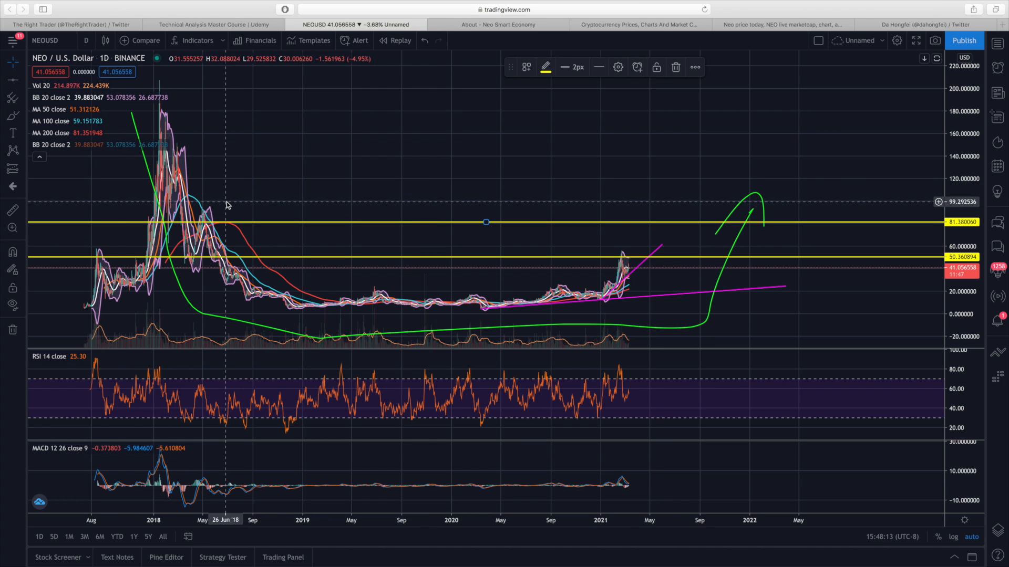
mouse_move(262, 200)
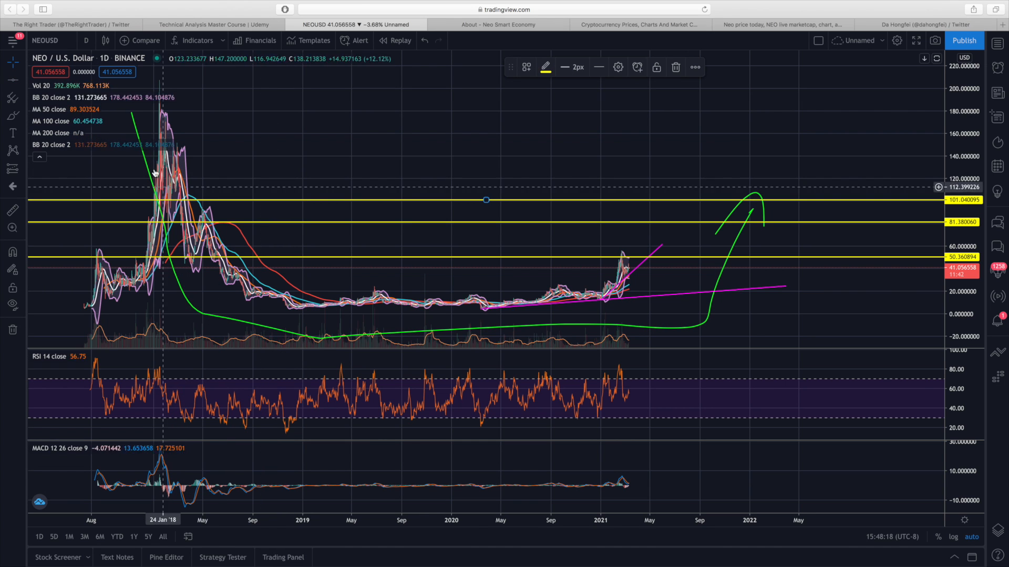
mouse_move(159, 145)
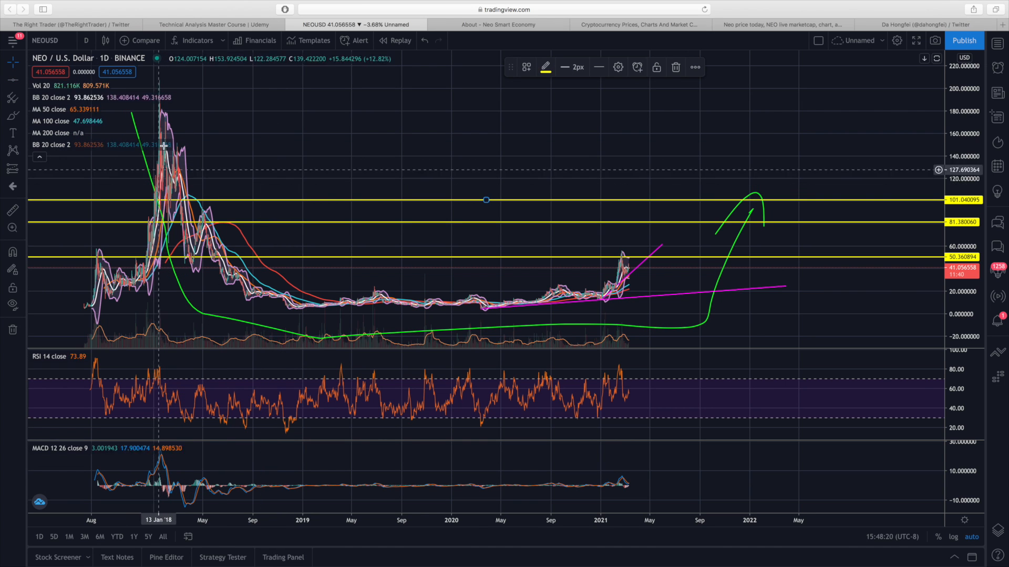
mouse_move(168, 163)
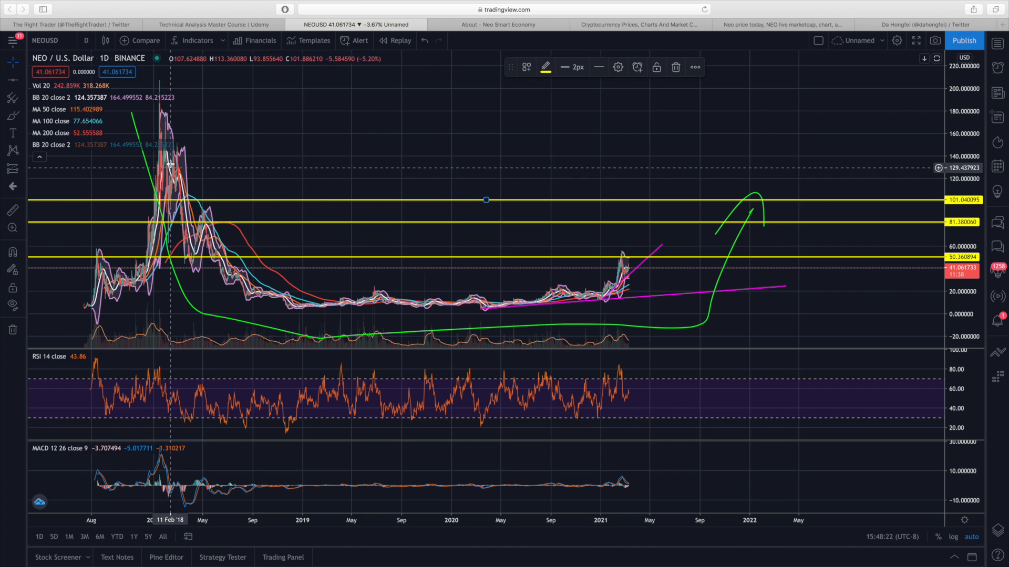
mouse_move(185, 160)
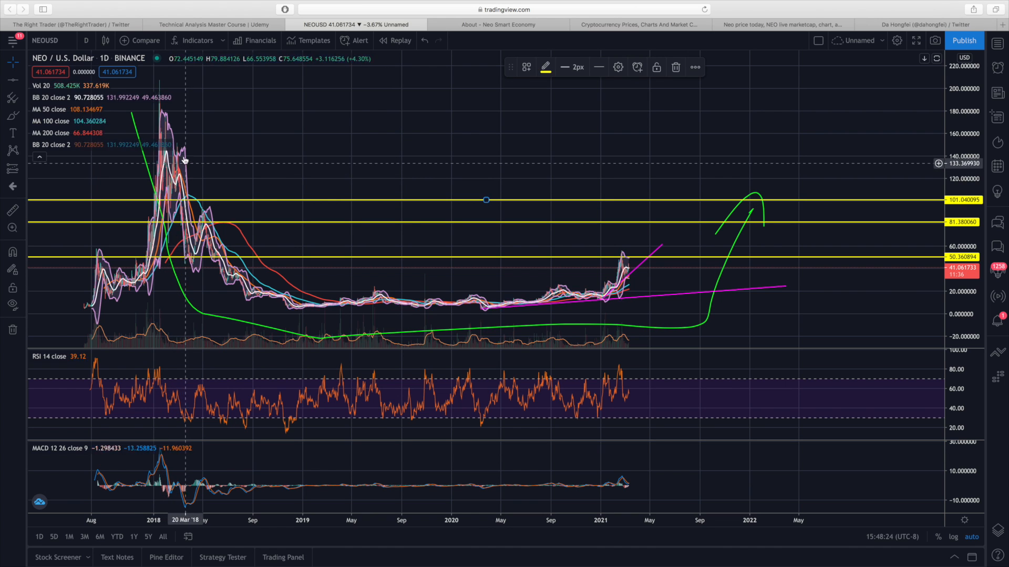
mouse_move(169, 173)
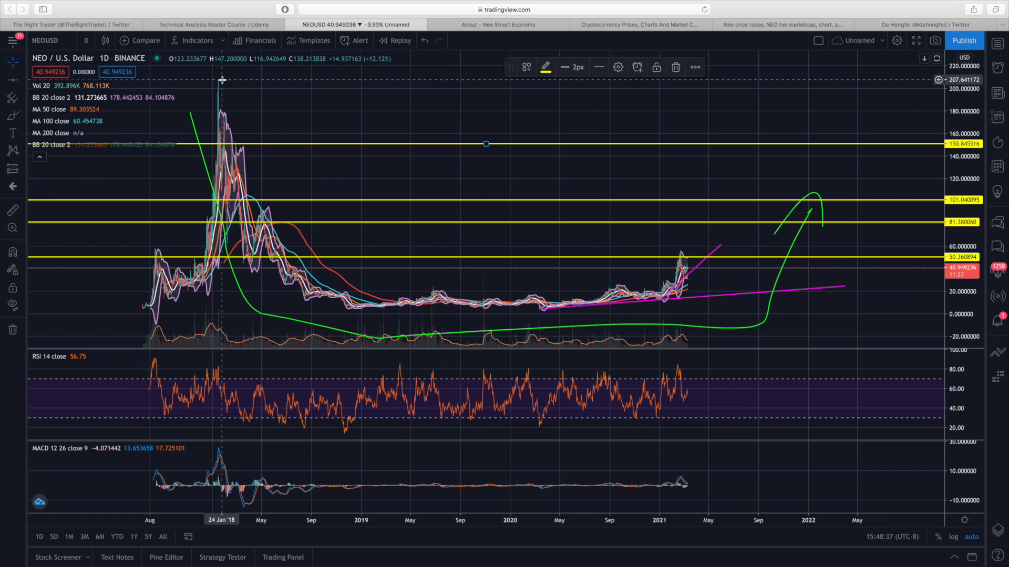
mouse_move(309, 167)
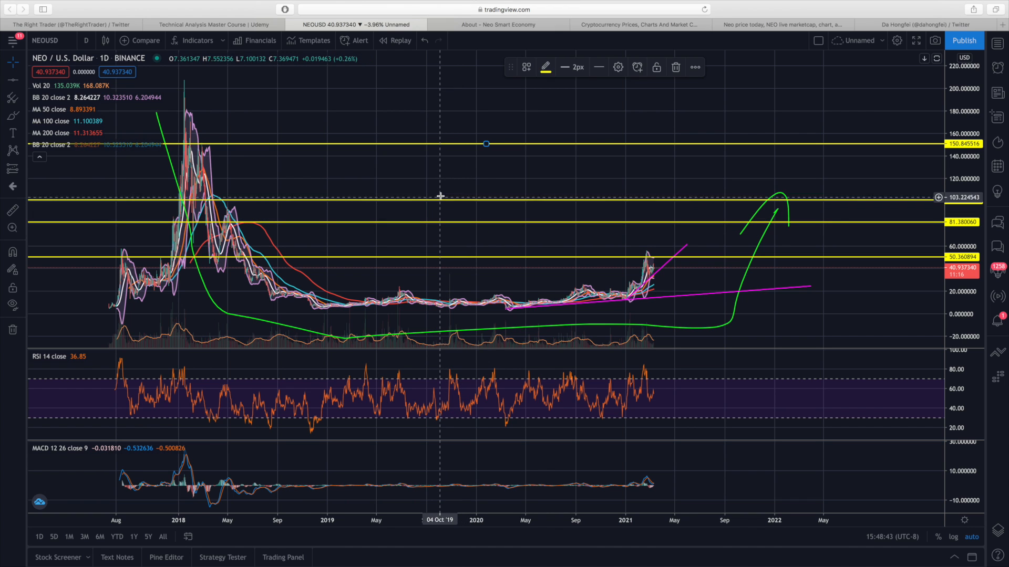
mouse_move(468, 275)
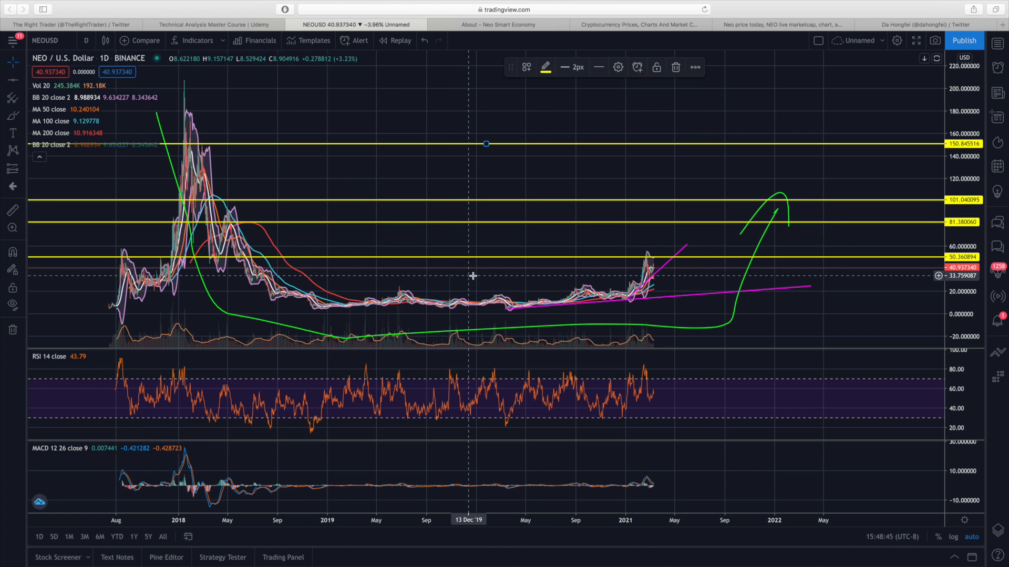
mouse_move(627, 280)
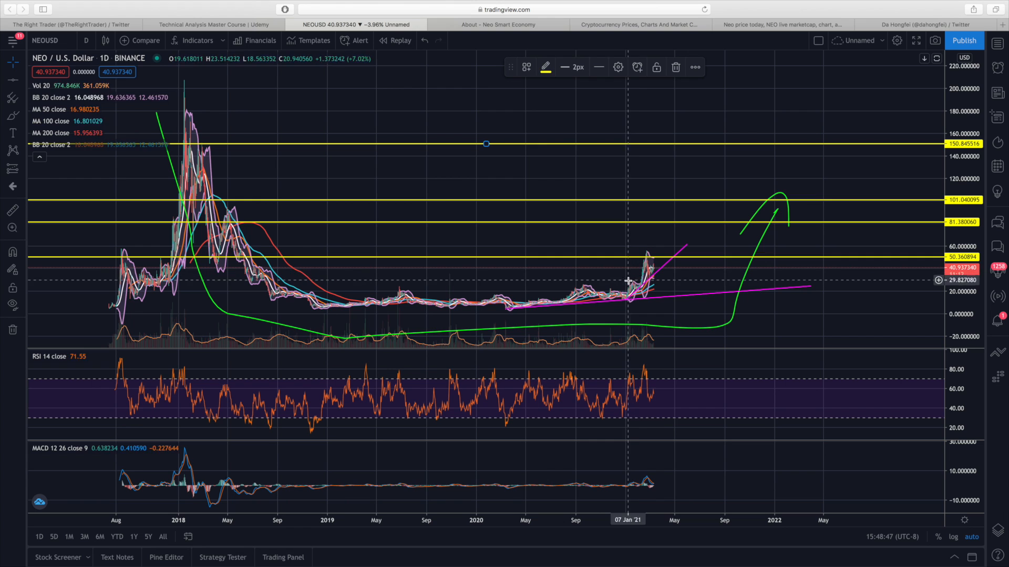
mouse_move(641, 278)
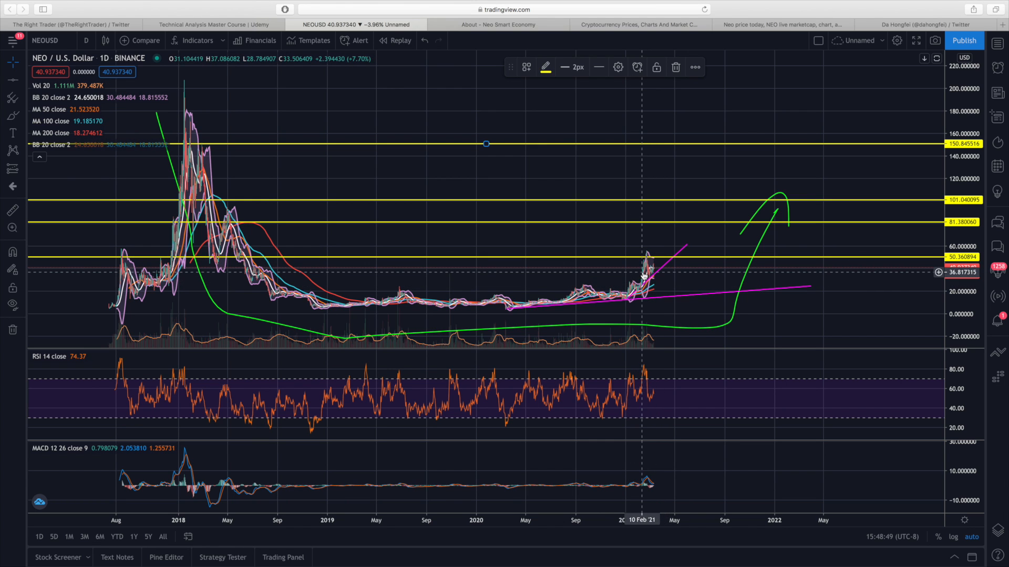
mouse_move(672, 235)
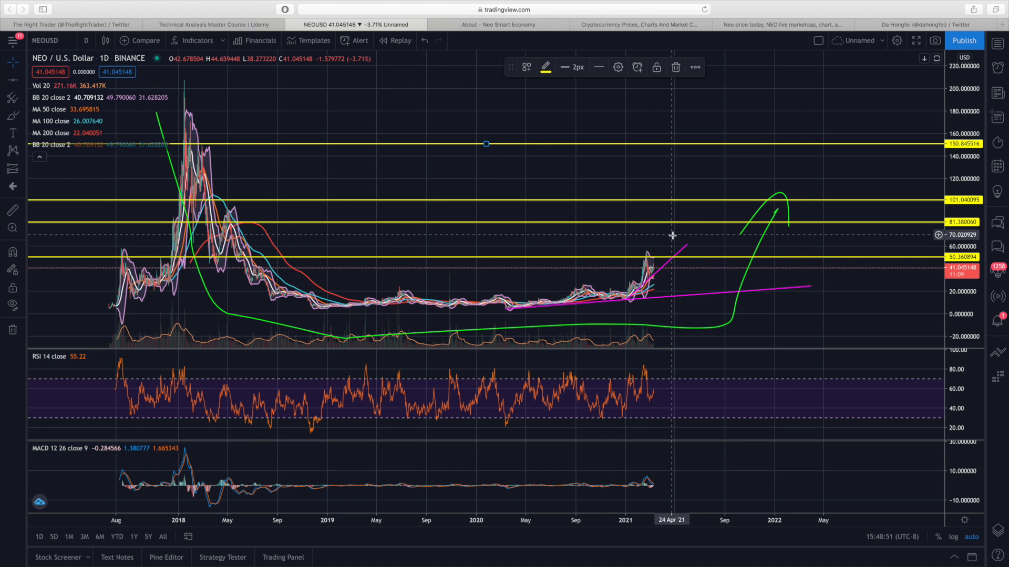
mouse_move(695, 214)
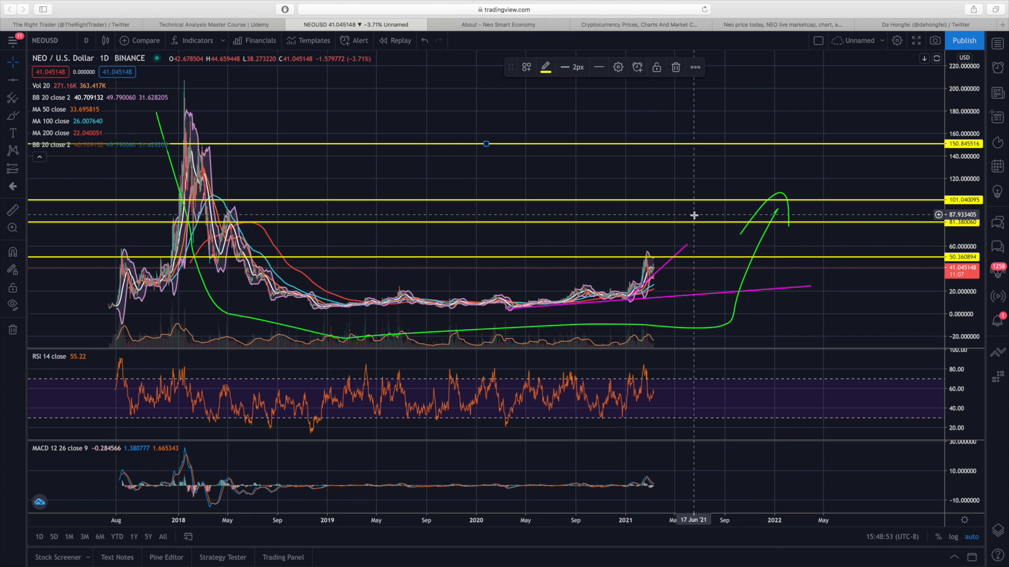
mouse_move(634, 264)
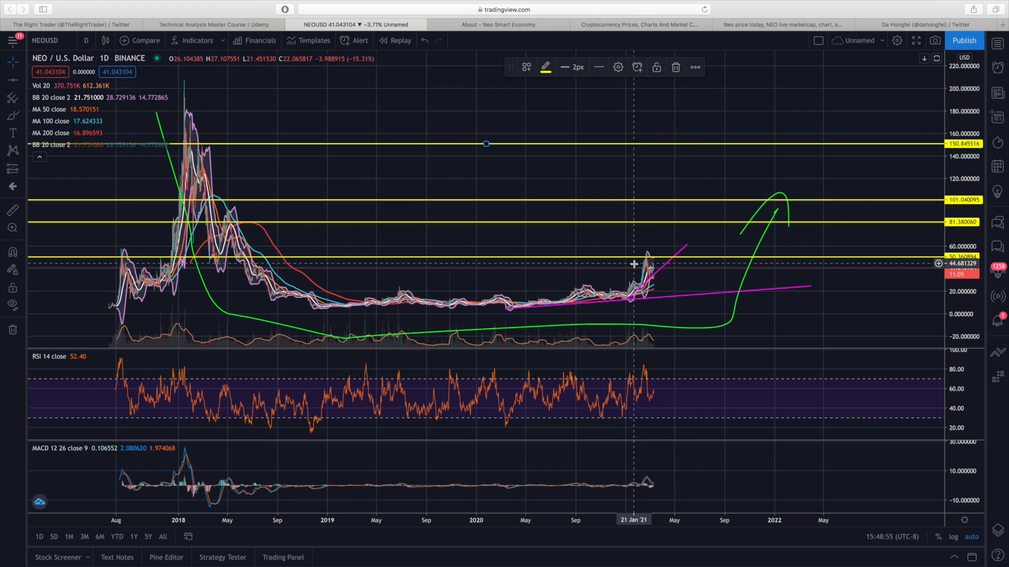
mouse_move(656, 175)
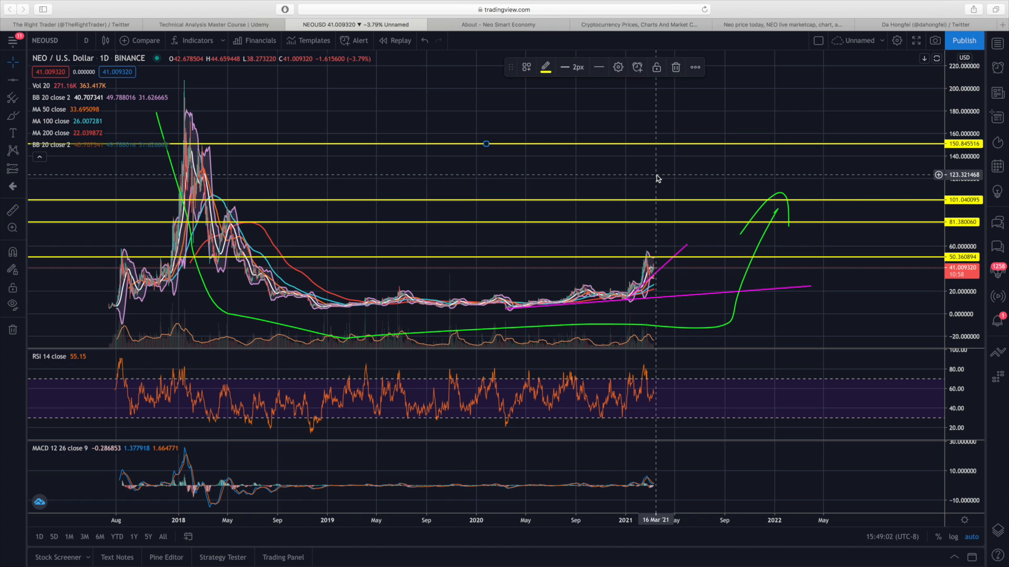
mouse_move(726, 185)
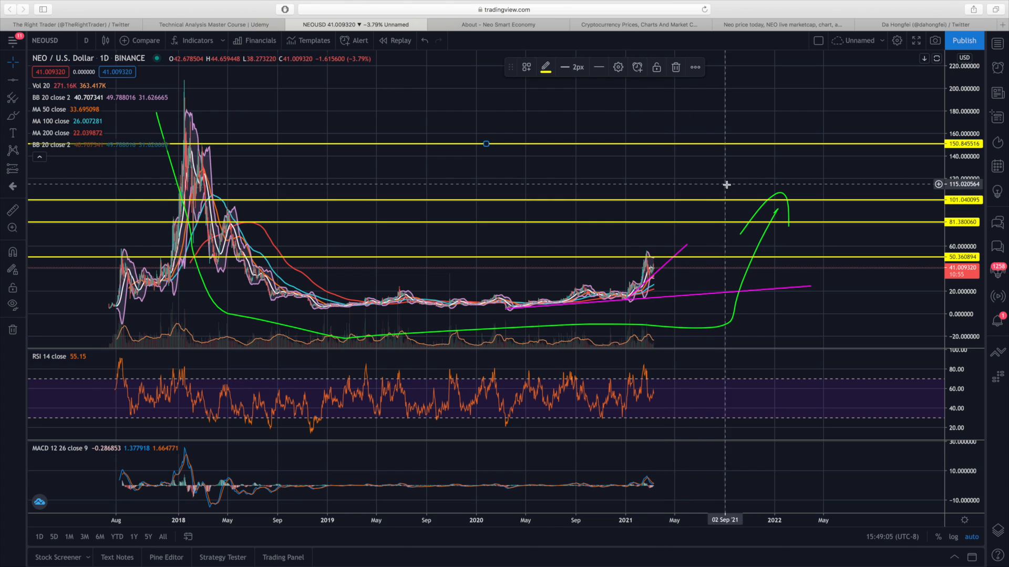
mouse_move(764, 153)
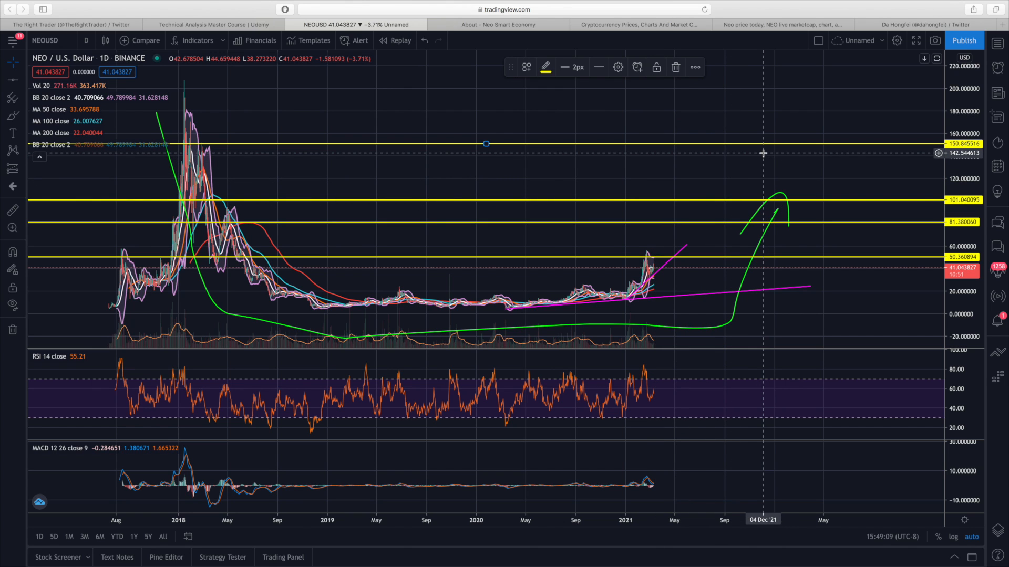
mouse_move(687, 248)
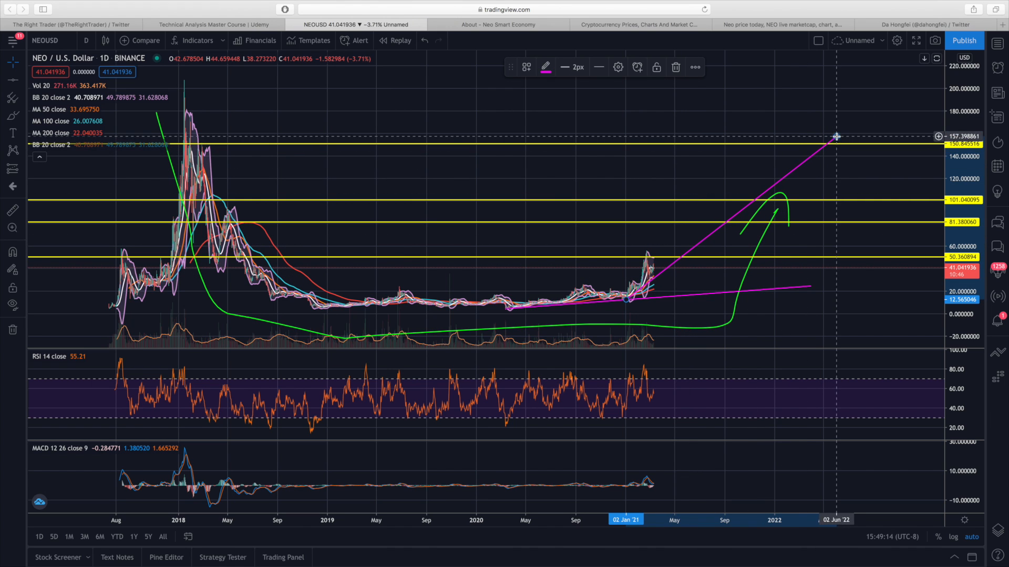
mouse_move(799, 153)
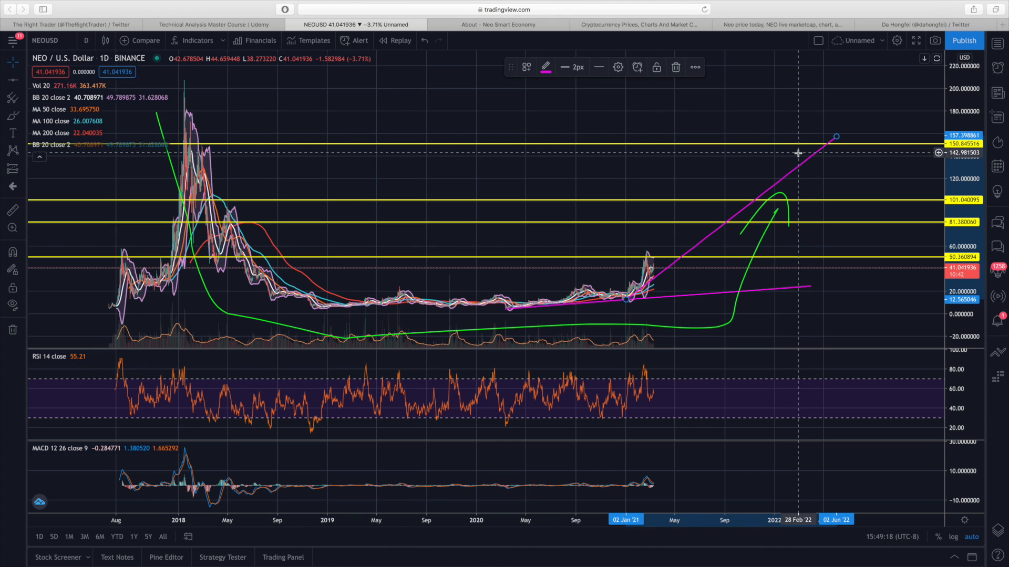
mouse_move(789, 150)
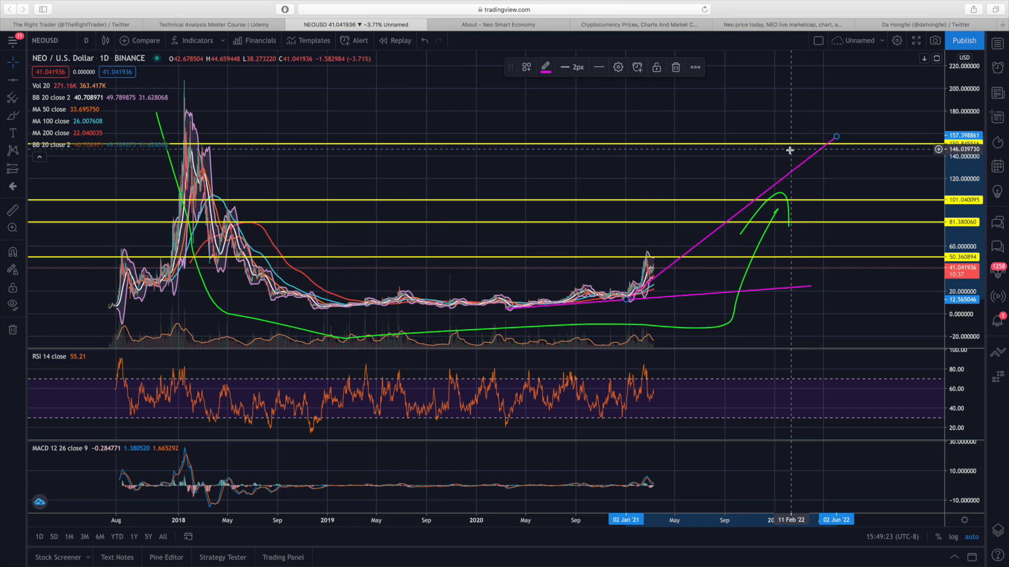
mouse_move(760, 158)
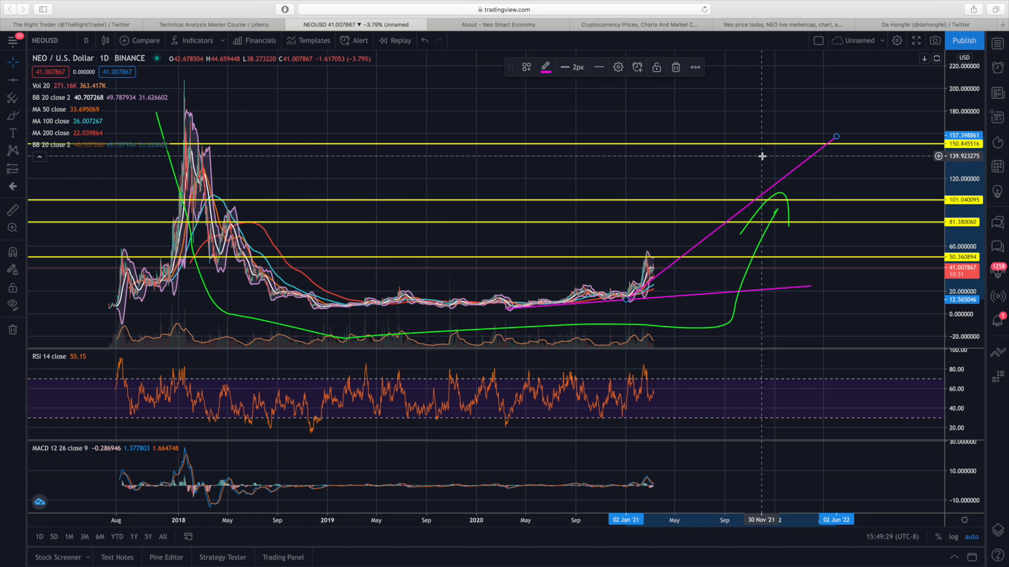
mouse_move(763, 159)
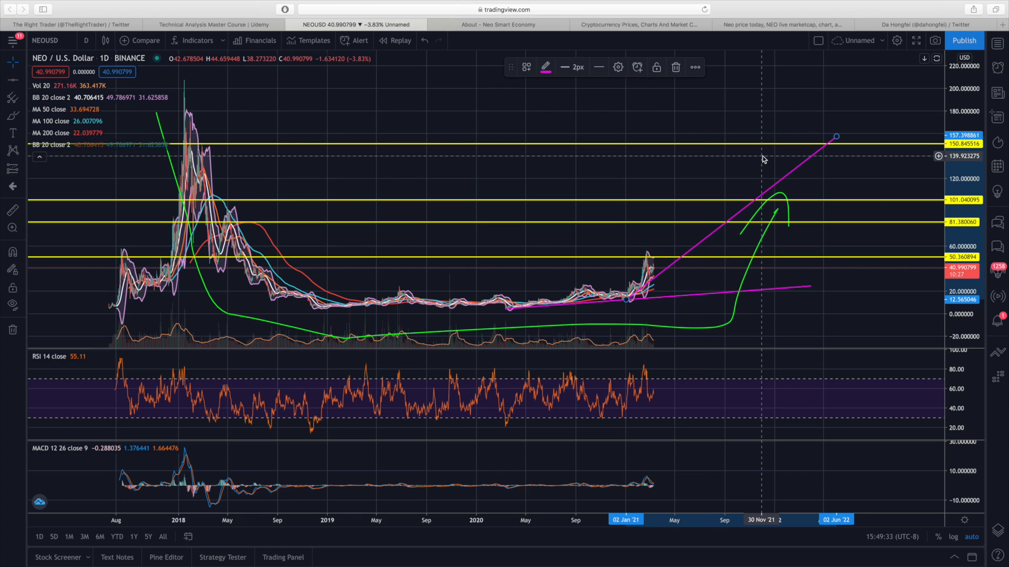
mouse_move(697, 92)
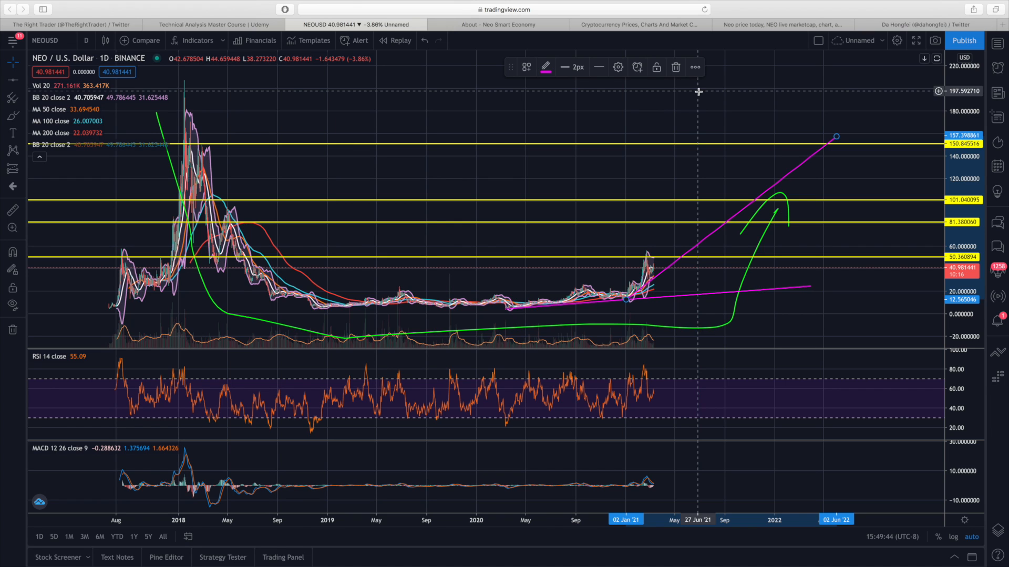
mouse_move(698, 91)
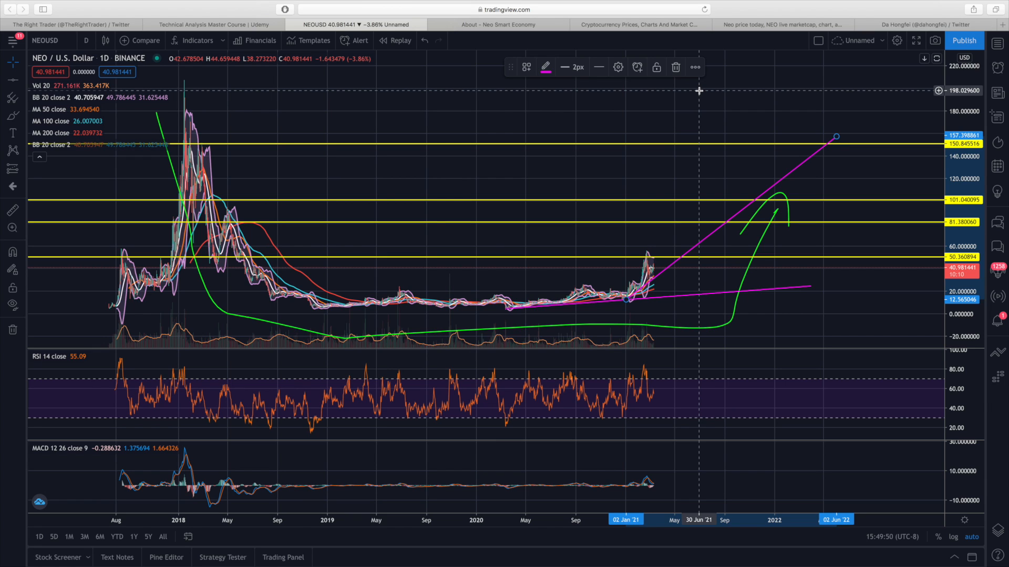
mouse_move(697, 222)
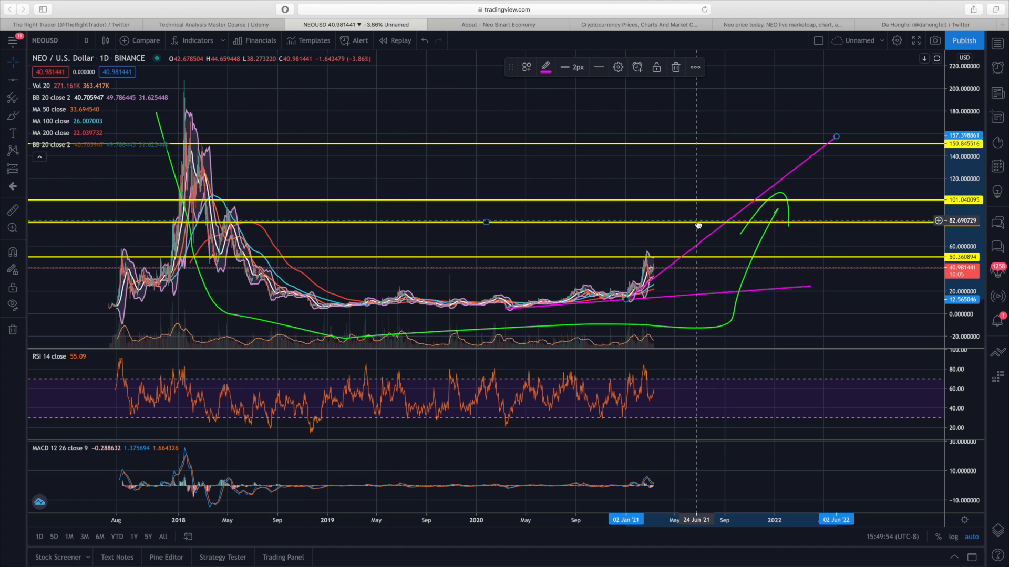
mouse_move(651, 264)
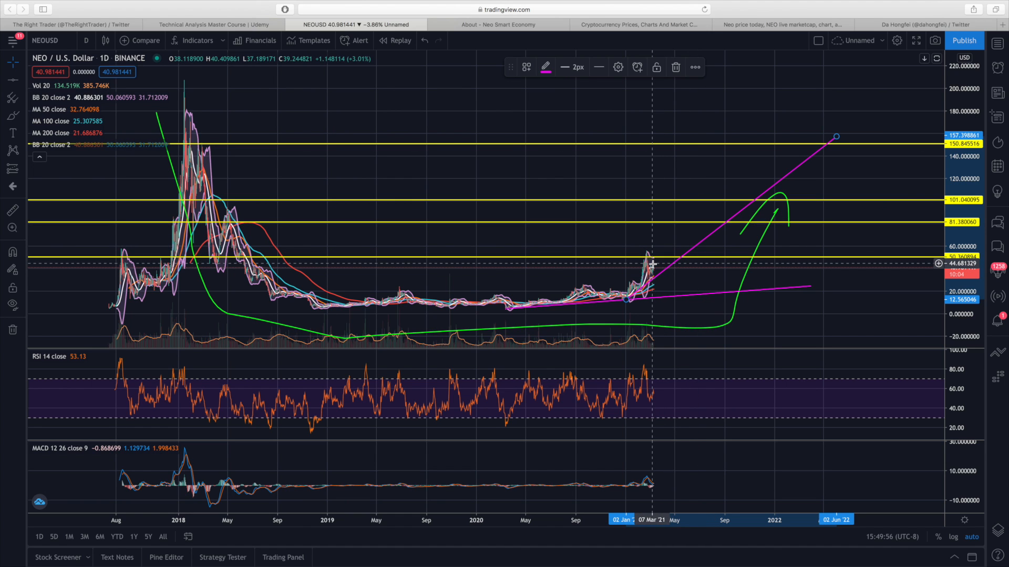
mouse_move(651, 270)
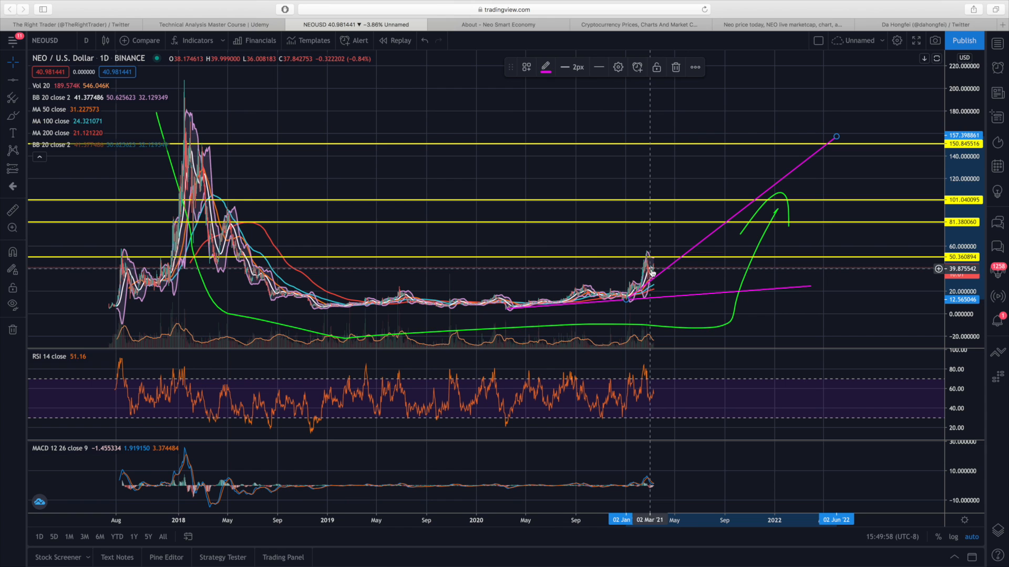
mouse_move(335, 121)
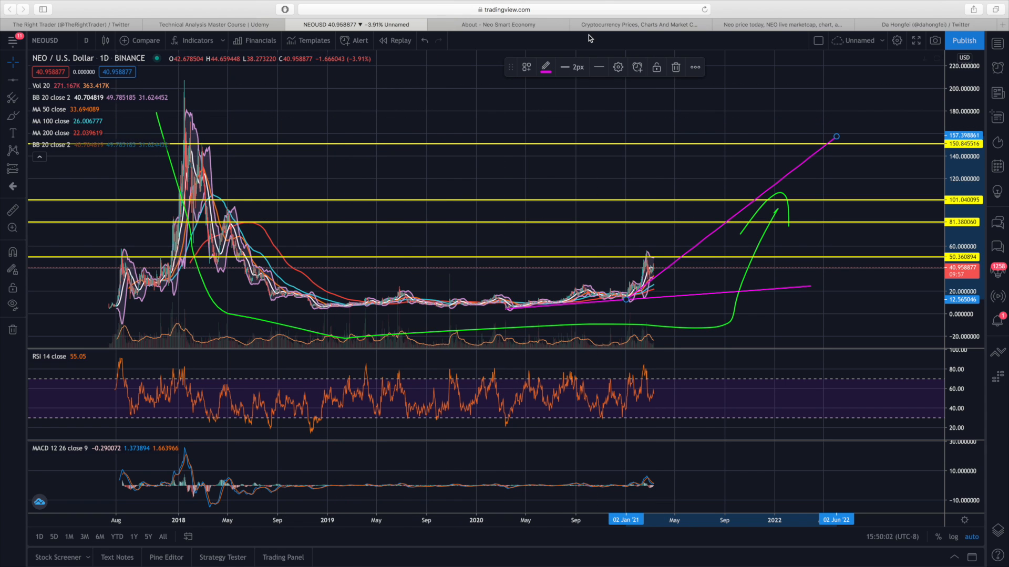
Step: Check Neo's $41.01 price on CoinMarketCap, then move to the Udemy Technical Analysis Master Course
left_click(781, 24)
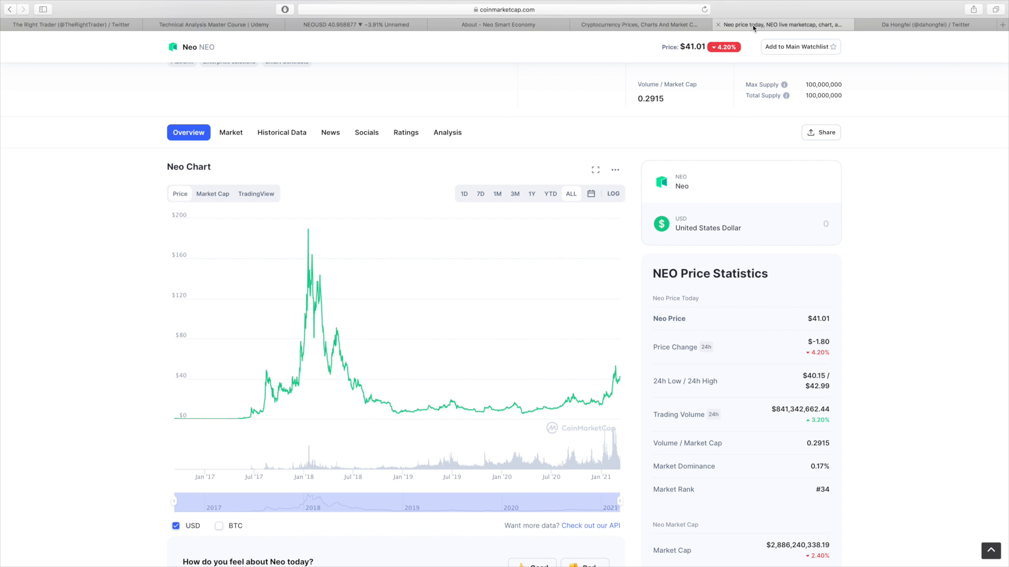
scroll("up", 3)
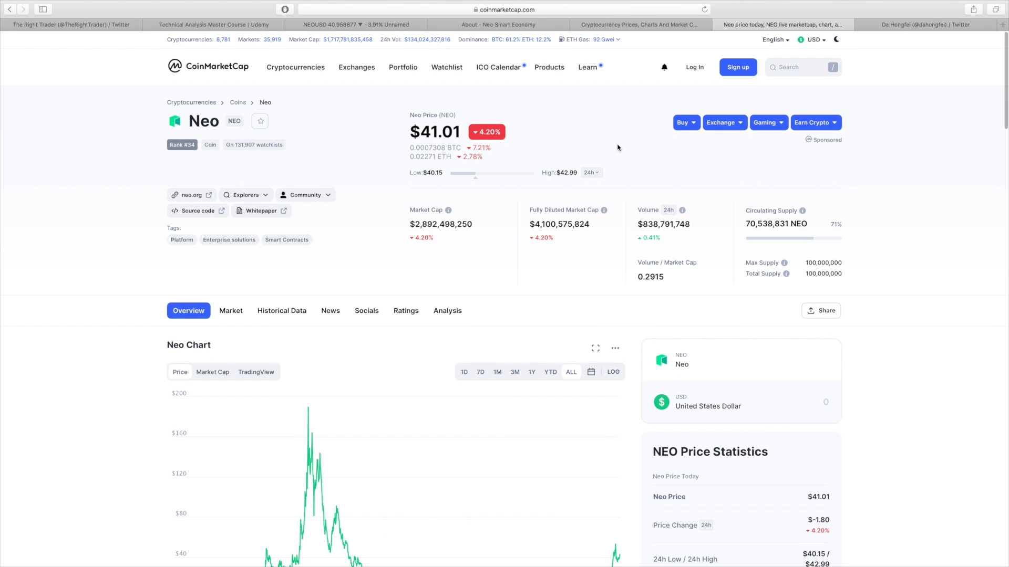
mouse_move(379, 165)
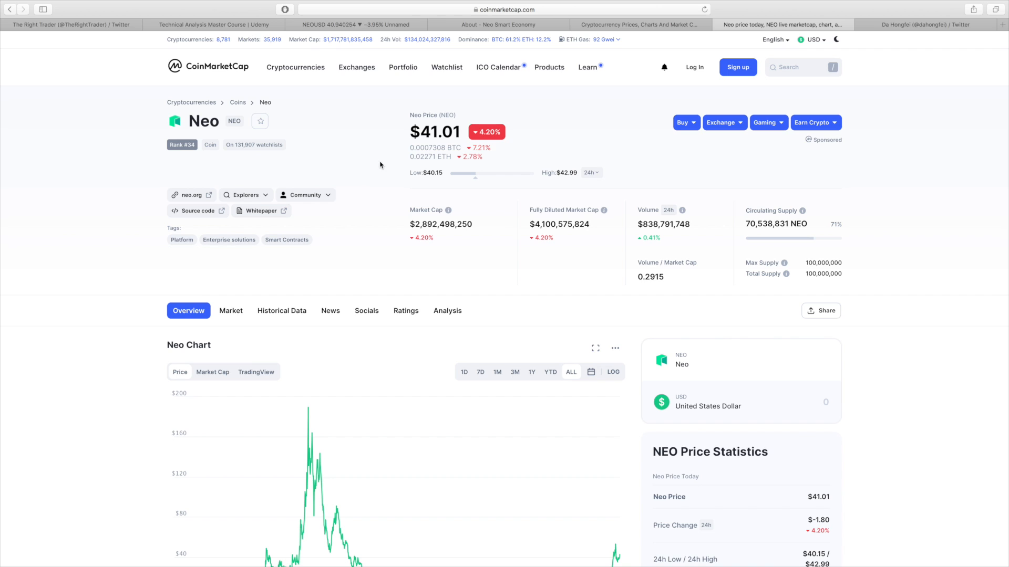
mouse_move(380, 165)
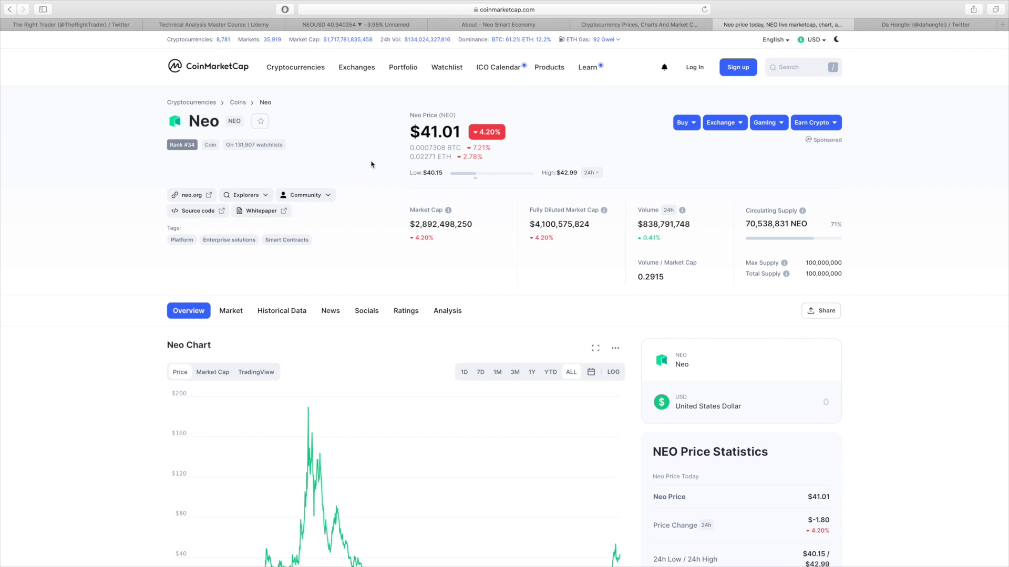
mouse_move(205, 30)
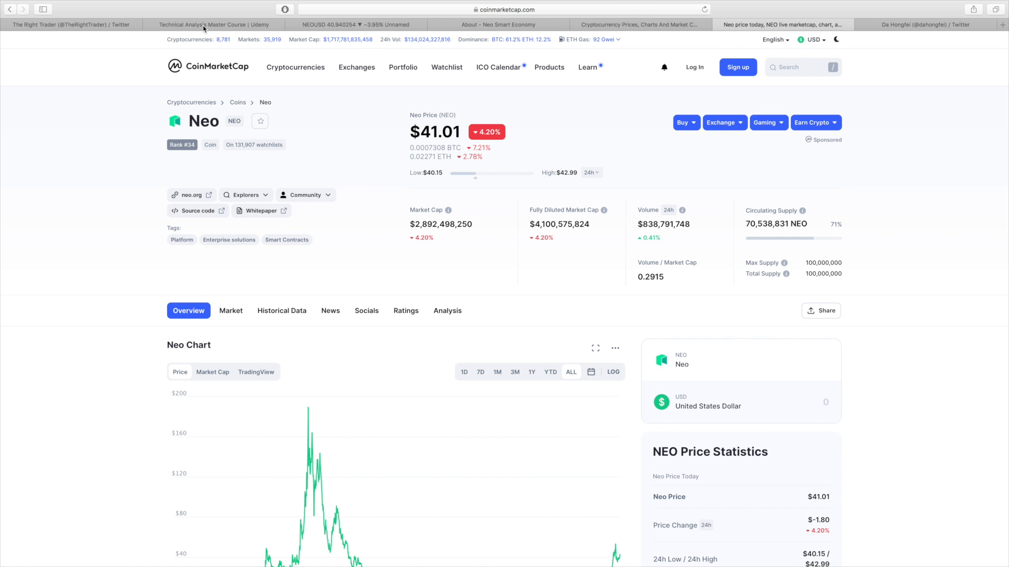
left_click(213, 24)
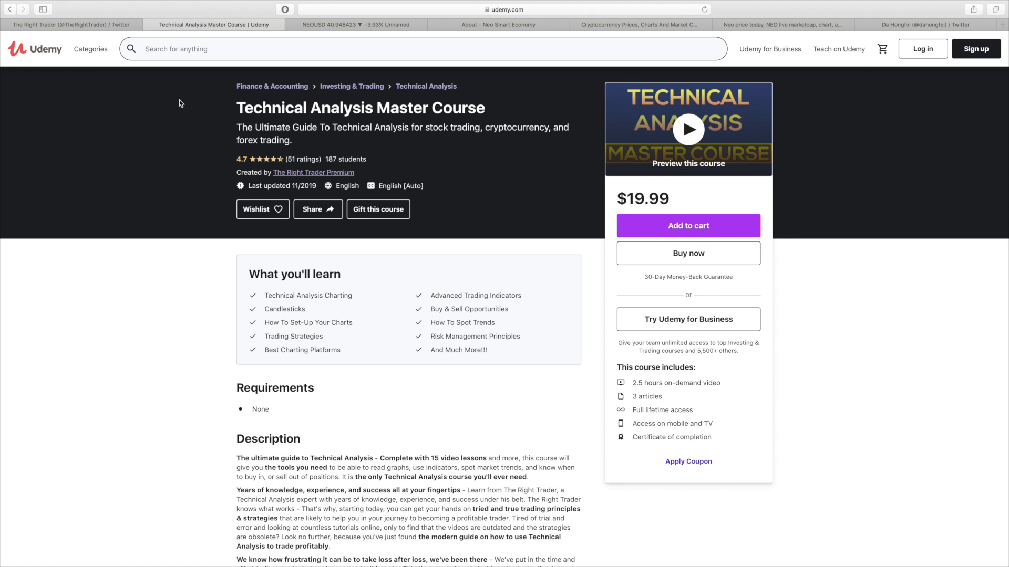
mouse_move(189, 103)
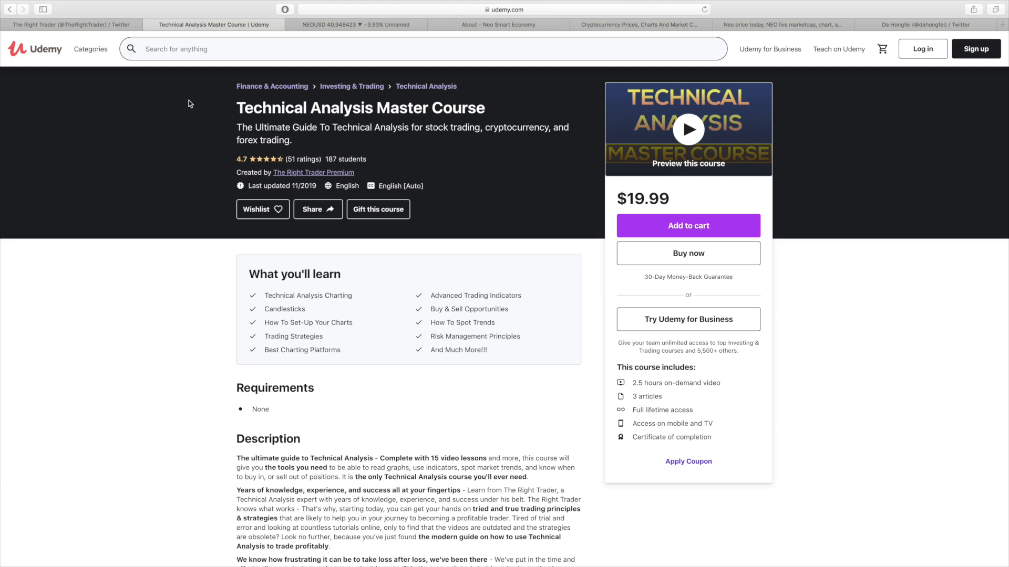
mouse_move(523, 217)
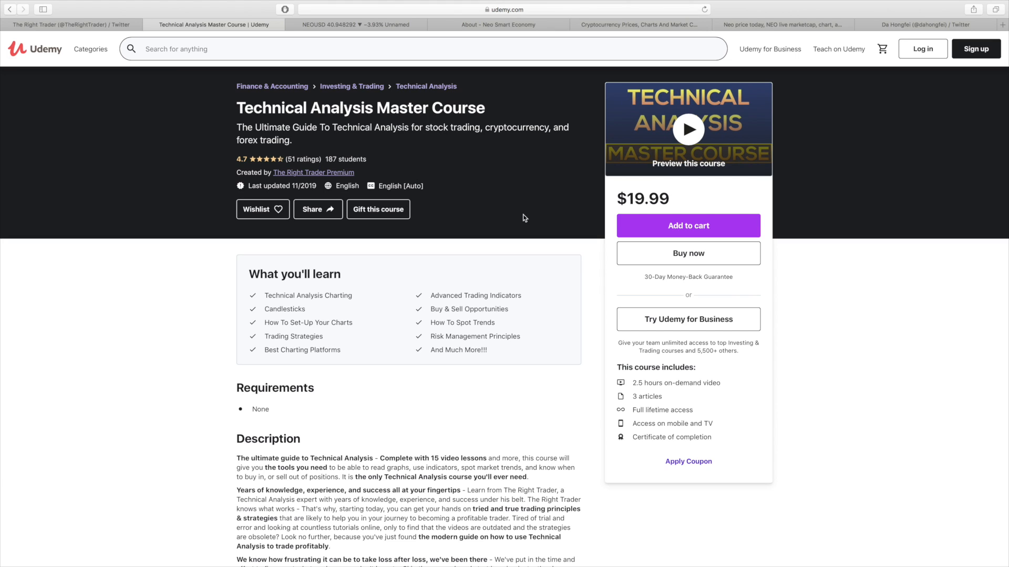
mouse_move(236, 163)
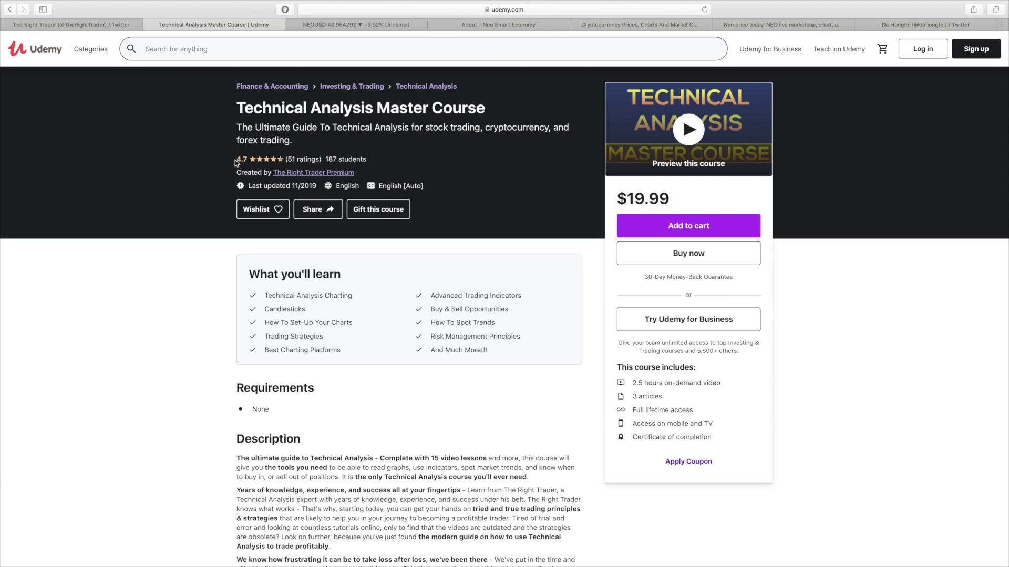
mouse_move(134, 102)
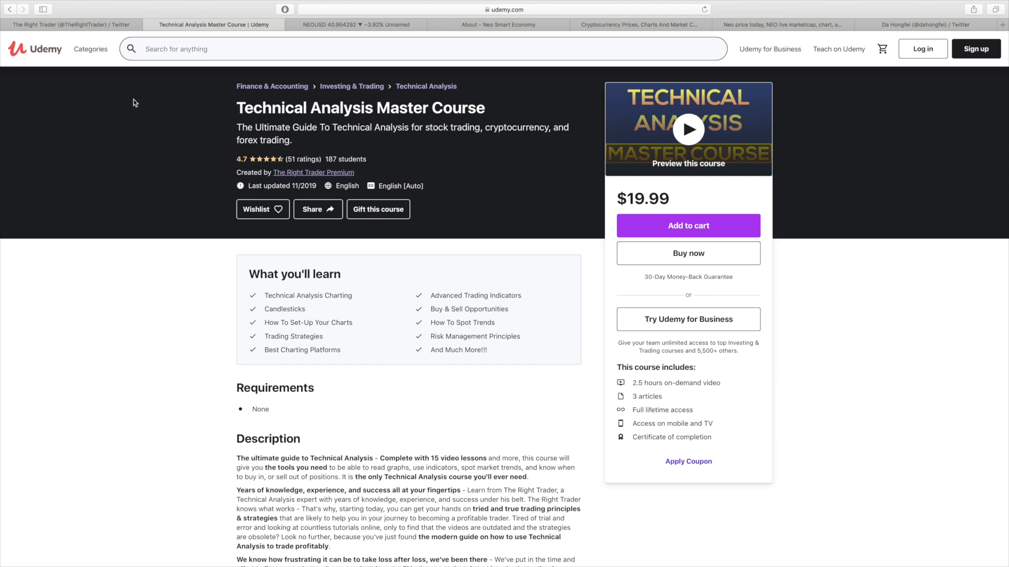
Step: Pass through the trader's Twitter profile and return to Neo's CoinMarketCap page
left_click(71, 24)
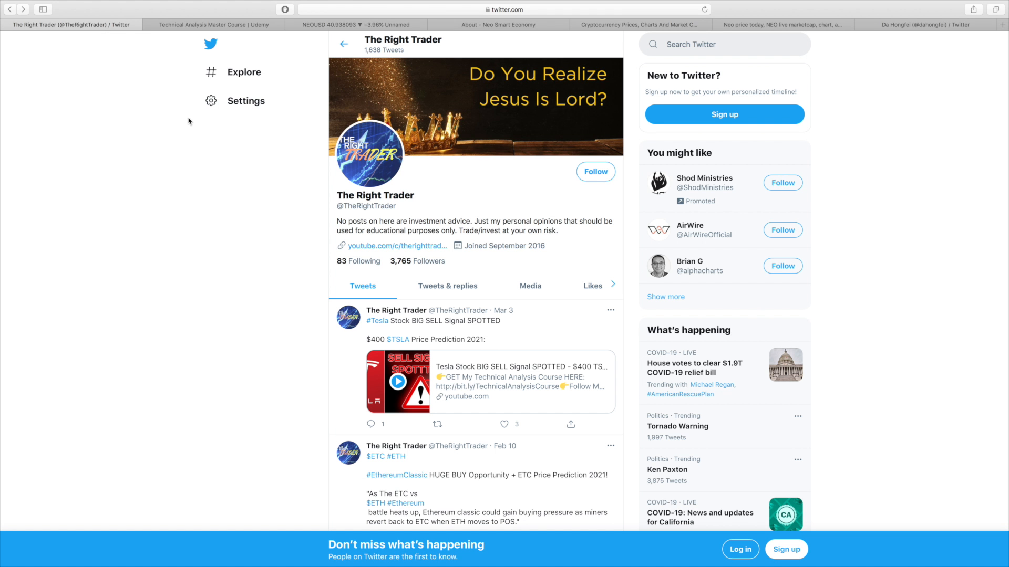
left_click(637, 24)
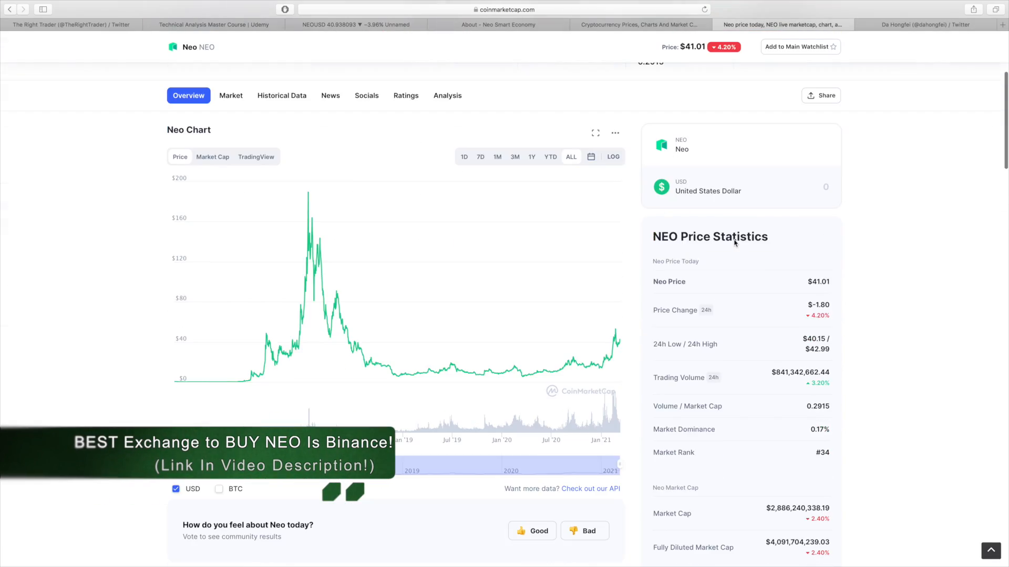
Step: Scroll down Neo's About text to the Neo Markets table led by Binance NEO/USDT at $40.95
scroll("down", 3)
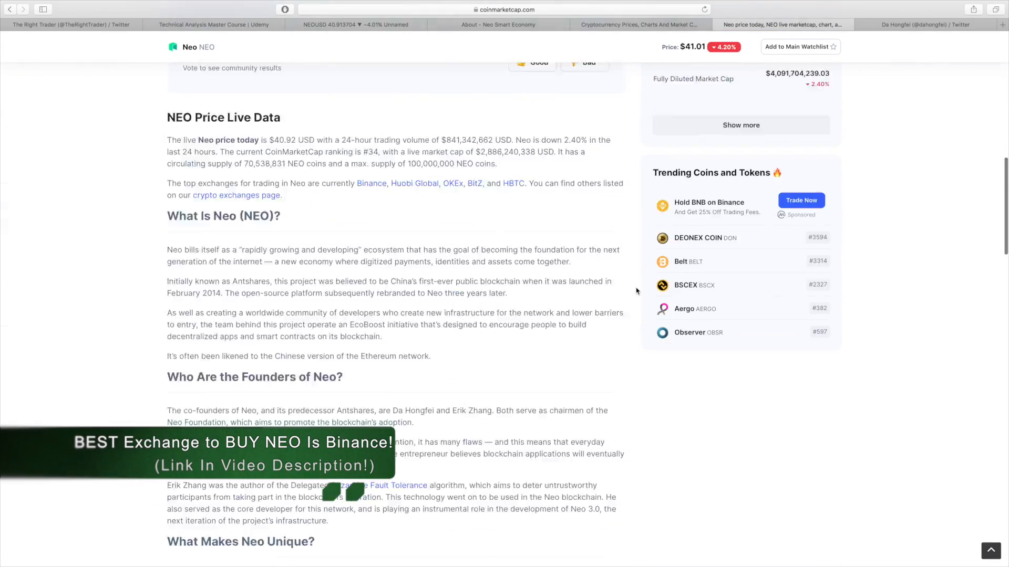
scroll("down", 3)
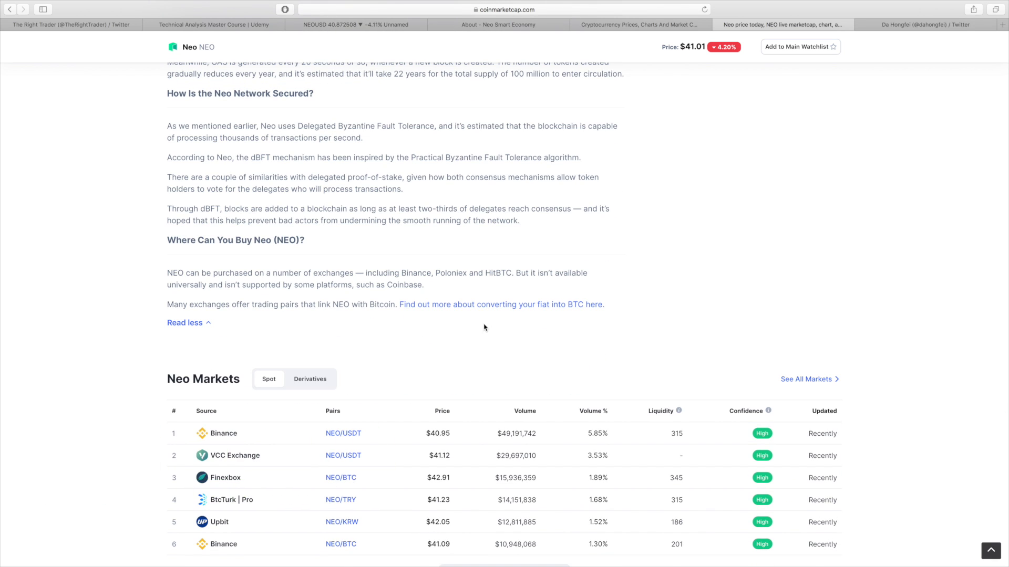
mouse_move(704, 223)
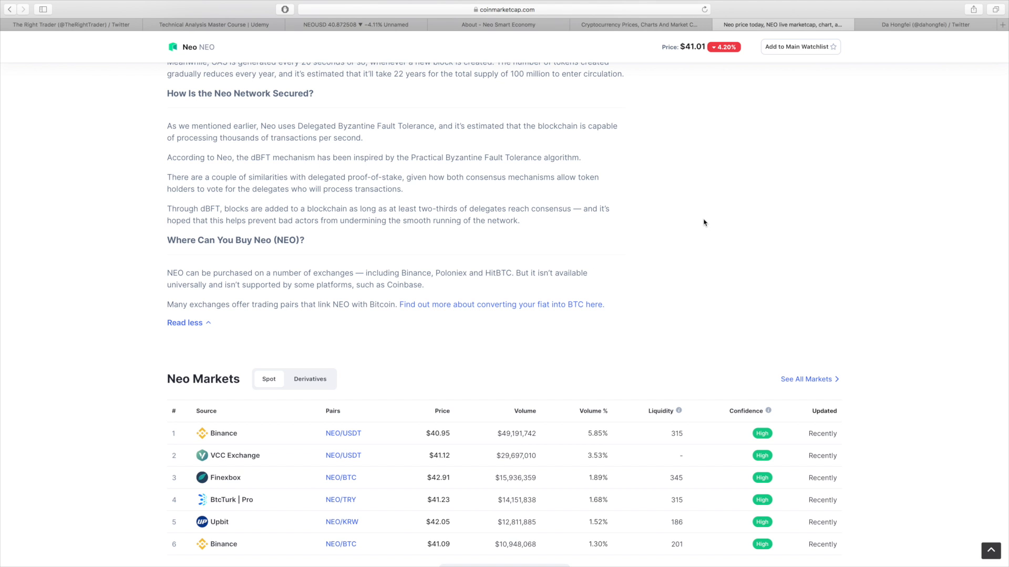
mouse_move(705, 215)
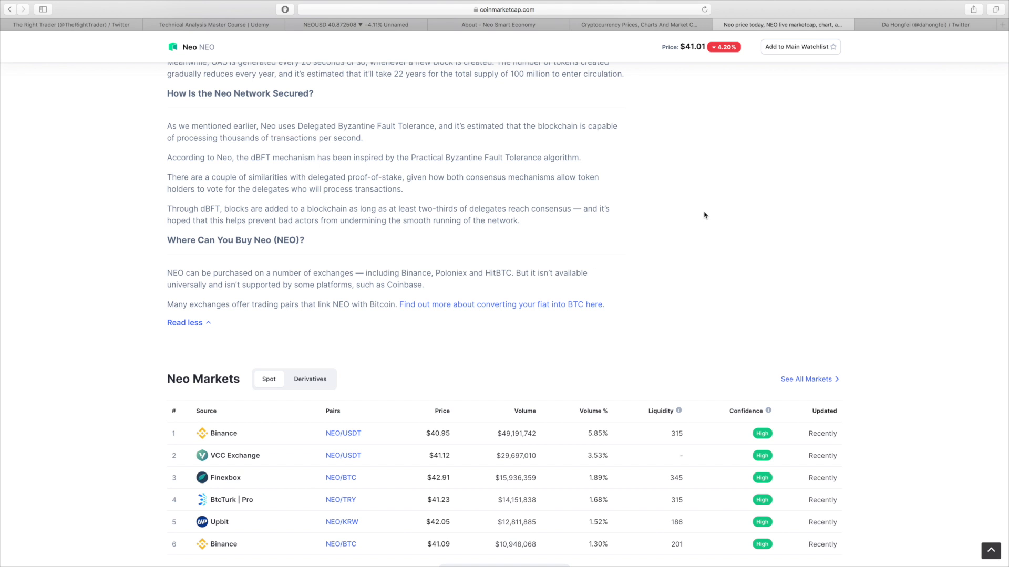